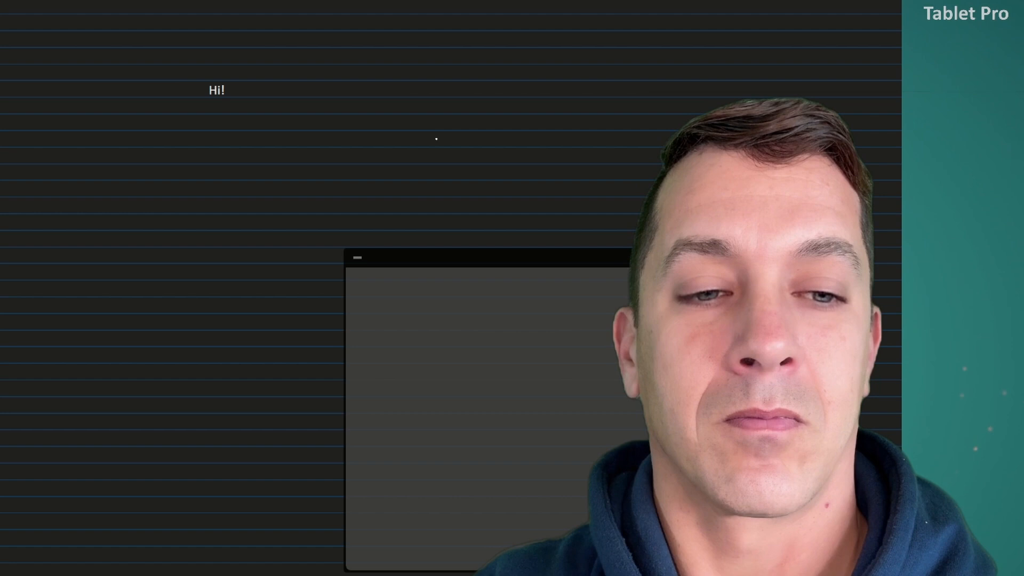
text(my e)
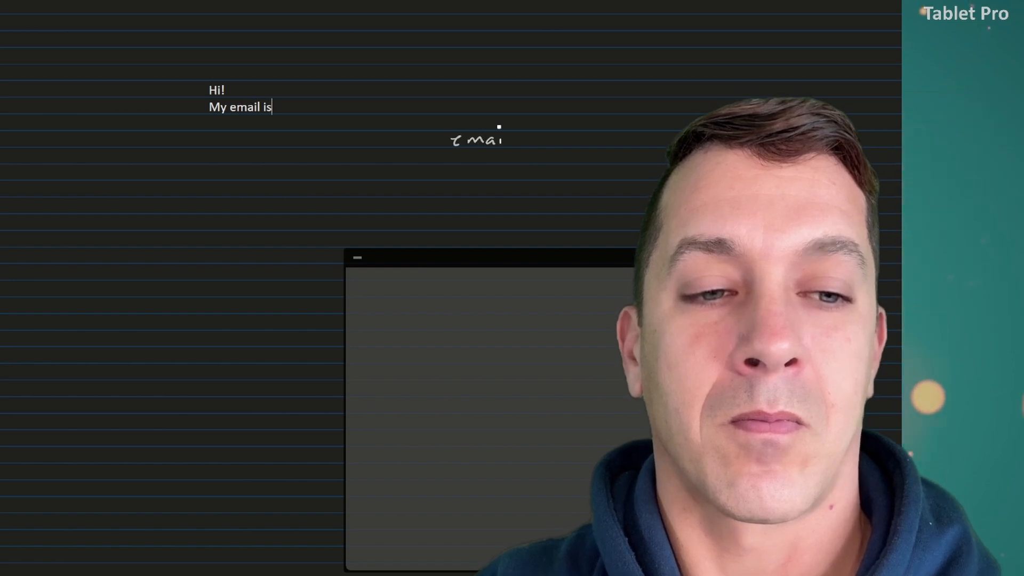
text(email)
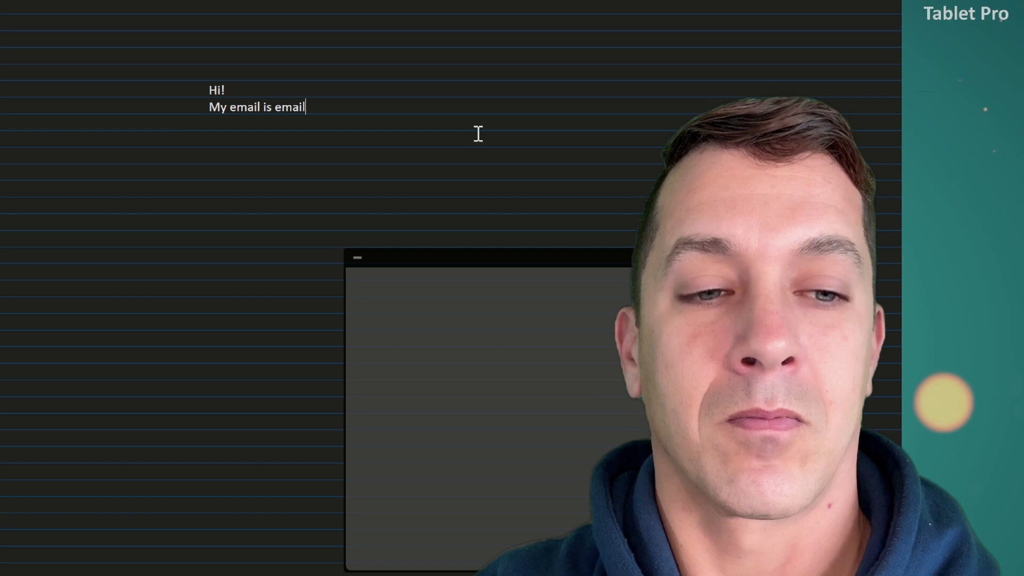
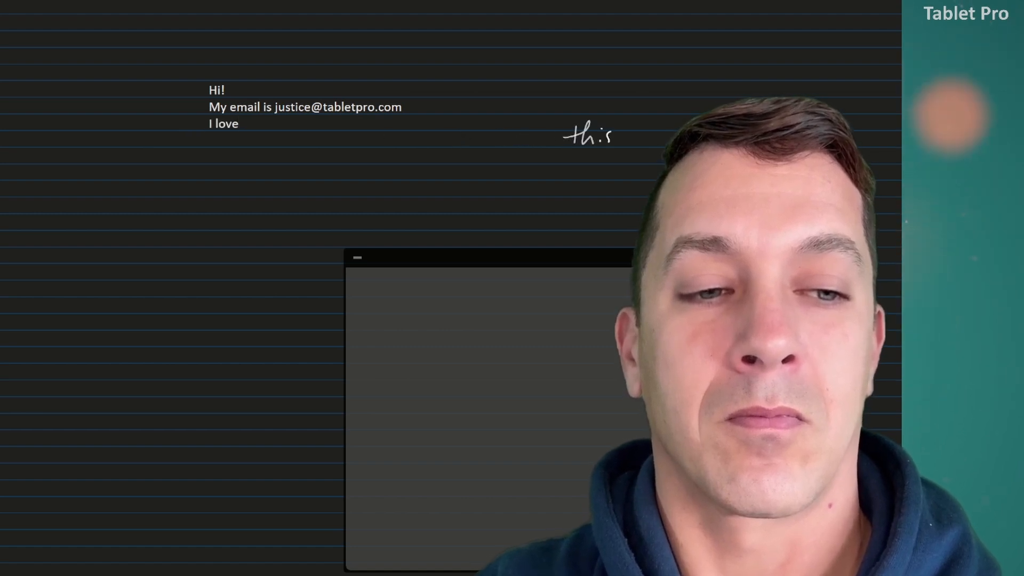
Handwrite 'this tool love' and insert the word 'quickly' into the voice-typing line
text(this)
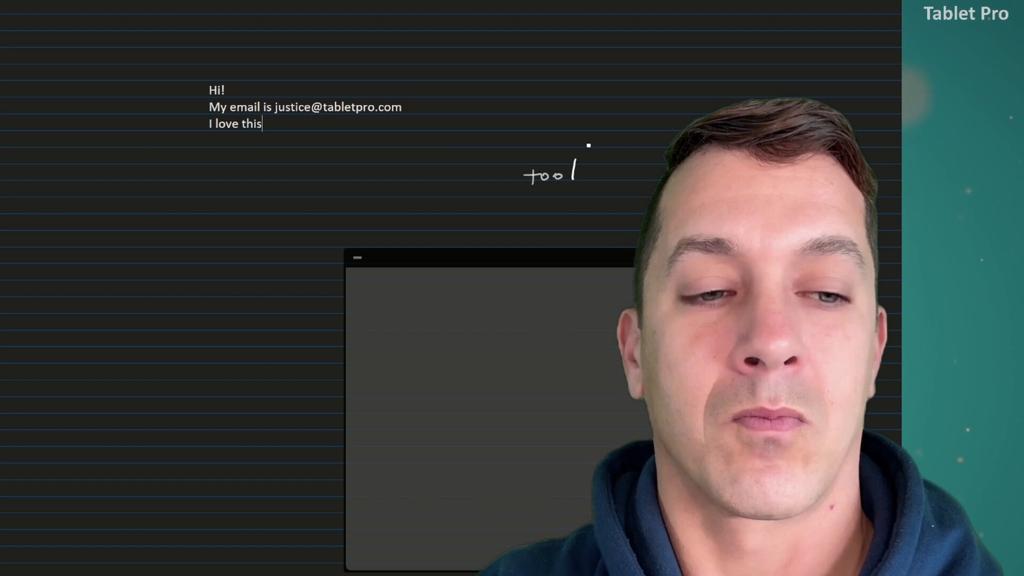
text(tool)
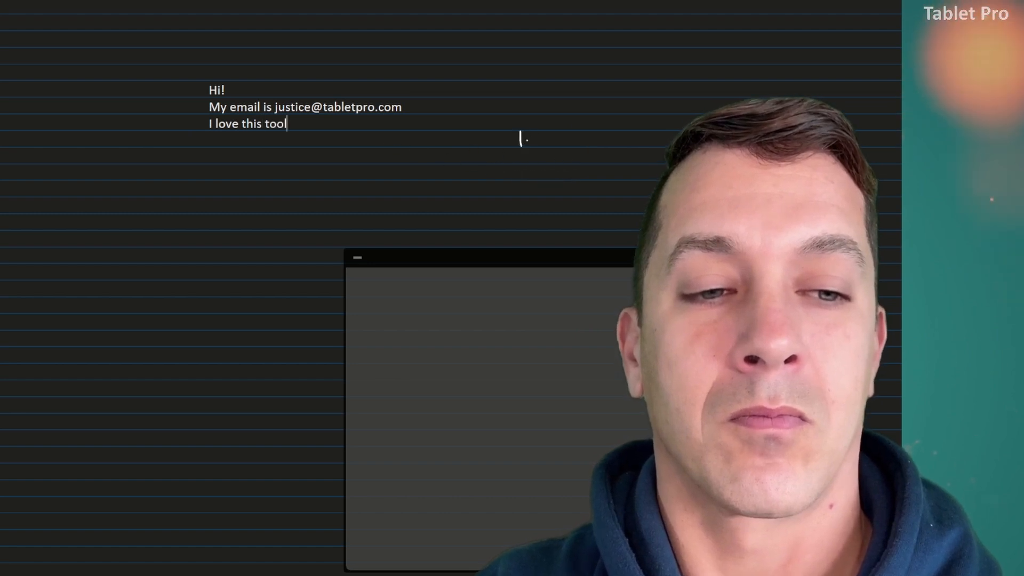
text(love)
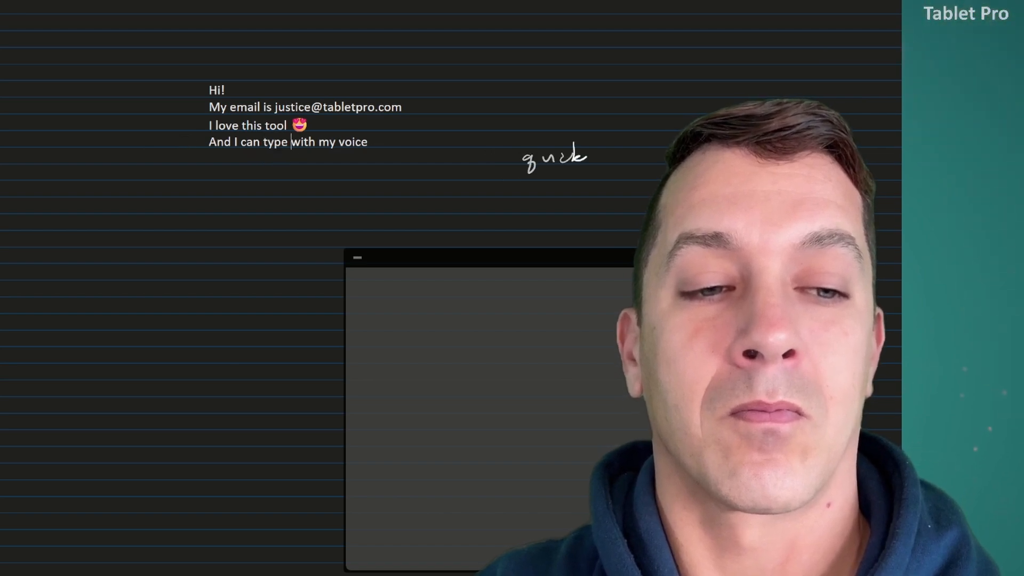
text(quickly)
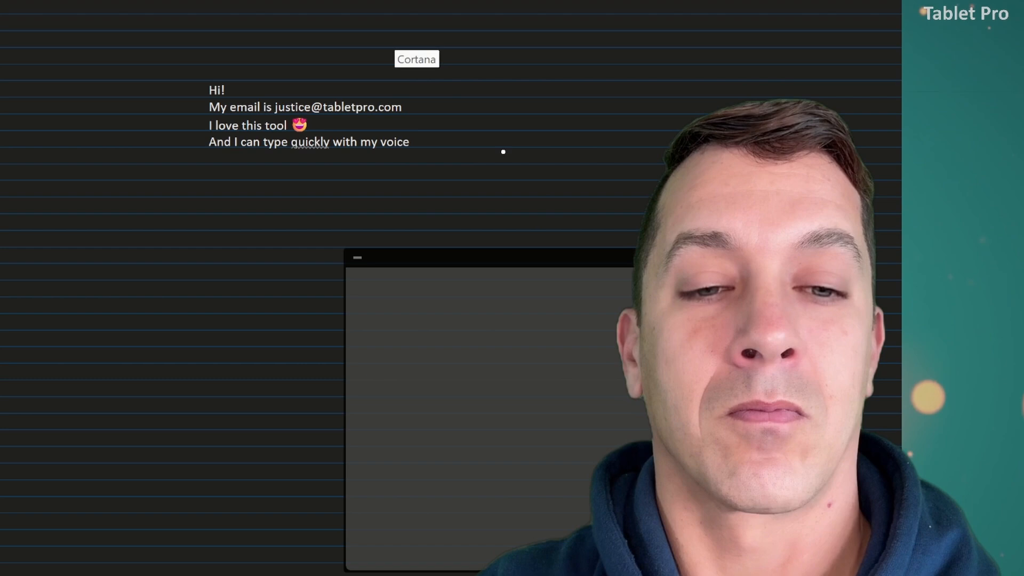
Dictate a sentence about typing this way and supporting certain commands, pausing between phrases
click(417, 59)
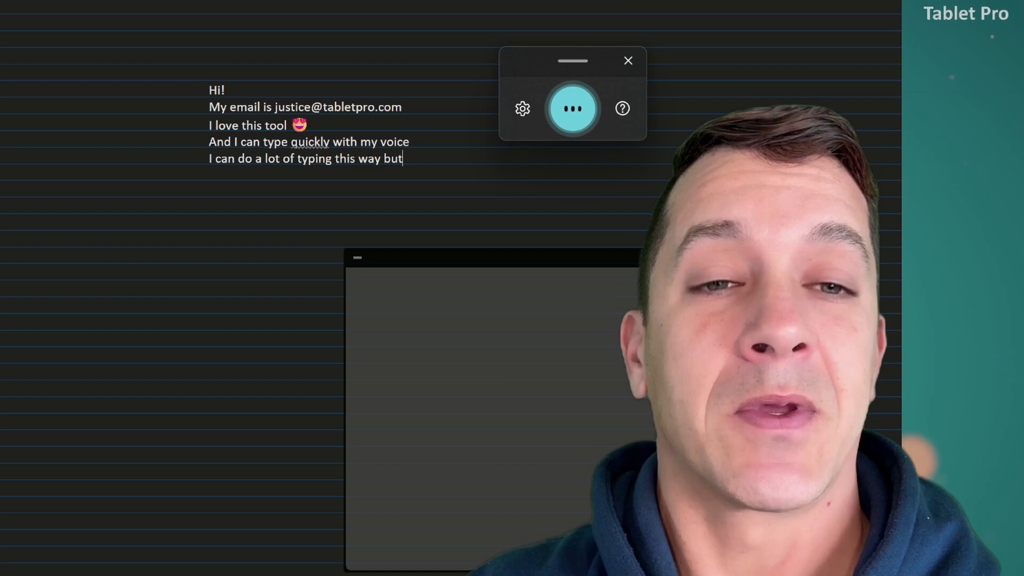
text(when you're typing this way you want to switch)
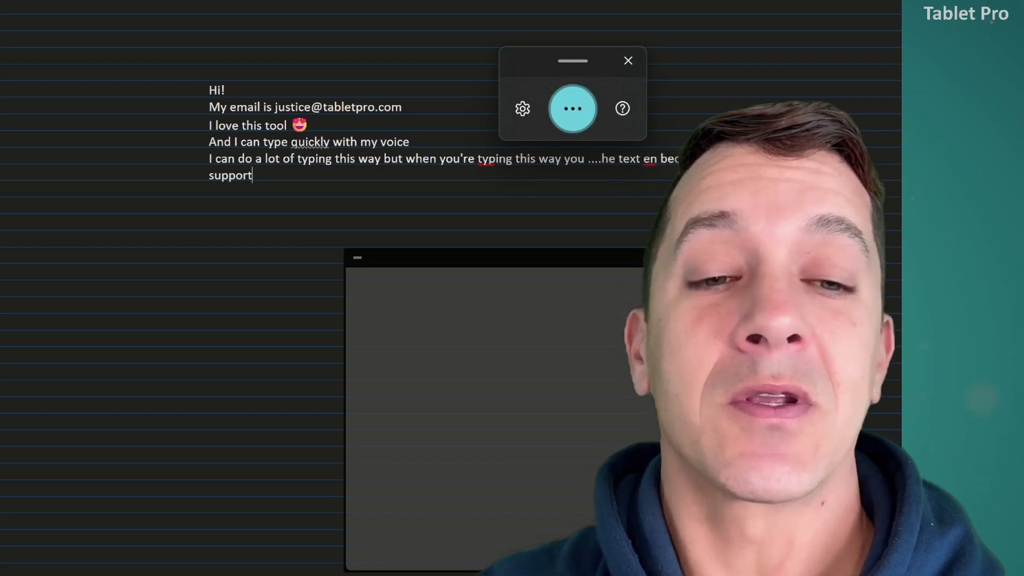
click(572, 109)
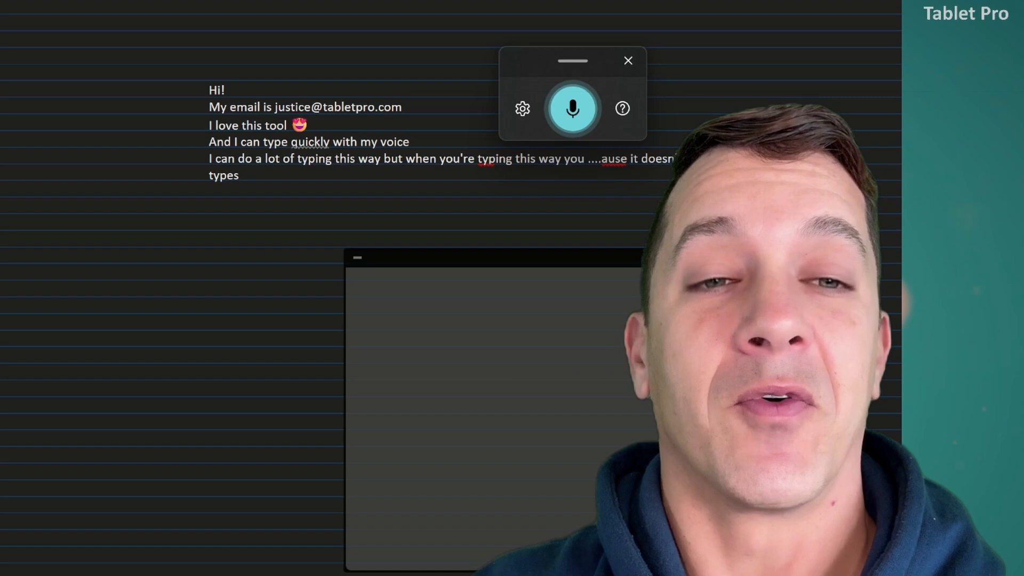
text(pport certain commands)
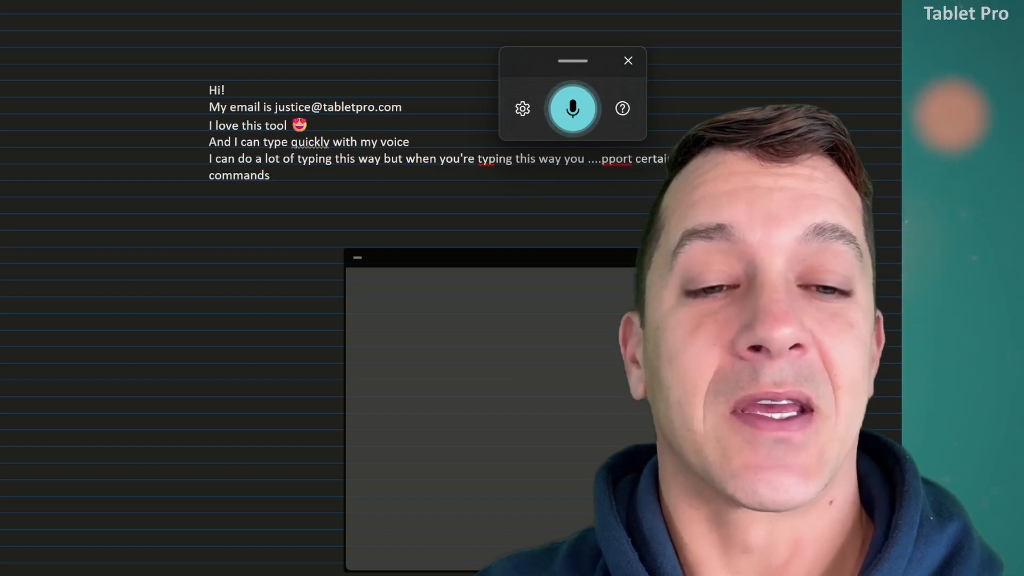
click(572, 109)
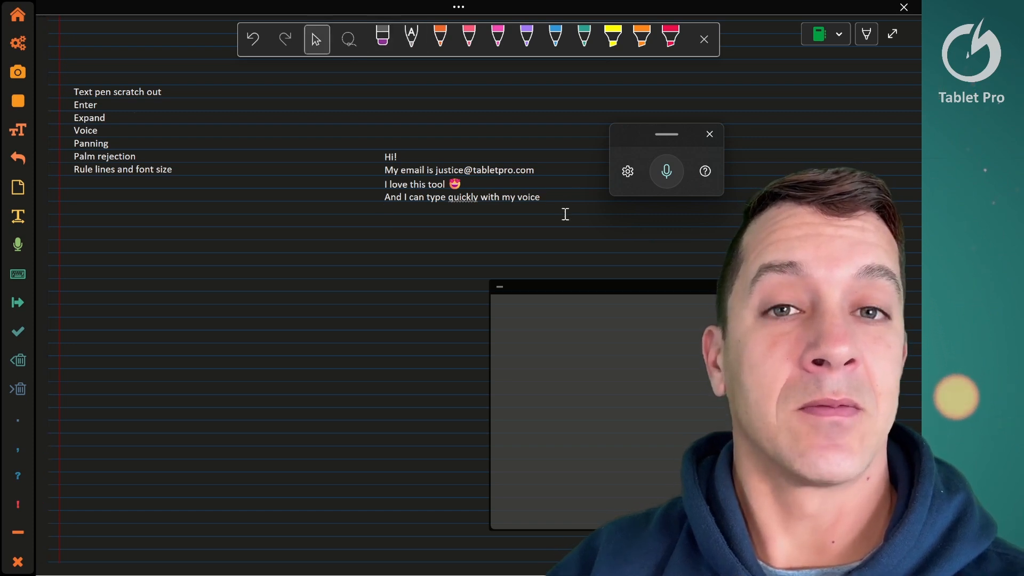
Dictate 'we're typing with our voice we can say' followed by a spoken line break
click(666, 171)
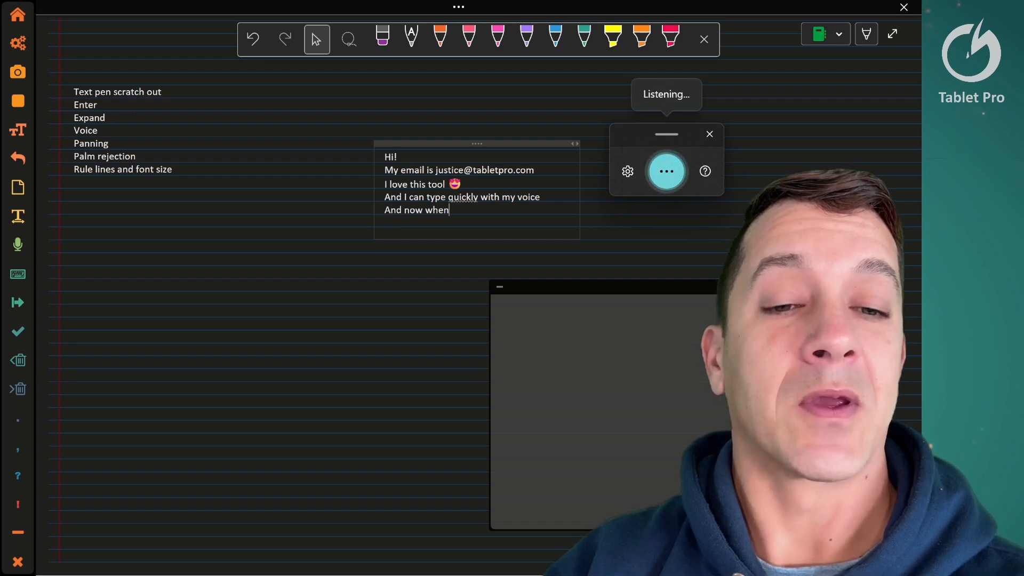
text(we're typing with our voice we can say)
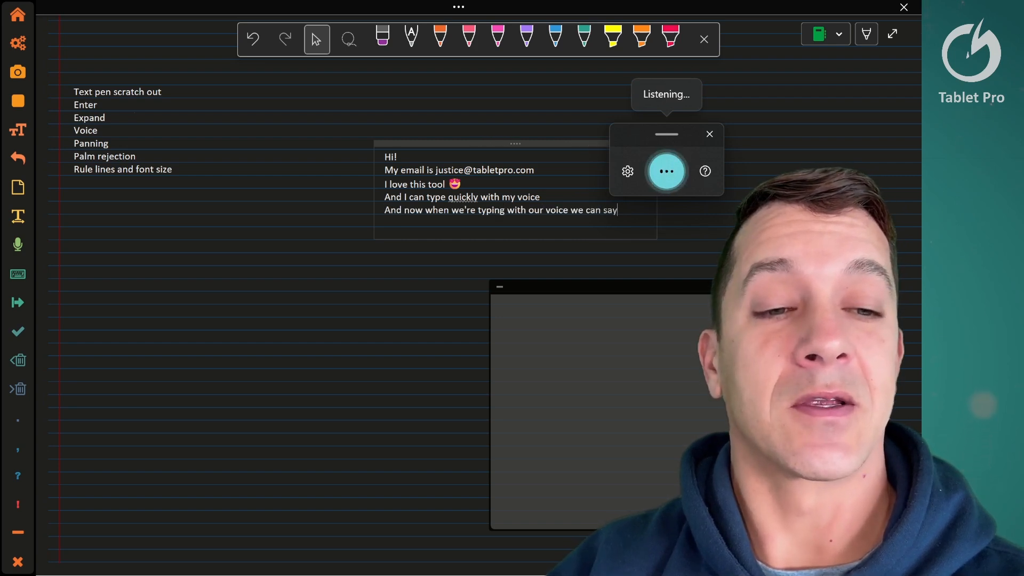
key(enter)
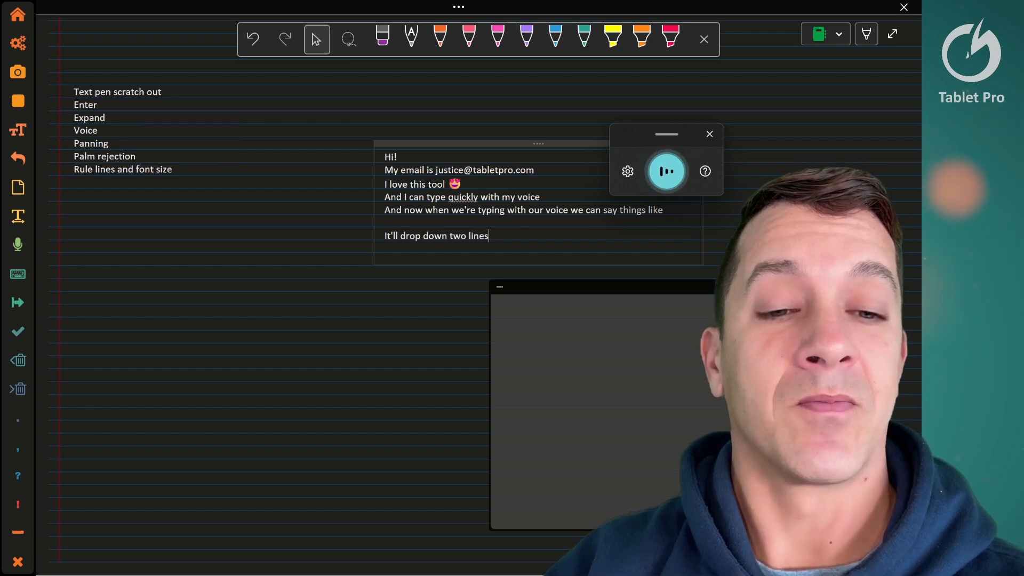
Dictate 'And to drop down one' after the blank line, then stop voice typing
click(666, 171)
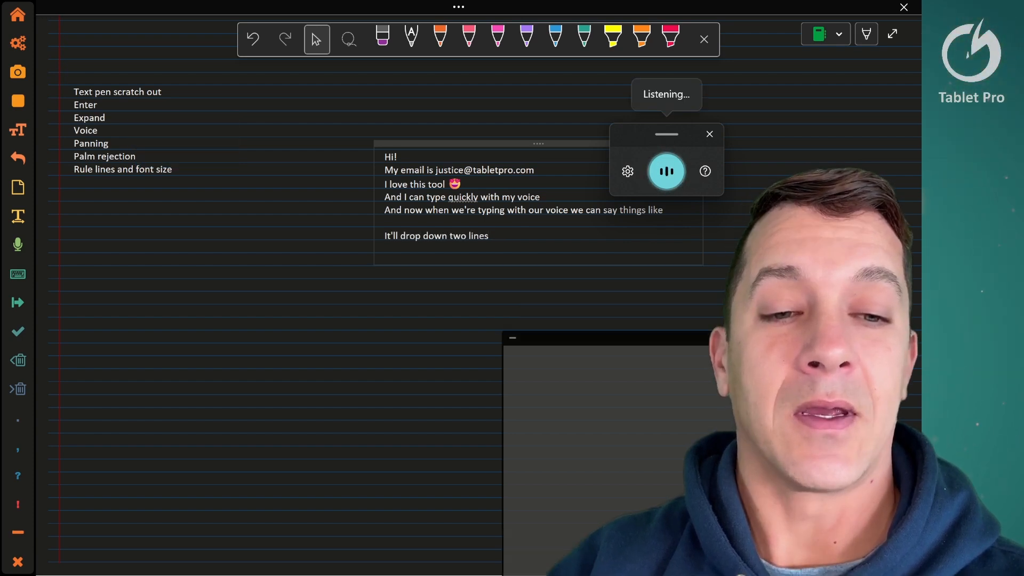
text(And to drop down one line you can say)
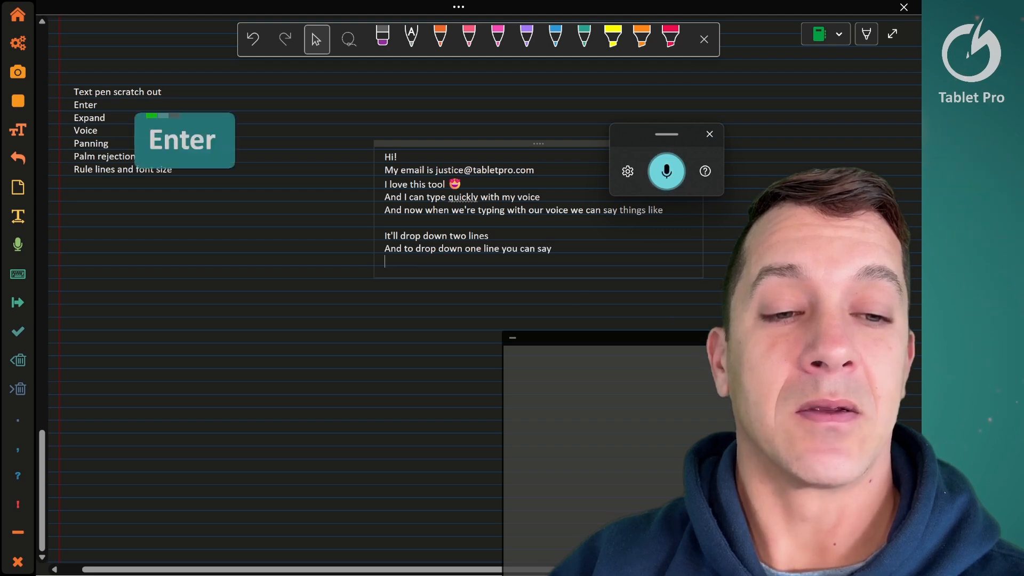
click(666, 170)
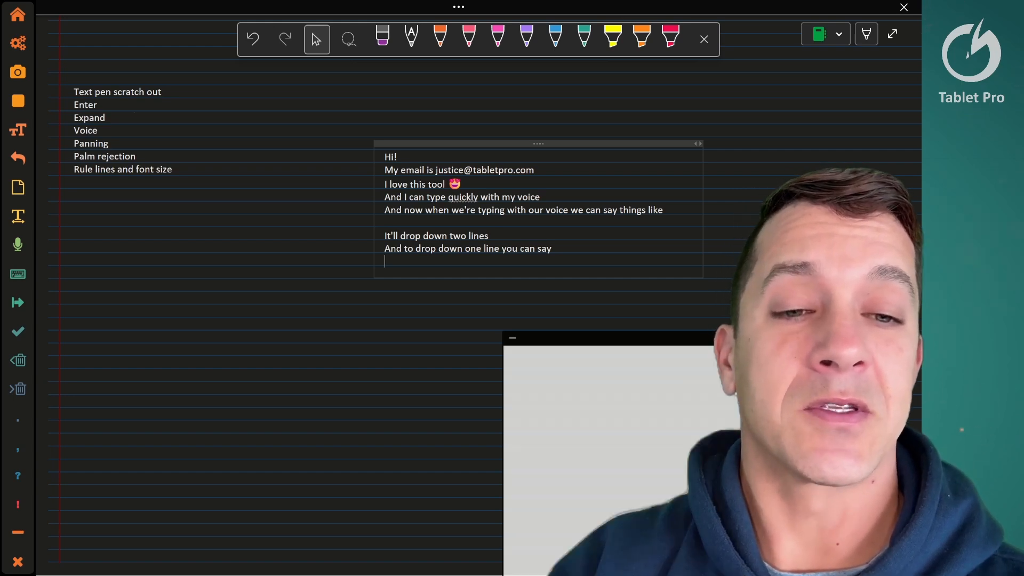
double_click(483, 170)
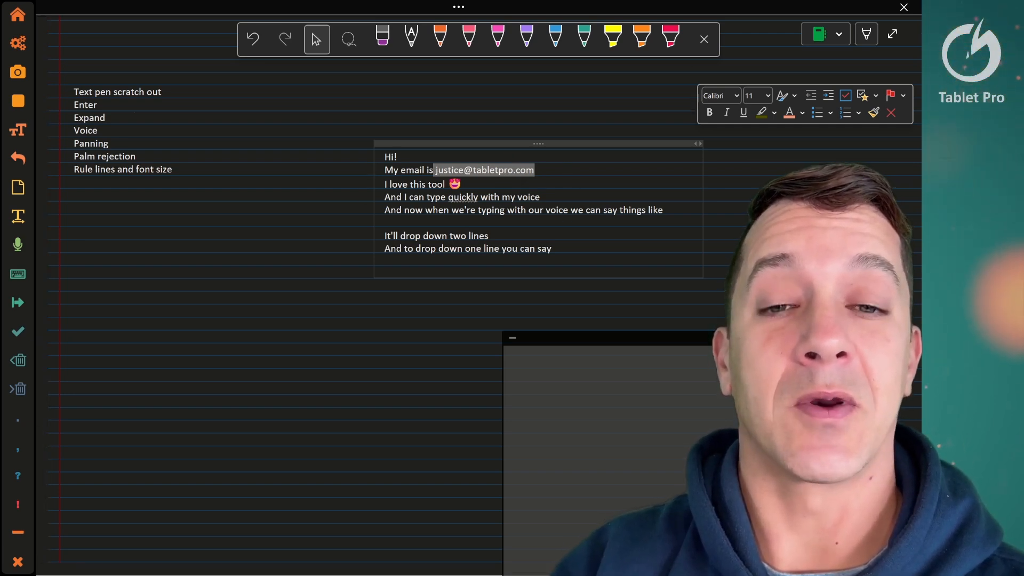
click(558, 249)
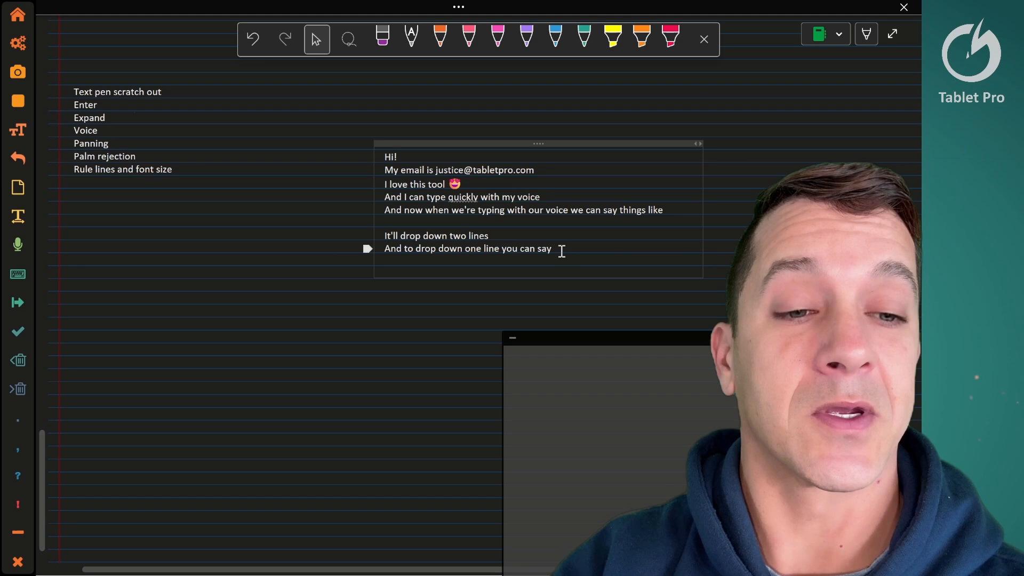
click(411, 38)
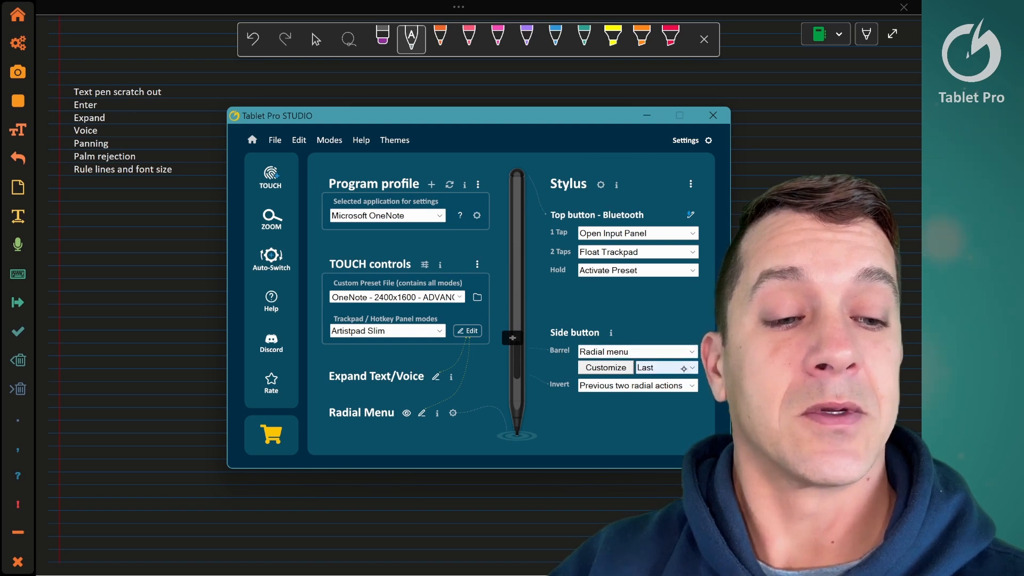
Keep the side button's radial menu layout on Last and close Tablet Pro STUDIO
click(666, 367)
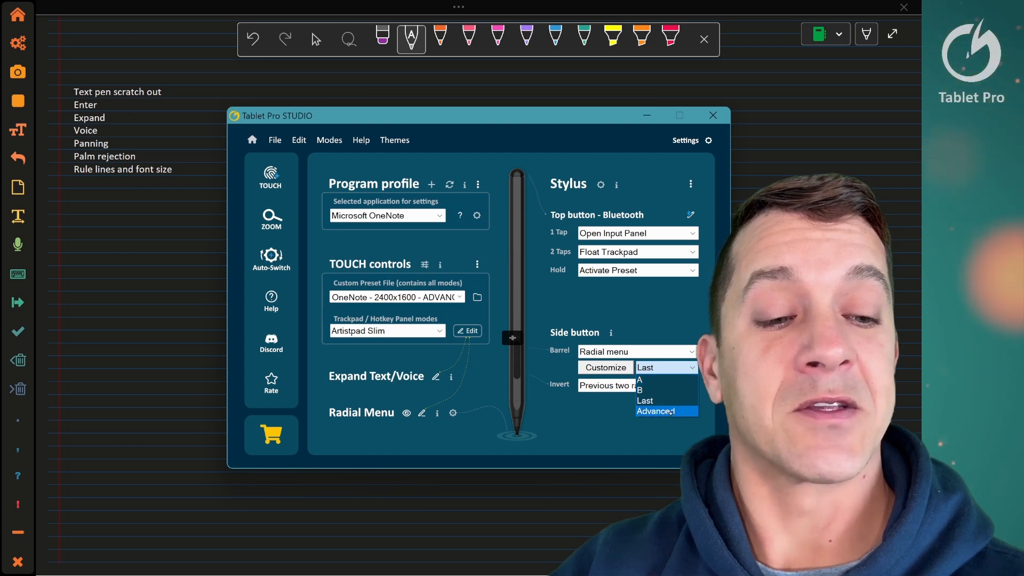
click(633, 385)
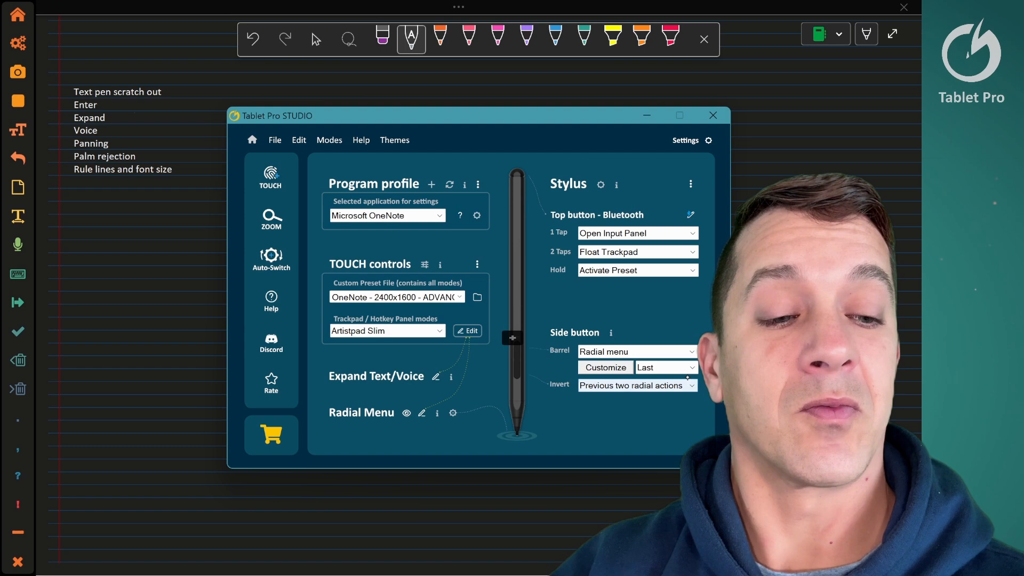
click(712, 115)
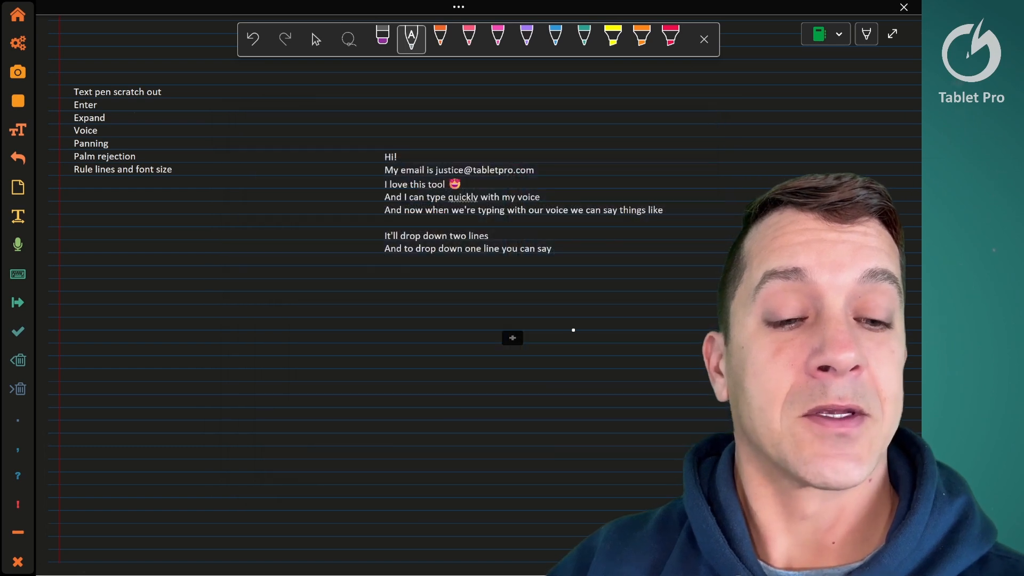
Pick the text pen from the radial menu and bring the radial menu up again over the note
click(316, 39)
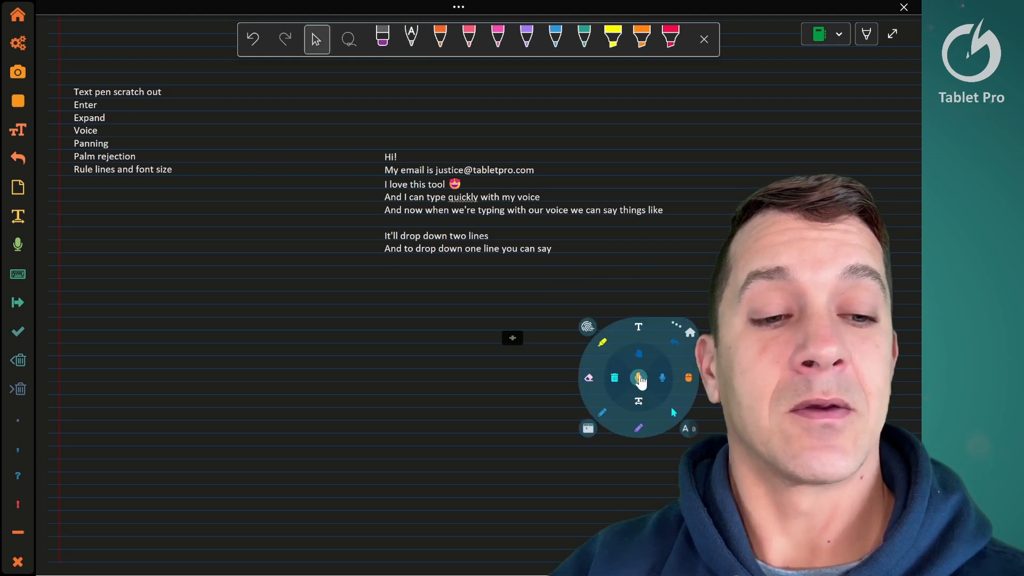
click(411, 37)
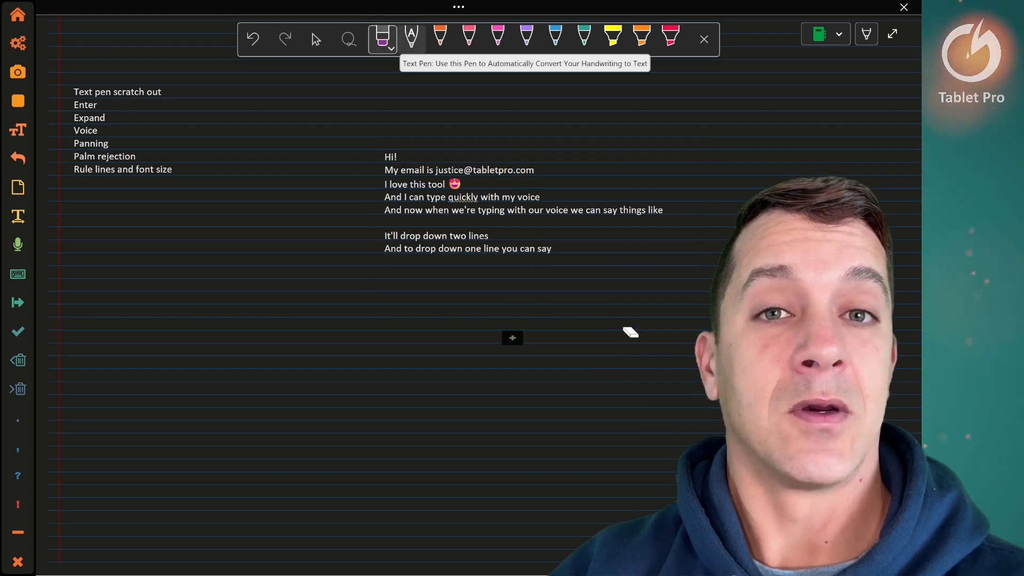
click(316, 39)
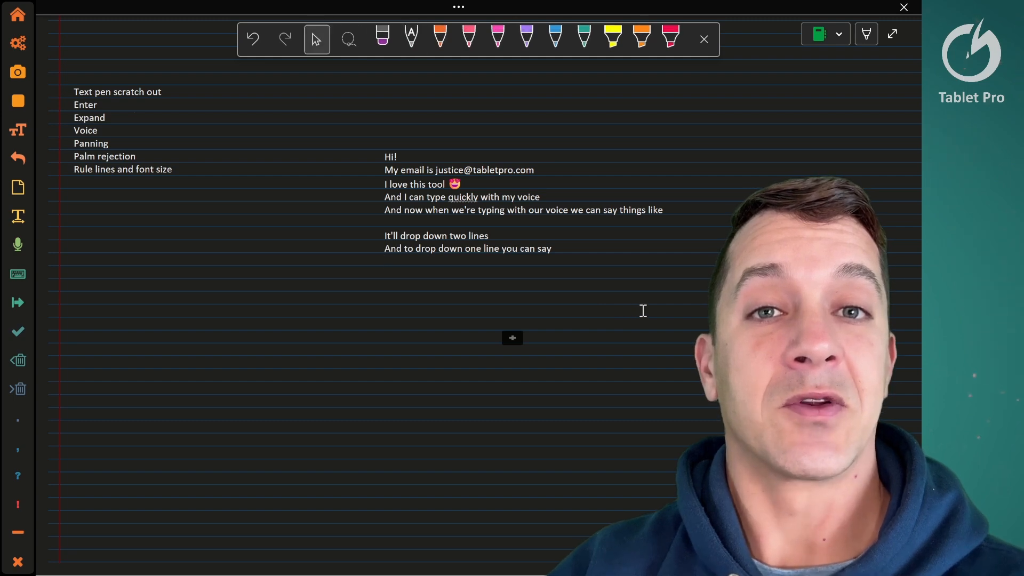
click(410, 39)
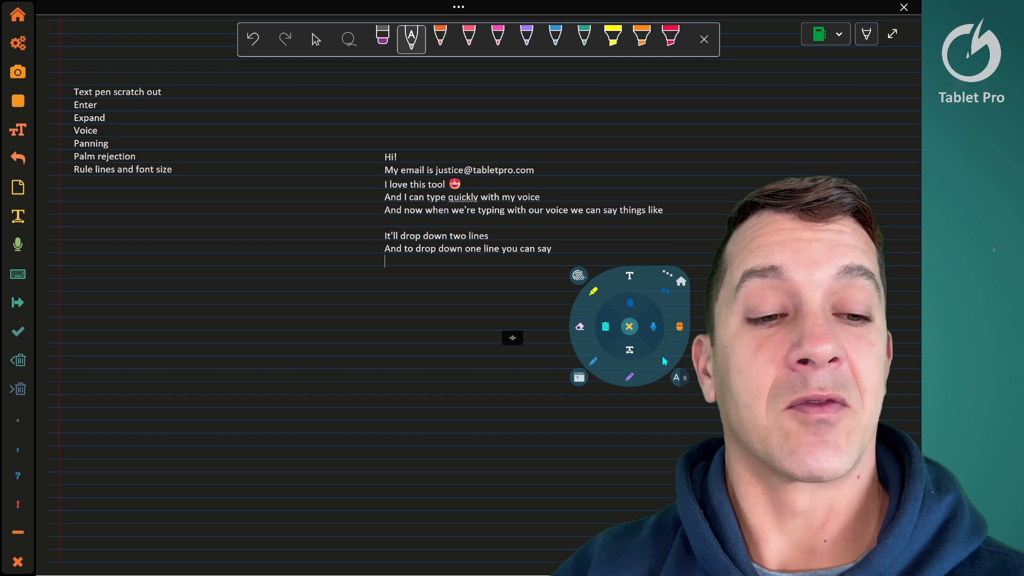
mouse_move(629, 350)
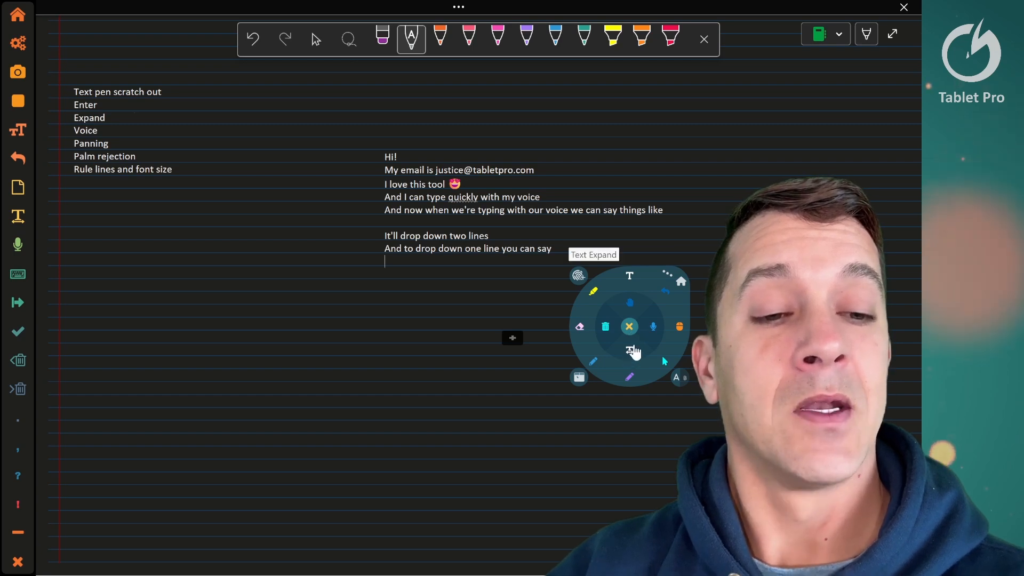
mouse_move(640, 336)
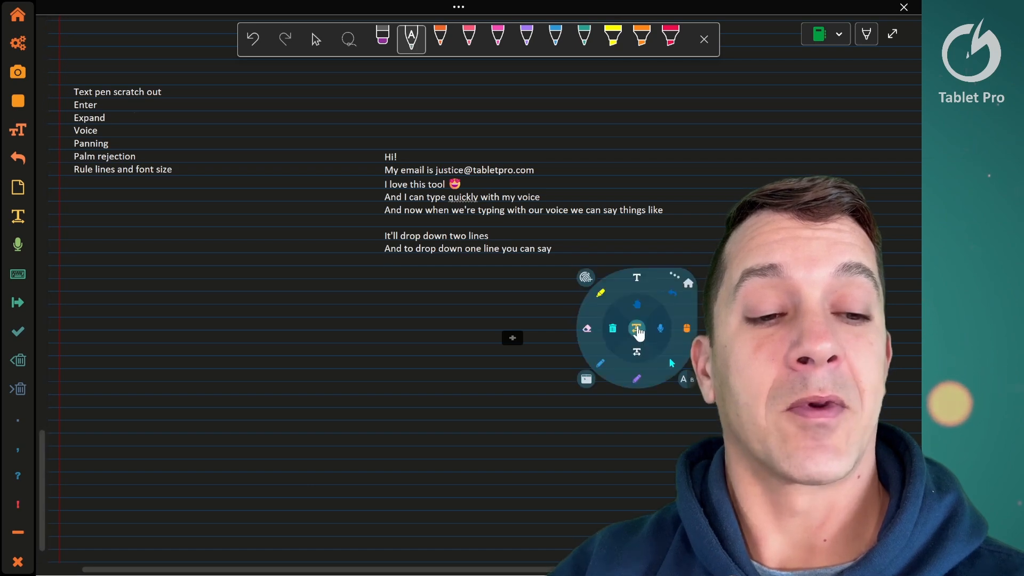
Handwrite 'smile' on a new line below the last dictated sentence
click(636, 329)
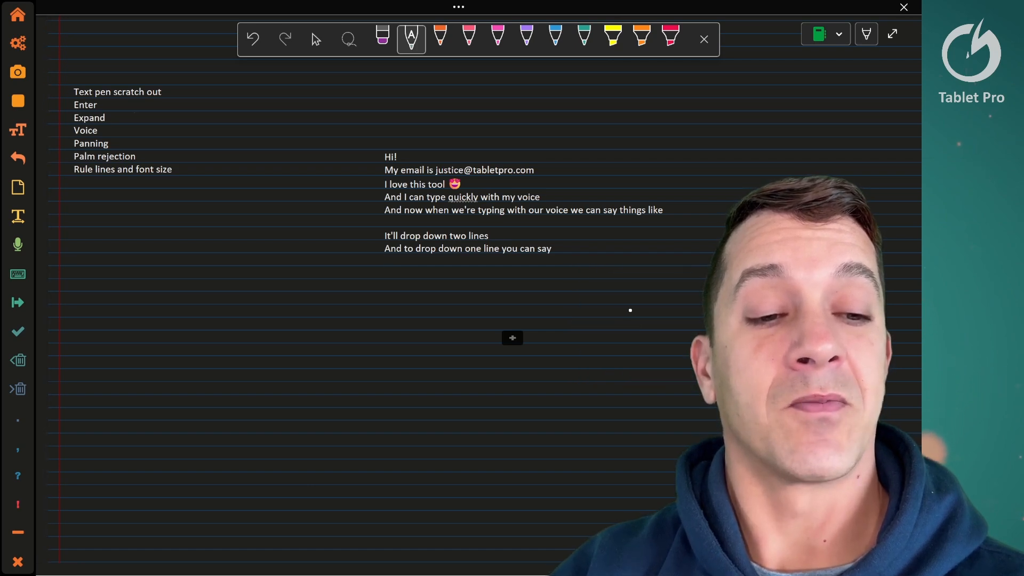
click(512, 338)
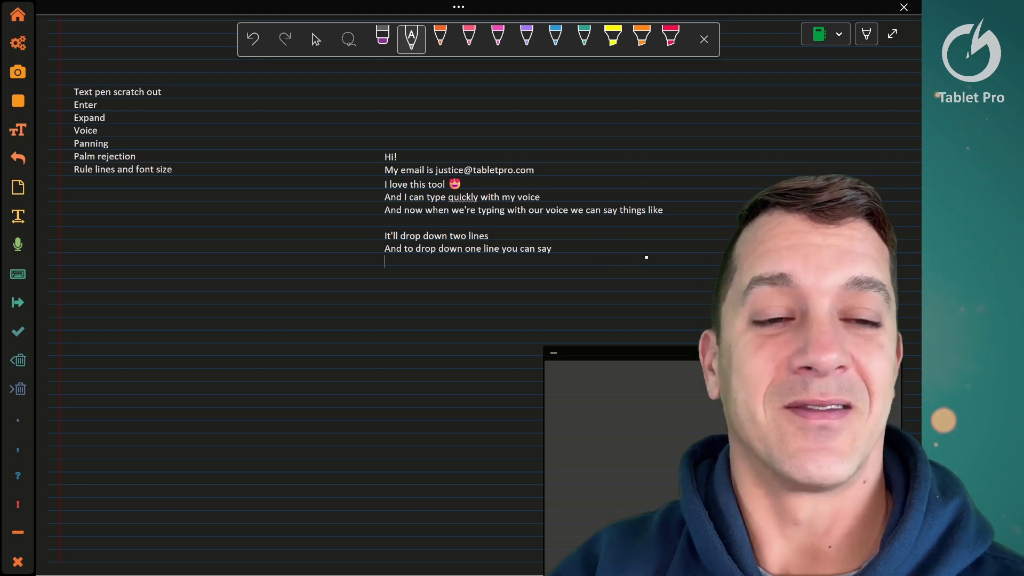
drag(610, 273, 643, 273)
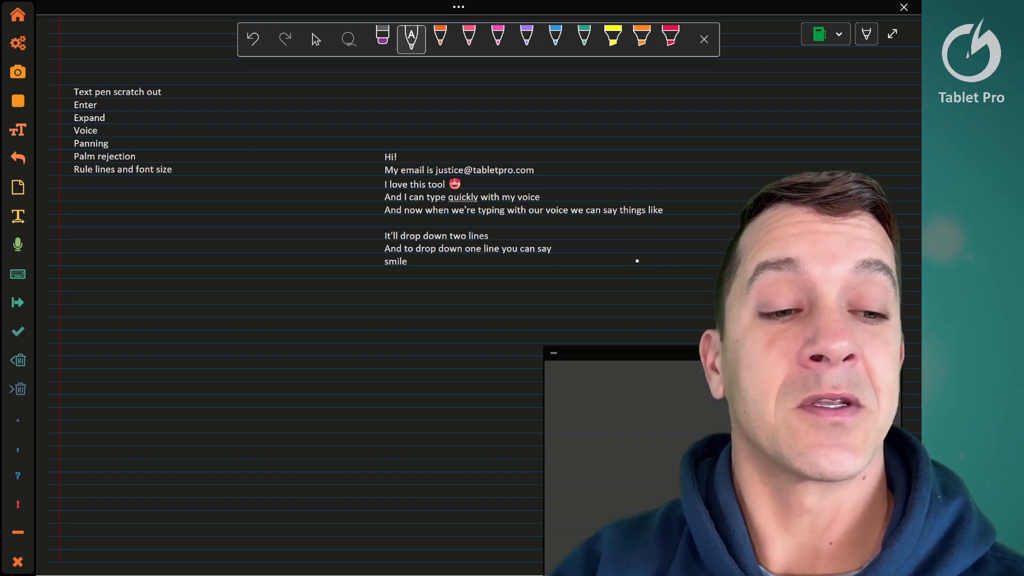
Switch to the Select tool and place the insertion point after 'smile'
click(316, 39)
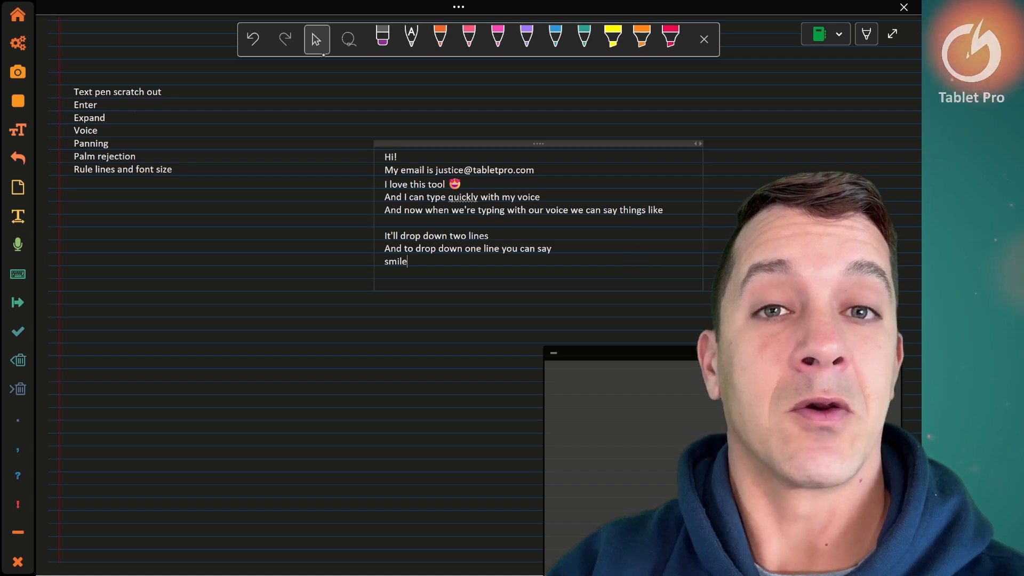
click(382, 37)
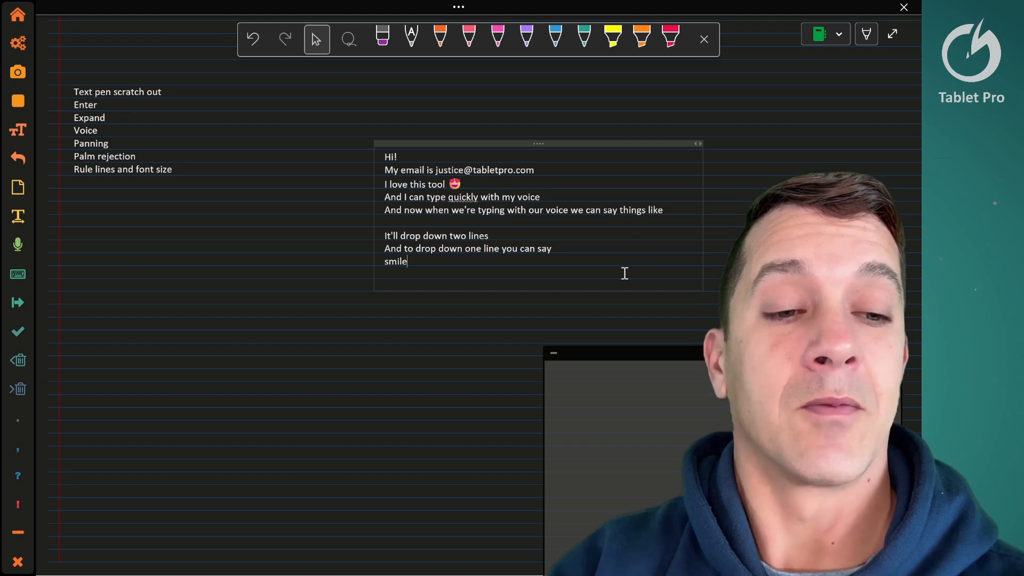
mouse_move(619, 269)
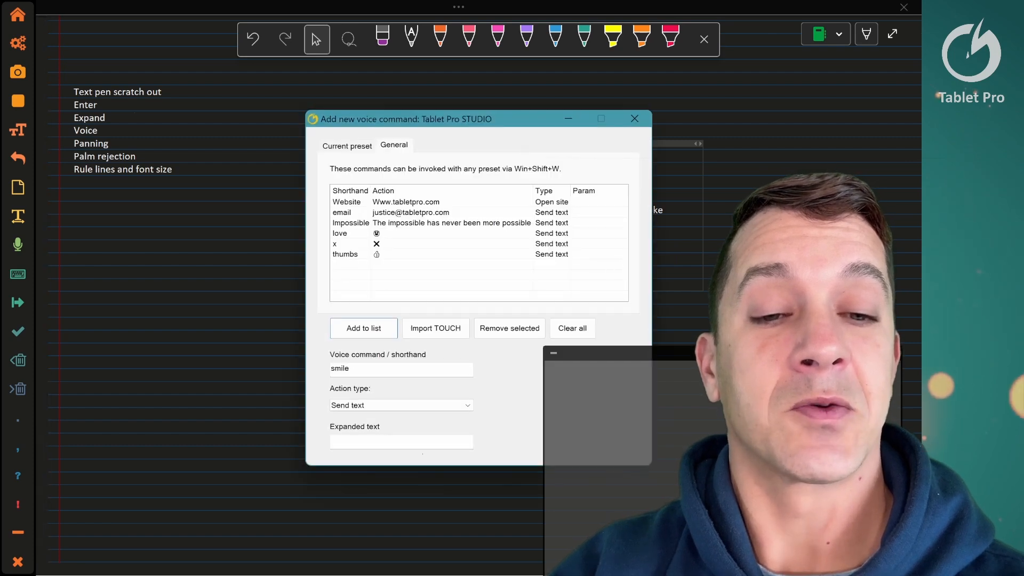
Move the voice command window left and set shorthand 'smile' with action type Send text
drag(405, 119, 353, 105)
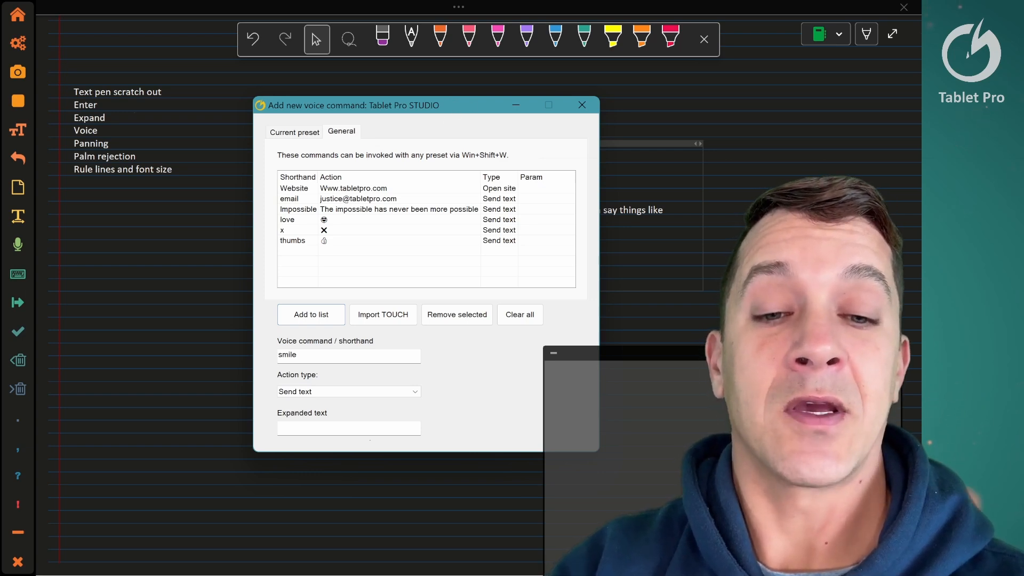
double_click(286, 355)
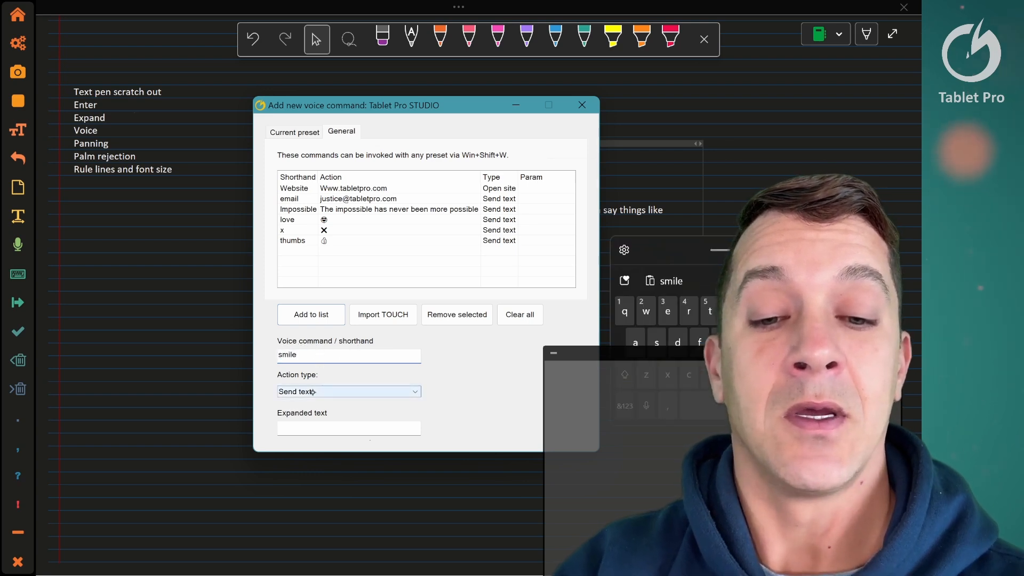
click(347, 392)
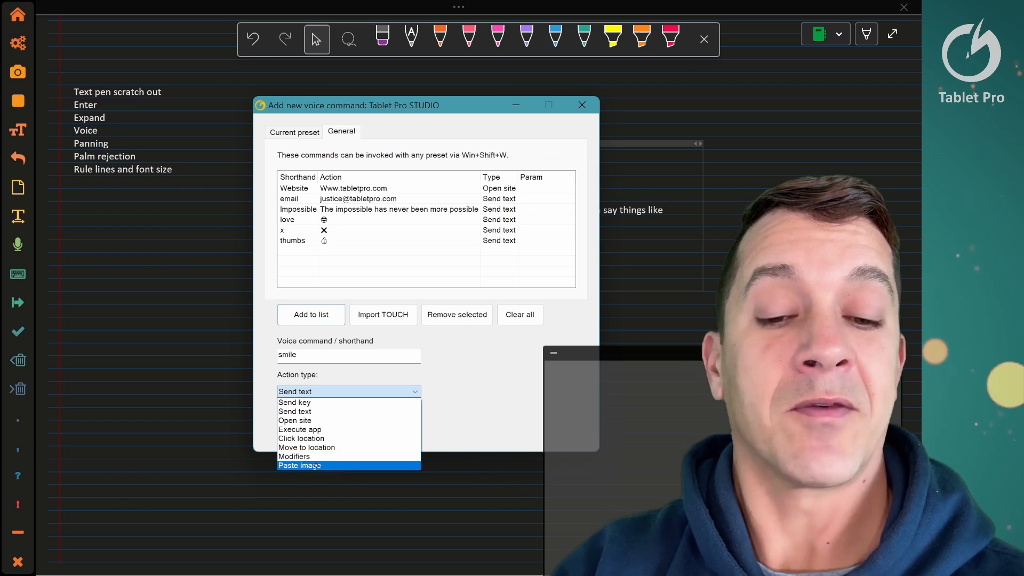
click(295, 412)
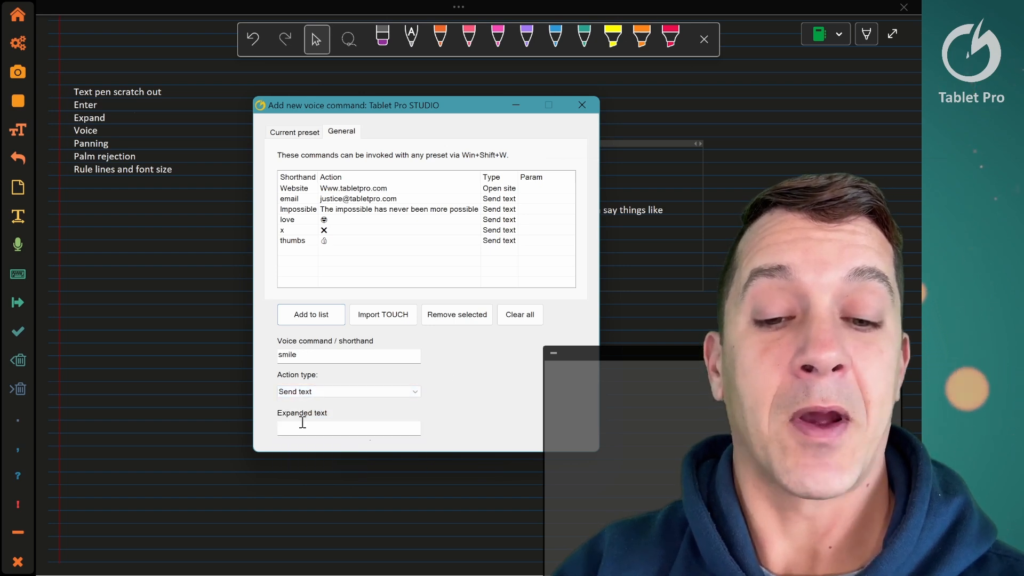
Set the expanded text to the grinning emoji from the touch keyboard's emoji panel
click(348, 428)
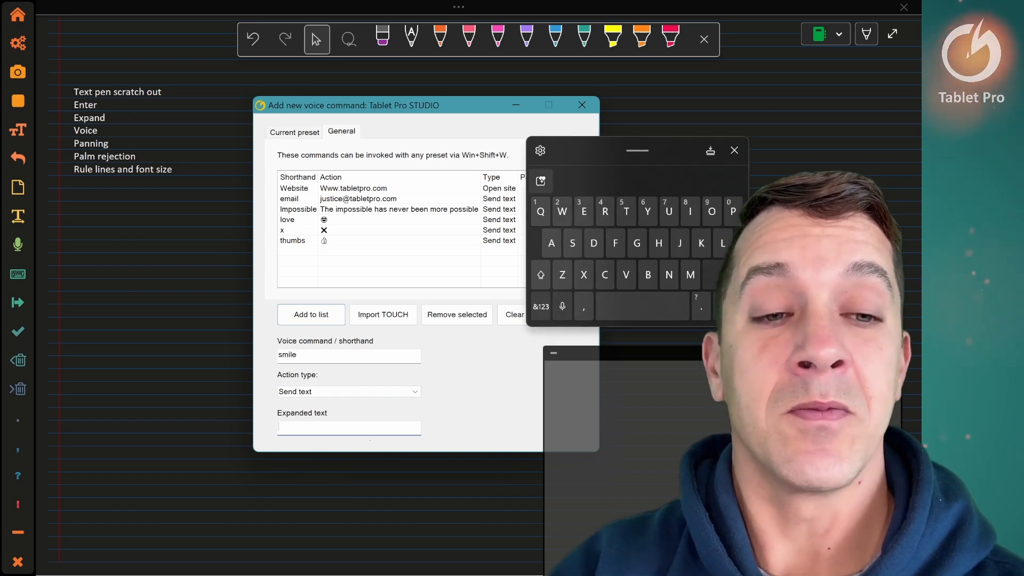
click(541, 181)
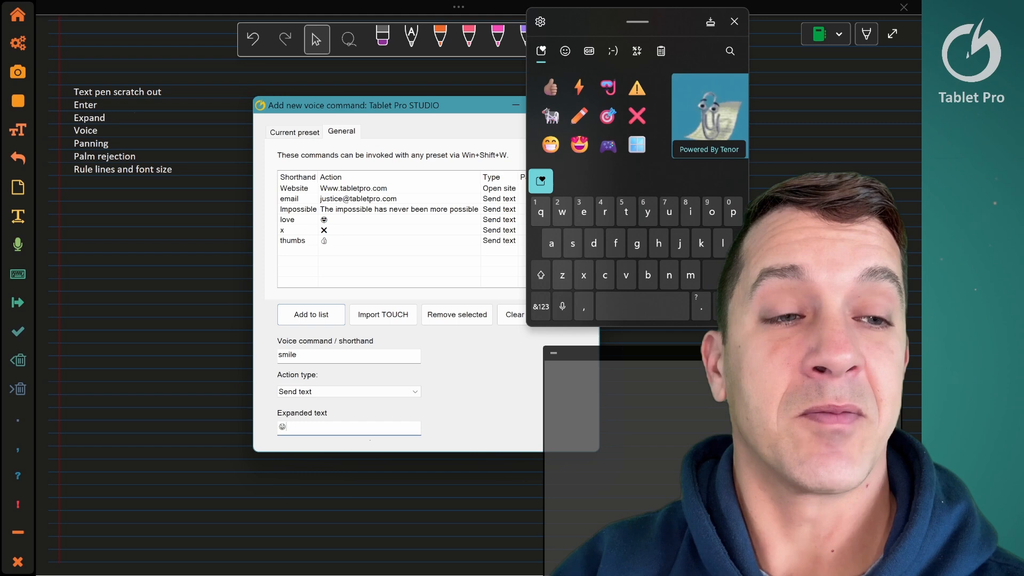
click(734, 21)
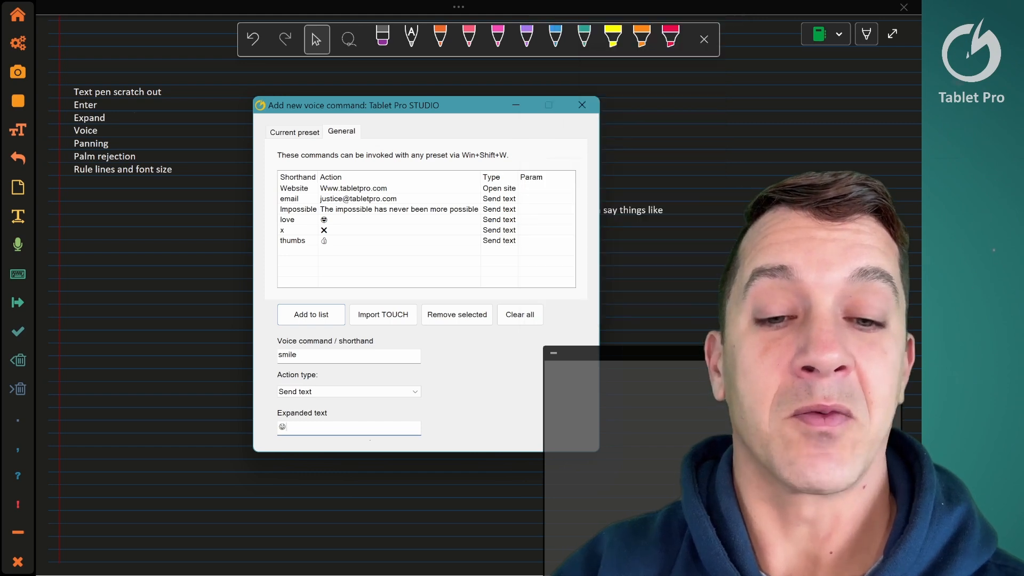
Add the smile emoji command to the list and check the Current preset and General tabs
click(310, 313)
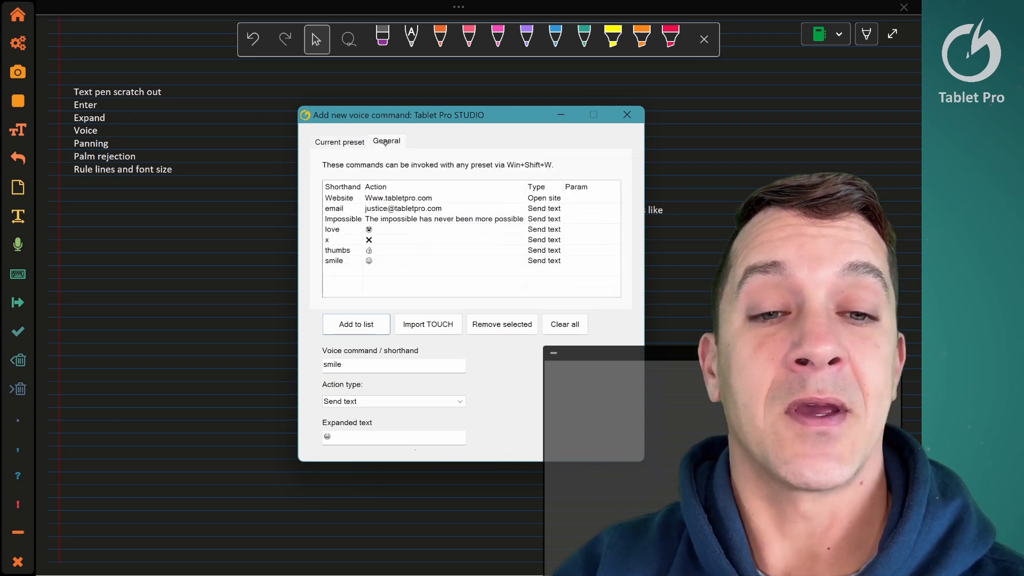
click(340, 141)
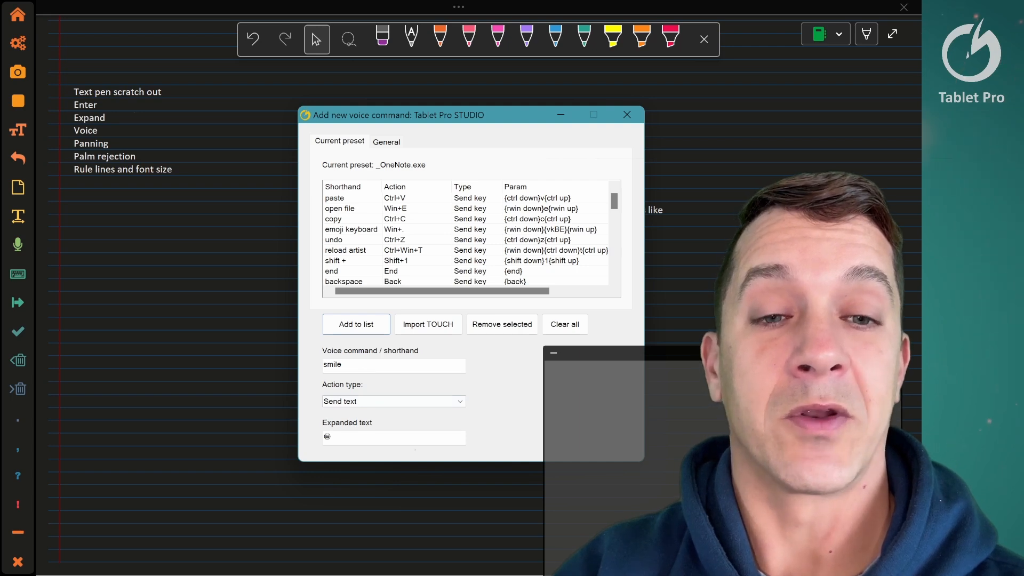
click(386, 142)
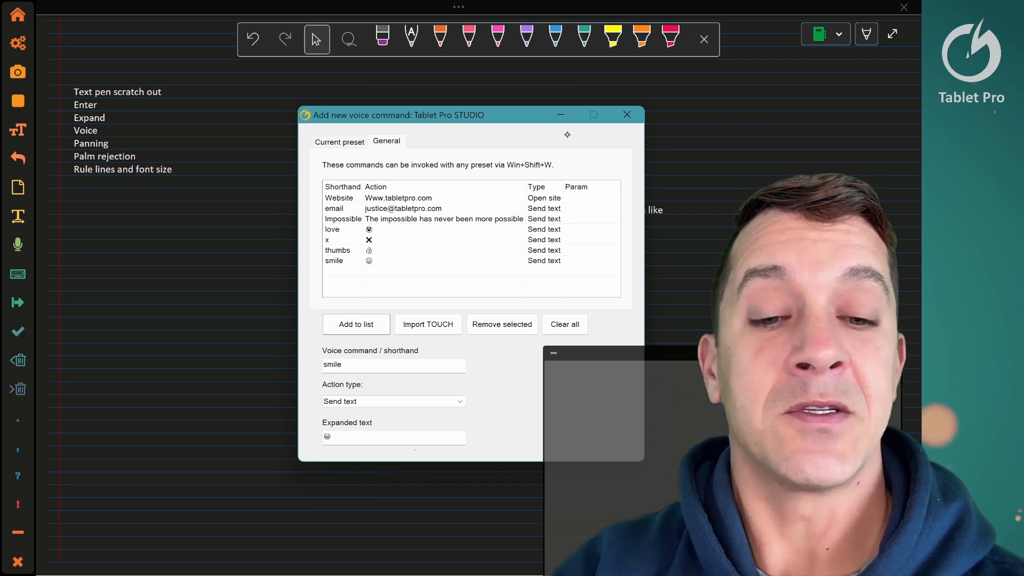
Close the voice command window so the smile shorthand swaps the word for its emoji
click(626, 114)
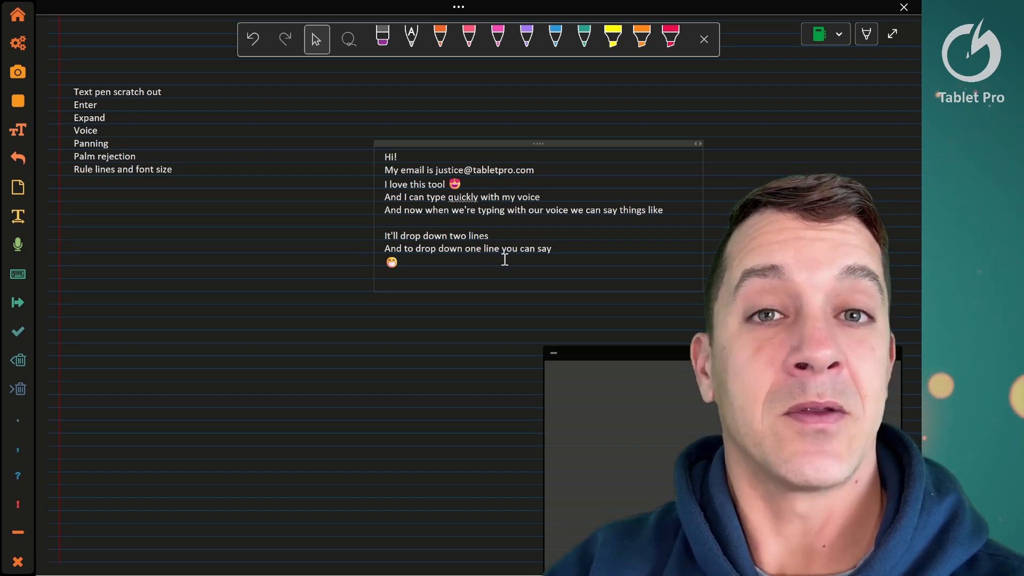
Switch back to the text pen to select the email address
click(411, 38)
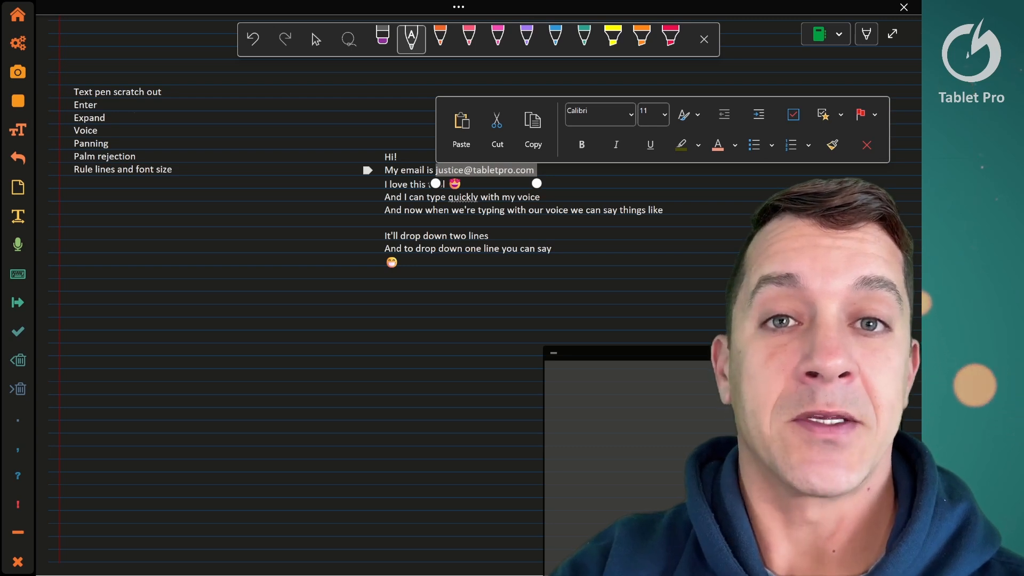
Cycle the email address's letter case with Change case (Shift+F3) between title case and lowercase
key(shift+f3)
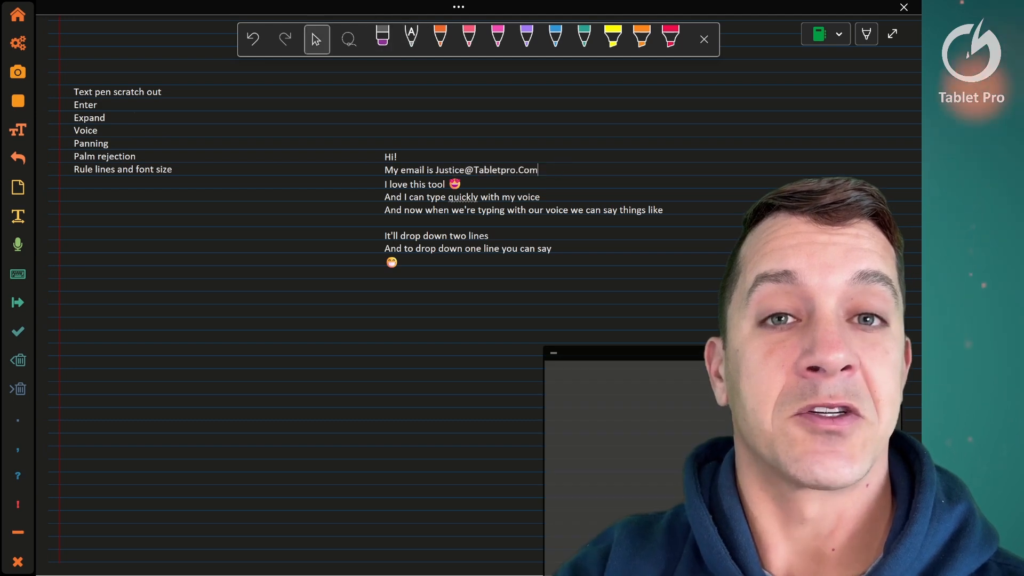
double_click(449, 170)
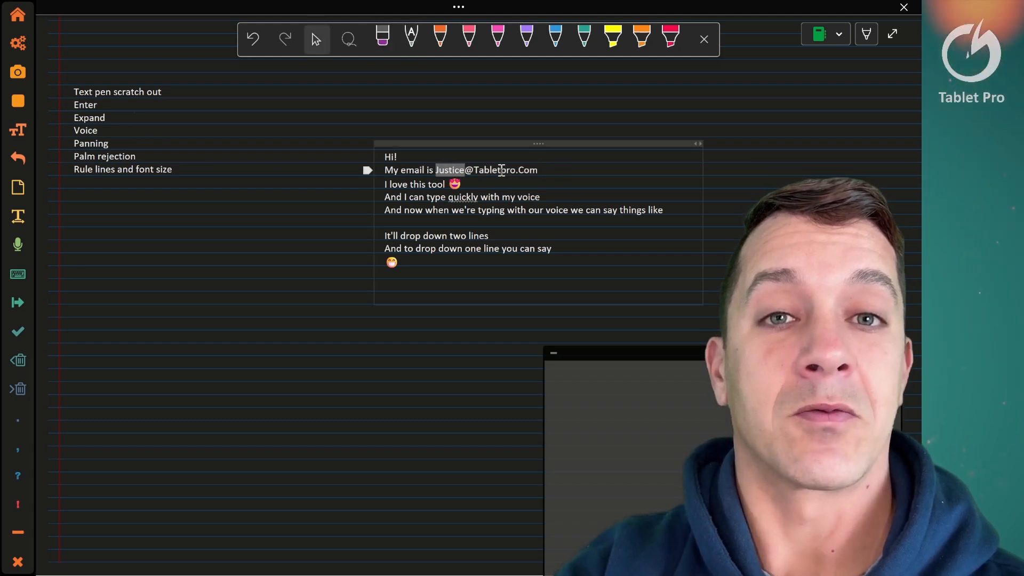
key(shift+f3)
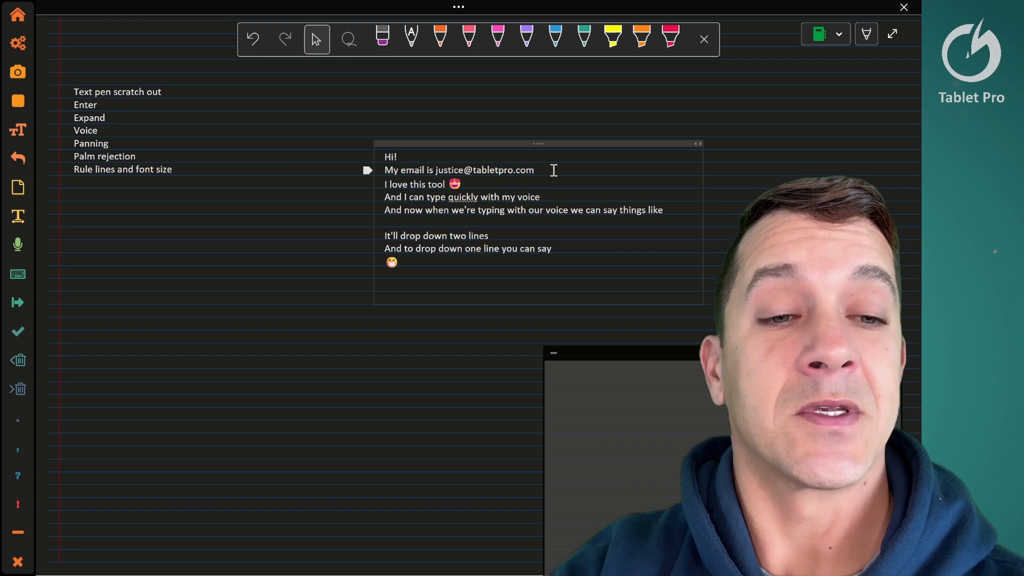
key(shift+f3)
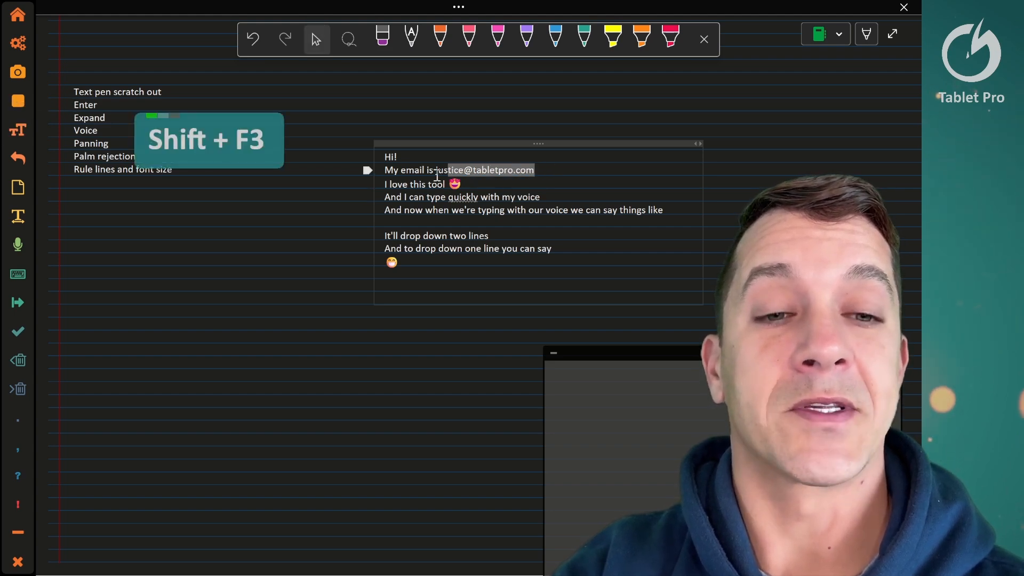
key(shift+f3)
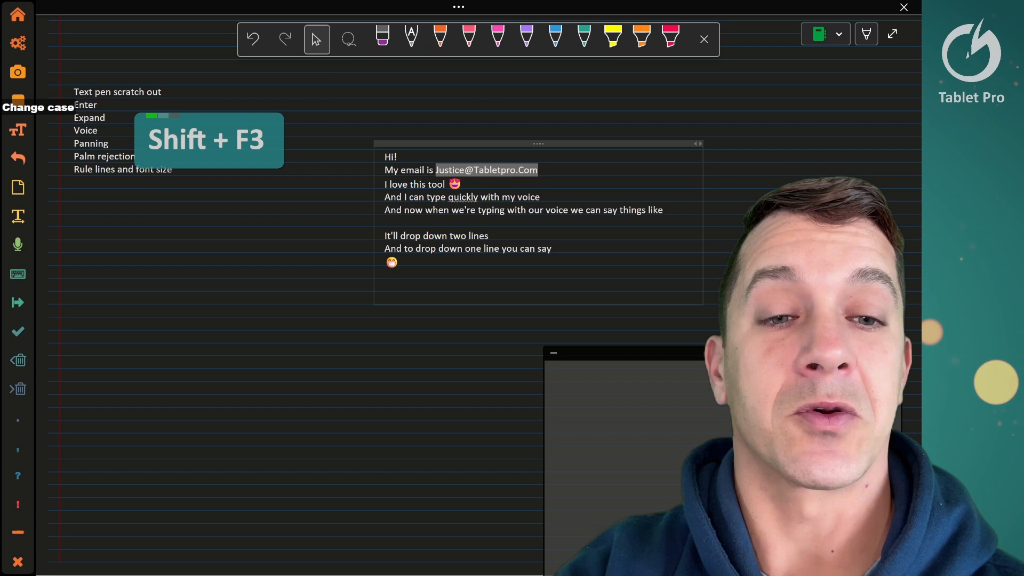
key(shift+f3)
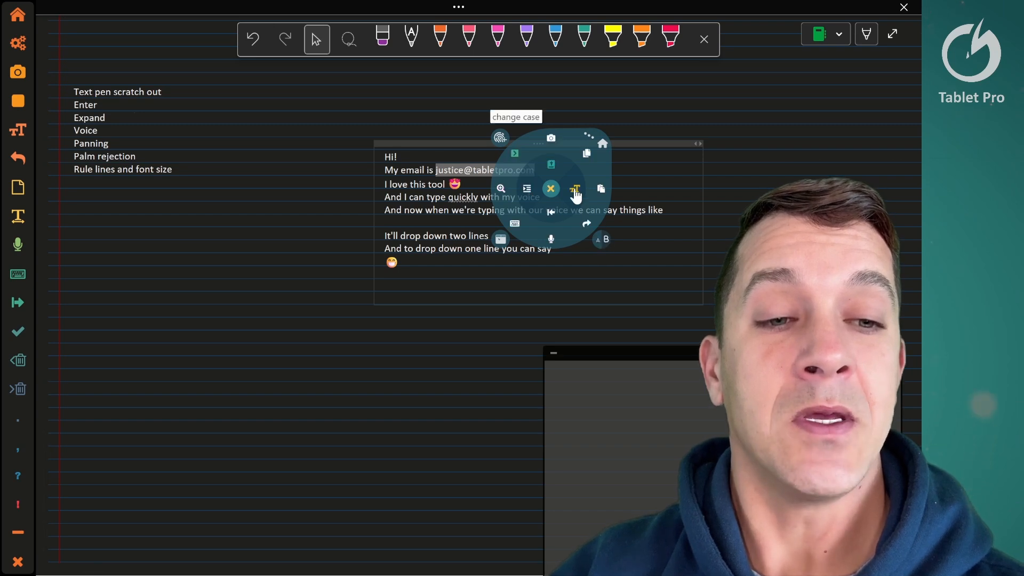
Change the email's case from the radial menu, then undo it back to lowercase
click(575, 190)
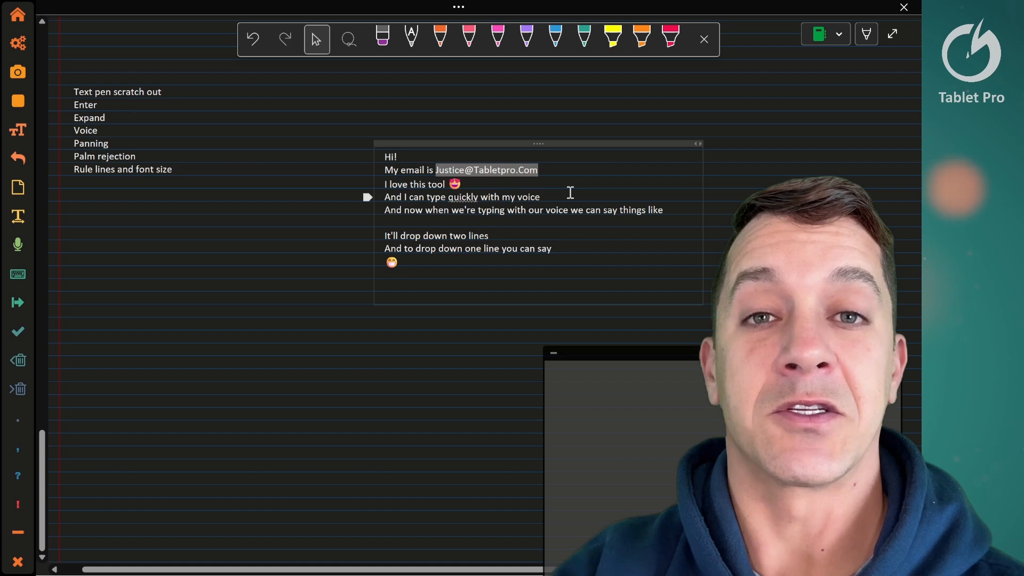
key(ctrl+z)
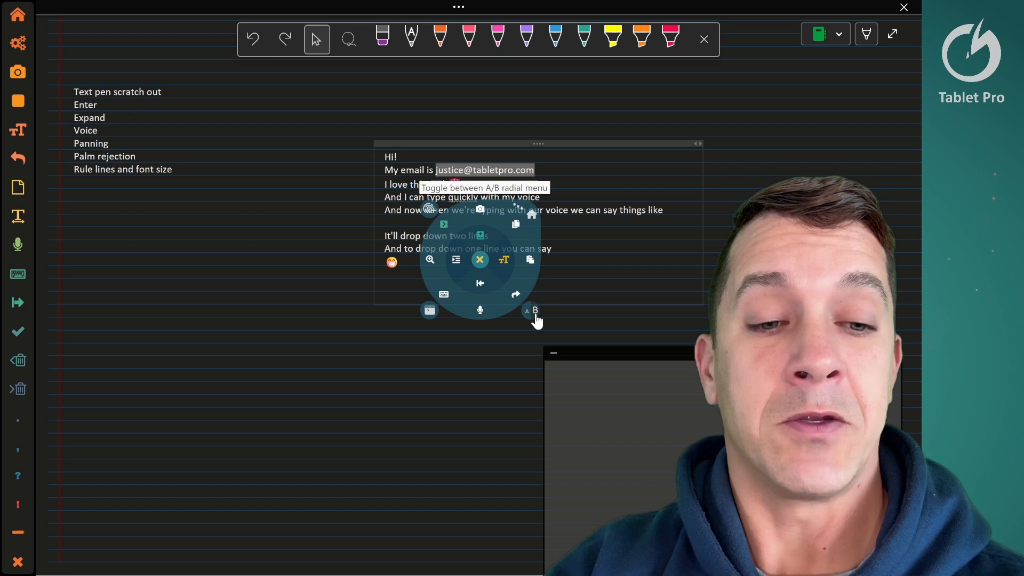
Switch the radial menu to its second set and exit Full Page View to the normal window
click(530, 310)
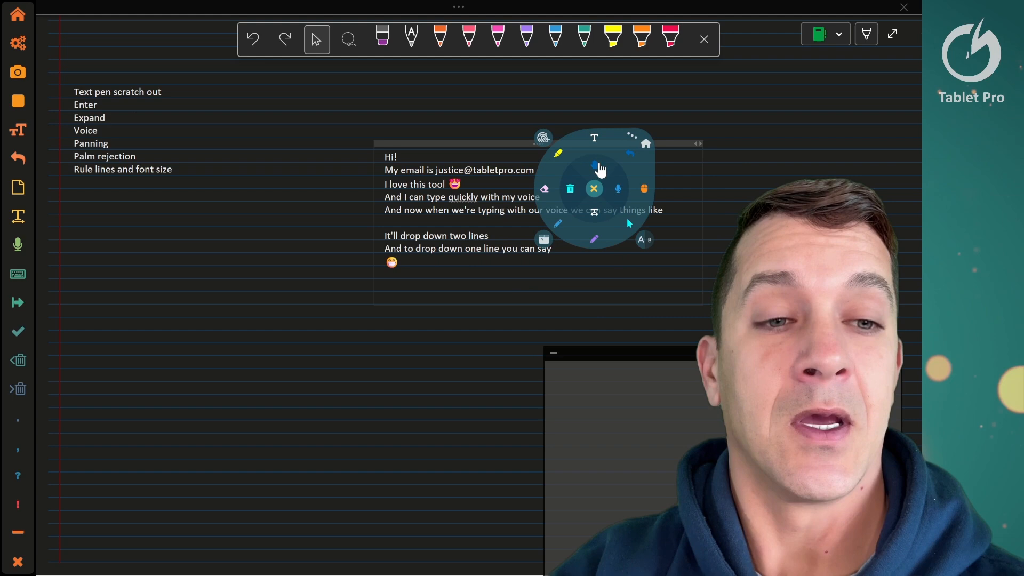
click(593, 189)
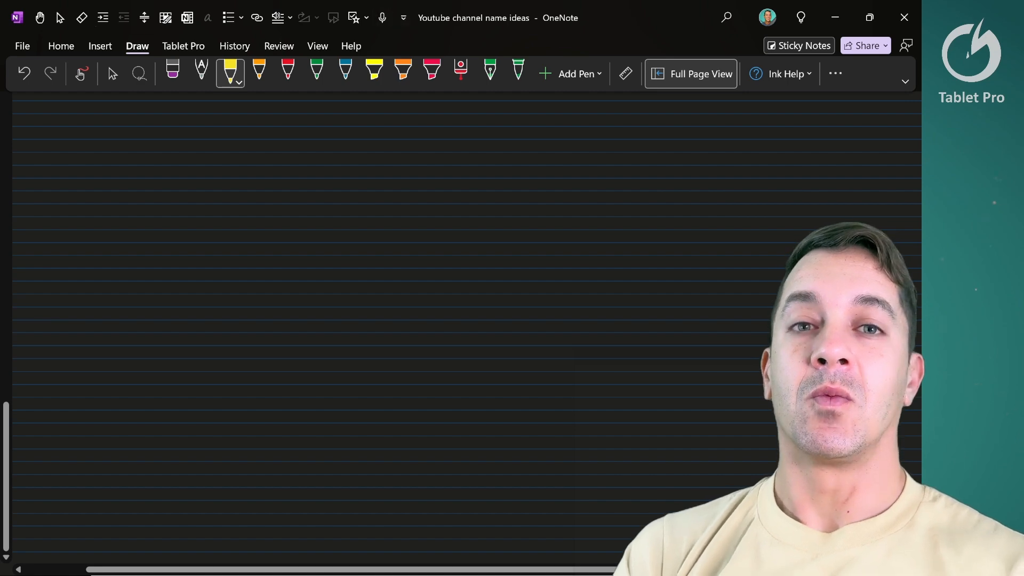
Hide the Quick Access Toolbar and collapse the ribbon to show tabs only
click(403, 18)
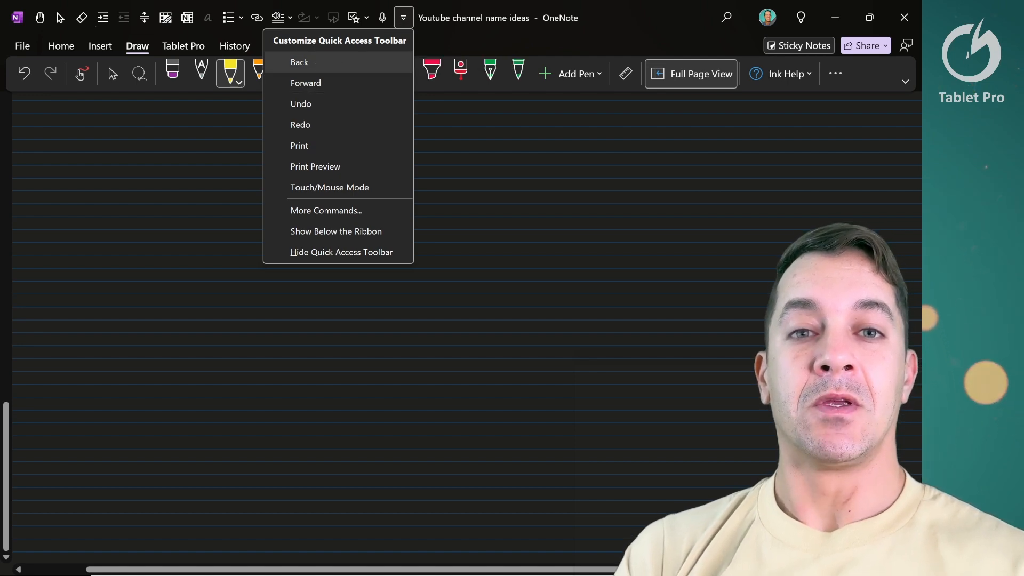
mouse_move(336, 232)
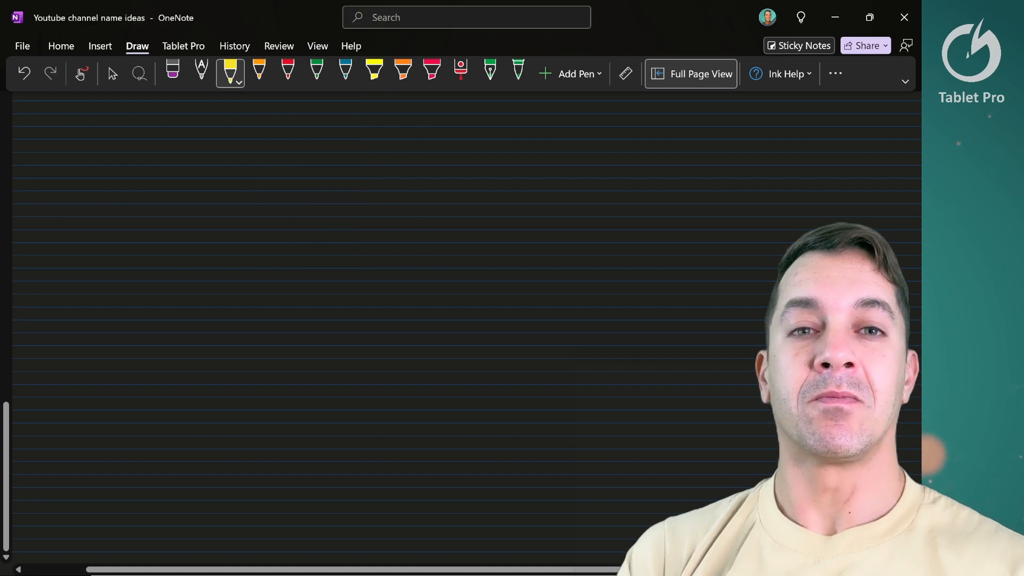
click(904, 81)
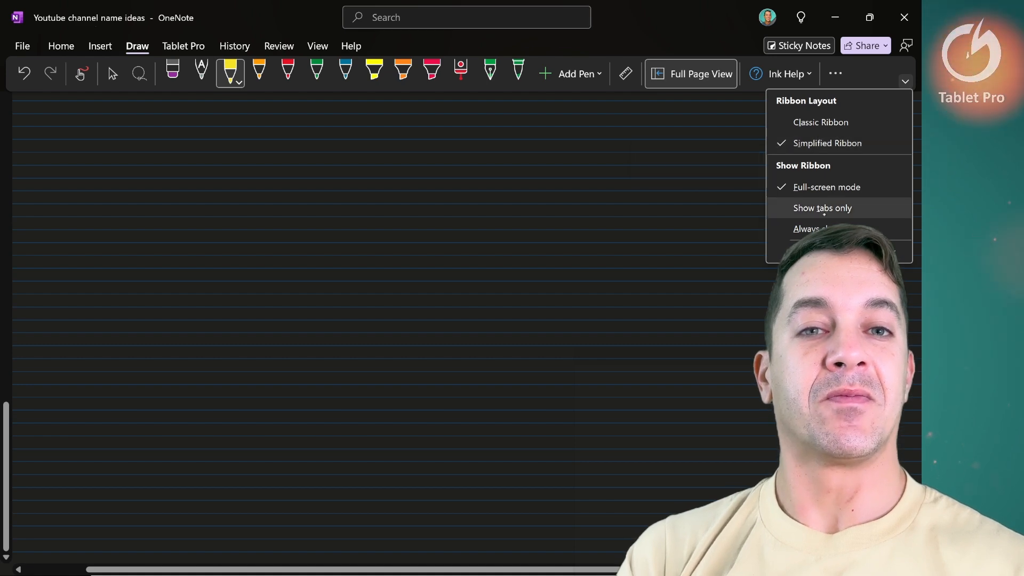
click(822, 208)
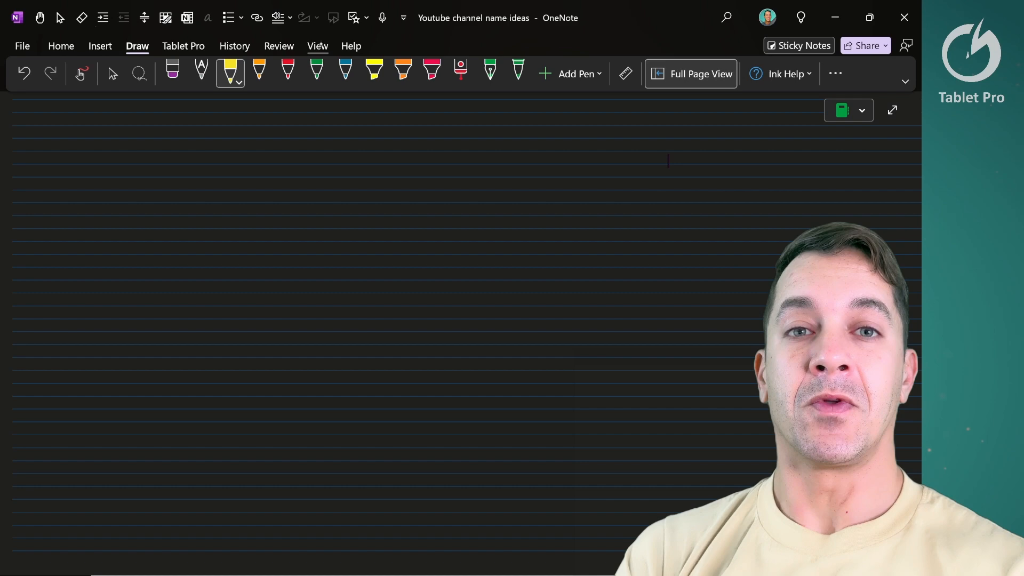
Browse the View, Home and Draw ribbons, ending on the View tab's page options
click(318, 46)
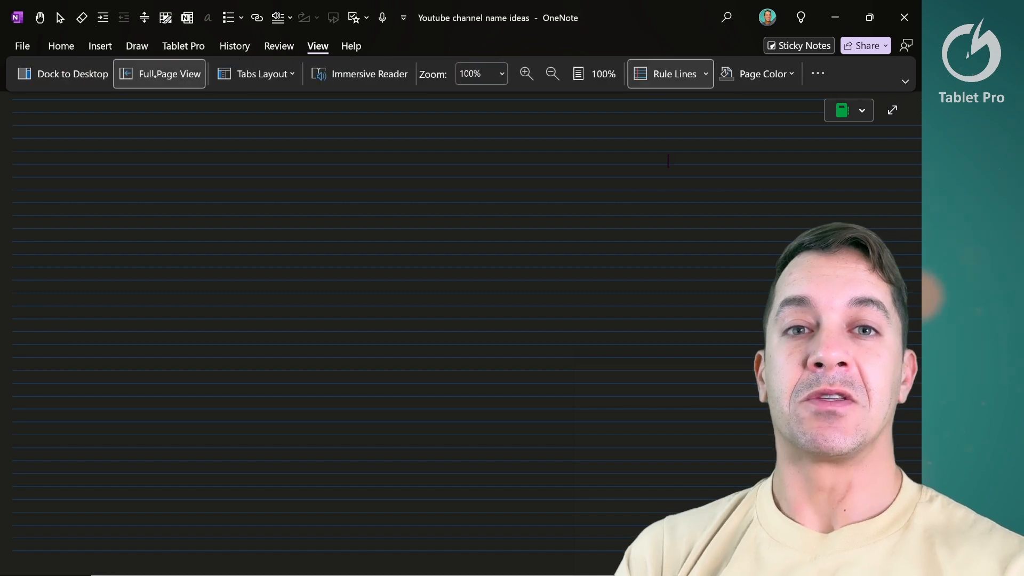
mouse_move(255, 74)
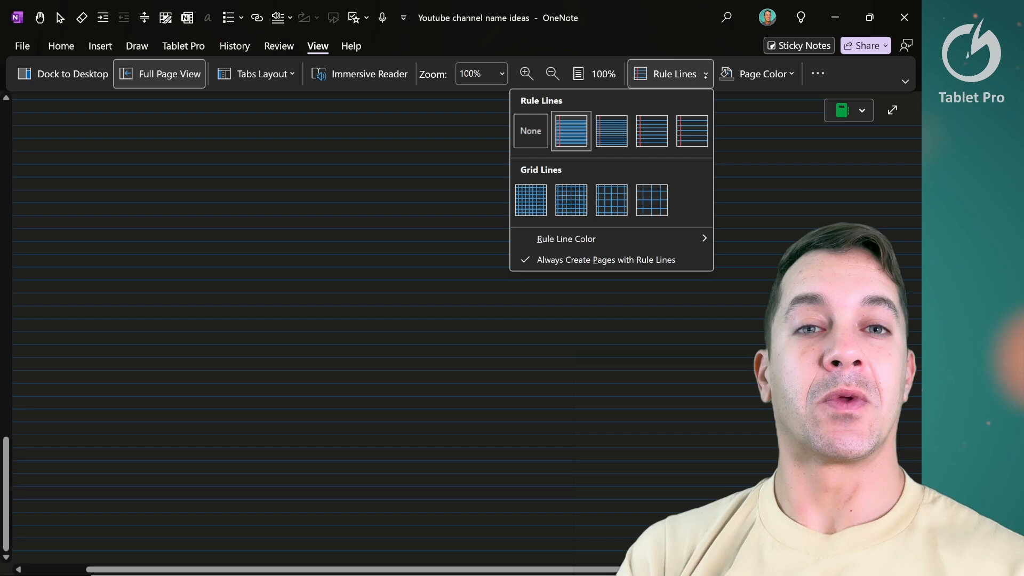
mouse_move(570, 130)
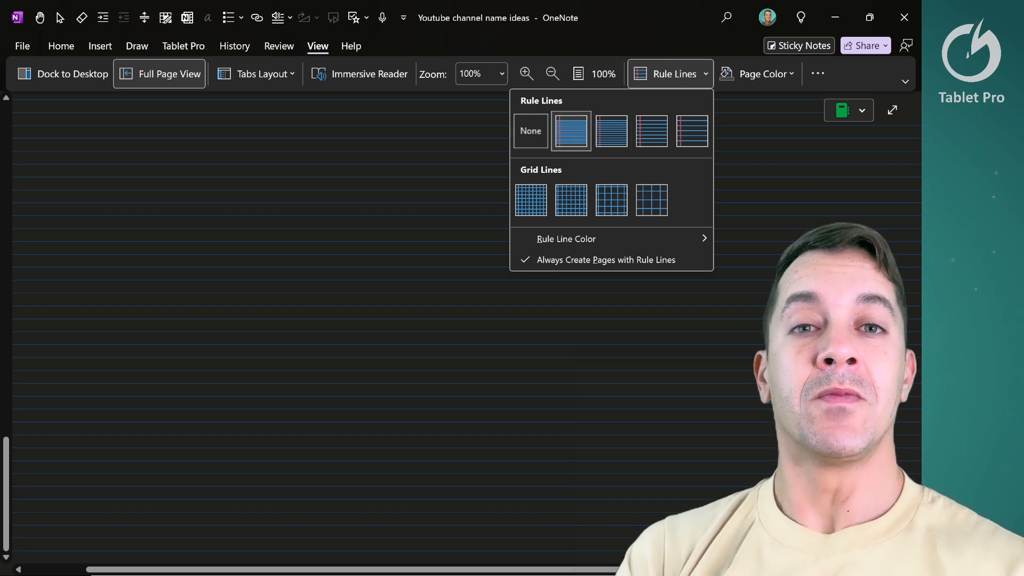
click(60, 46)
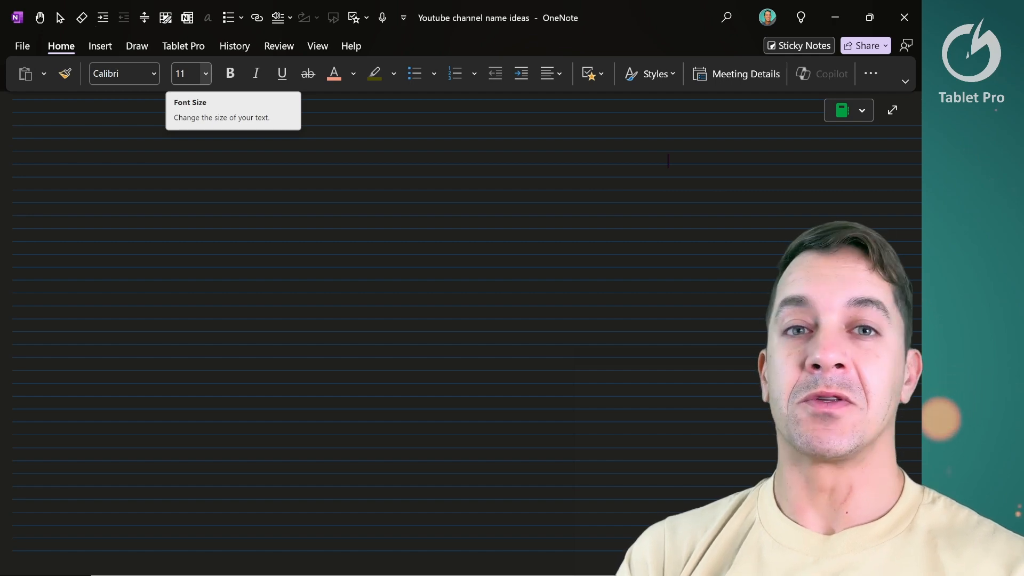
click(138, 46)
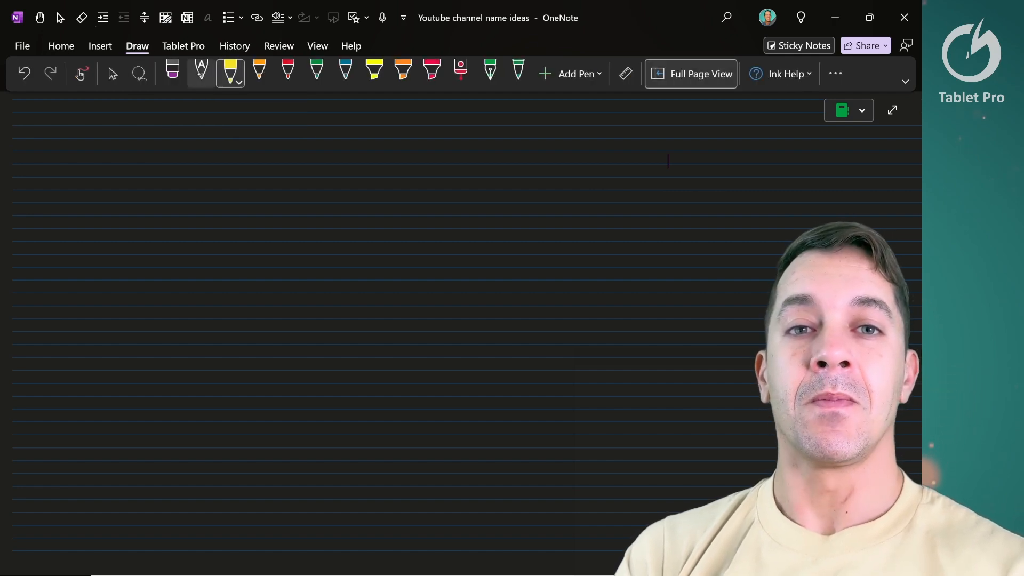
mouse_move(201, 72)
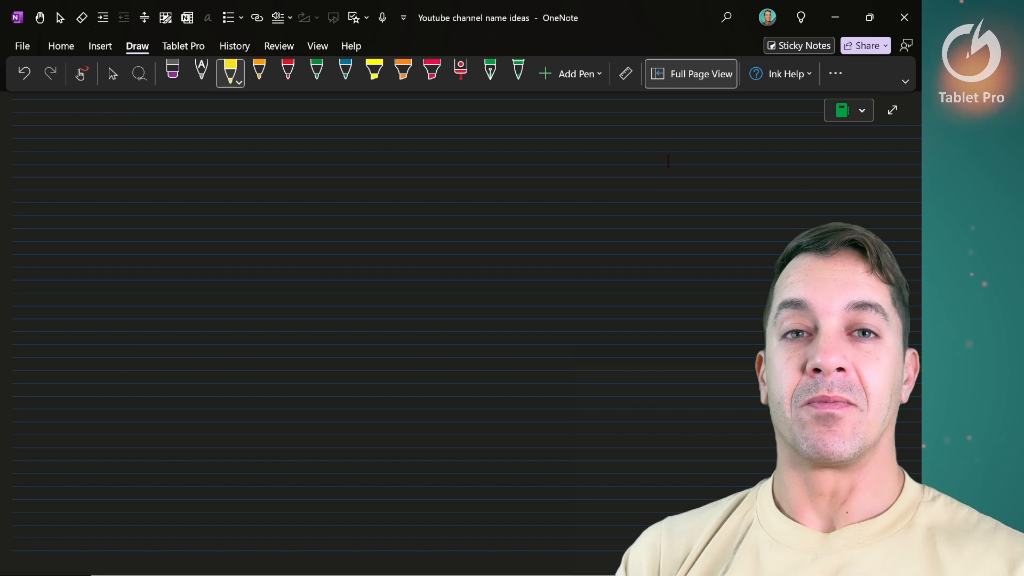
click(317, 46)
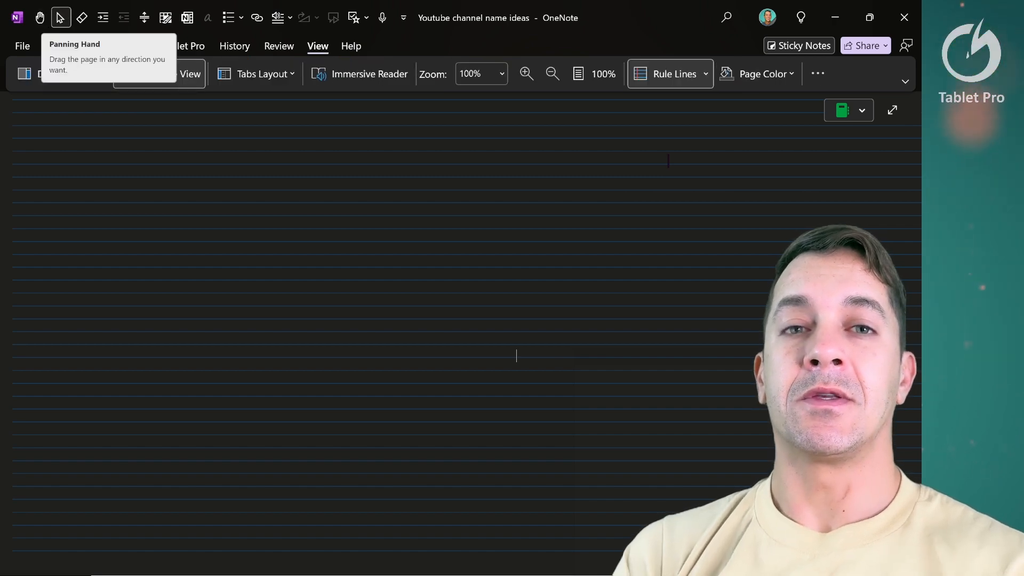
Browse All Commands in Customize Quick Access Toolbar > More Commands
click(404, 18)
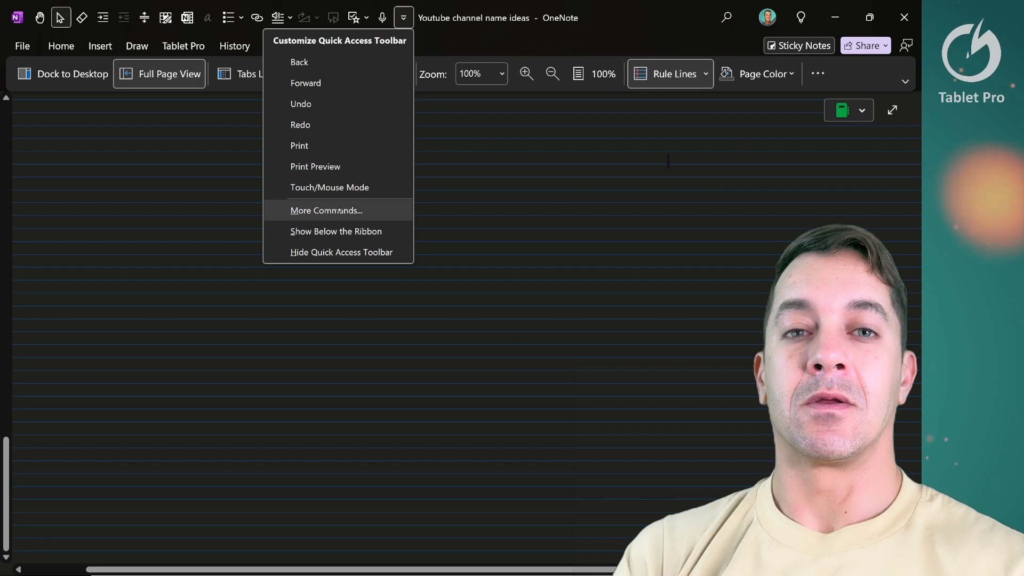
click(327, 211)
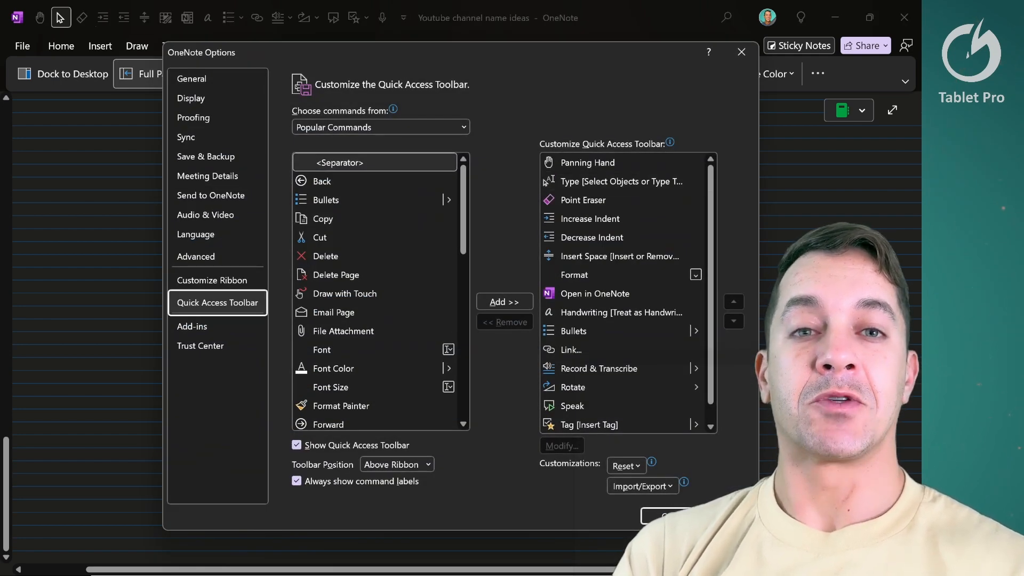
scroll(down, 3)
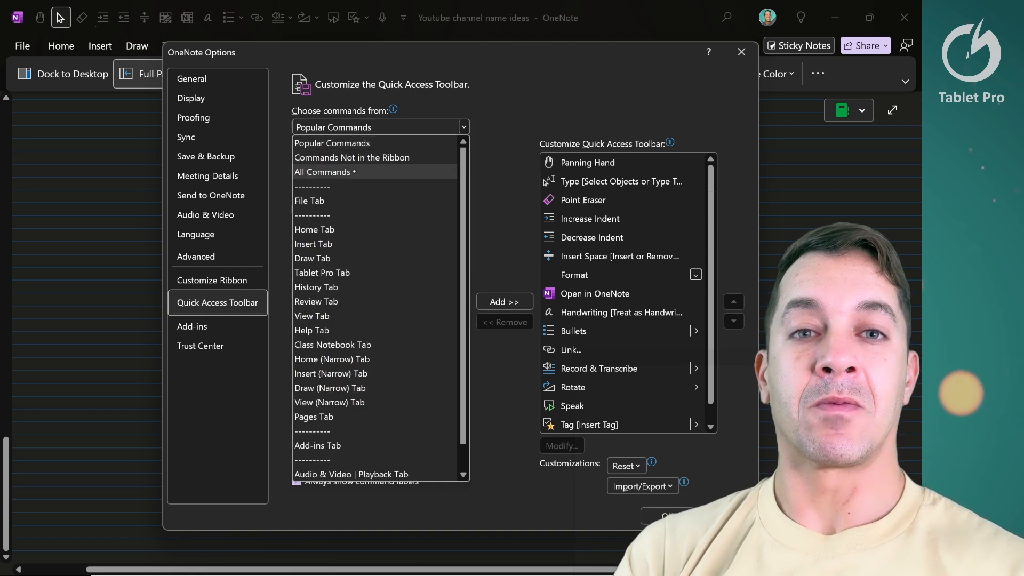
click(324, 172)
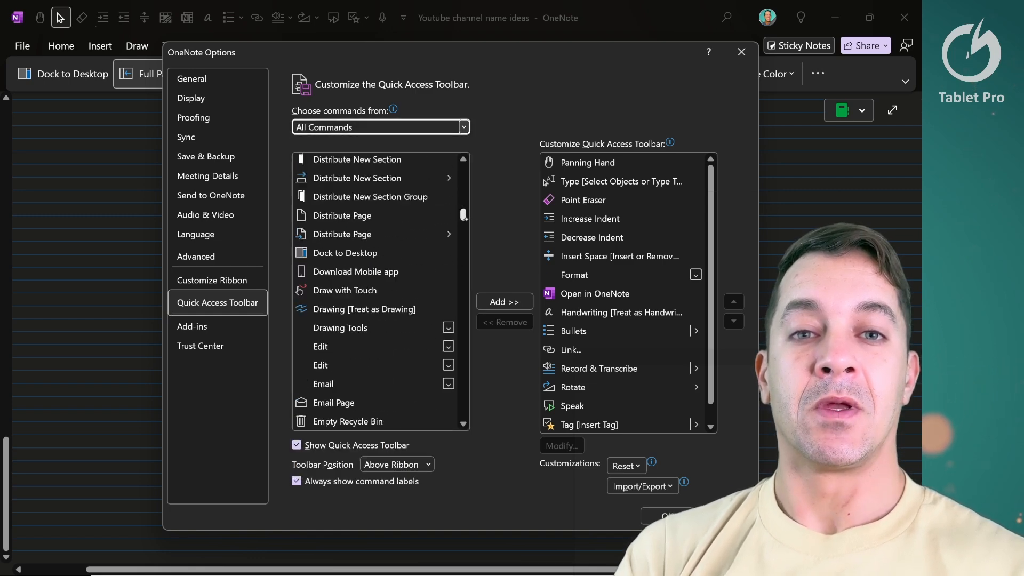
scroll(down, 3)
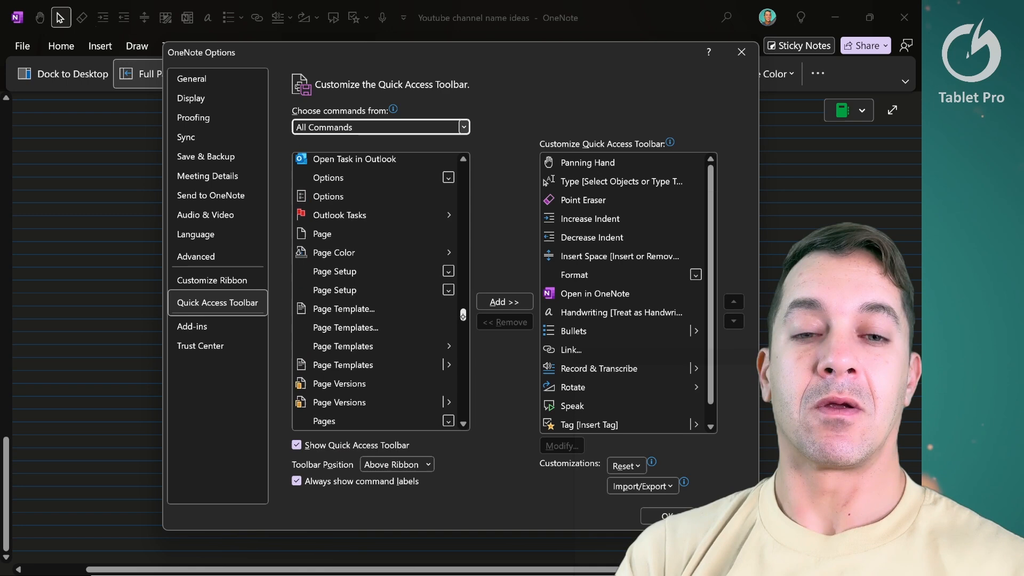
scroll(down, 3)
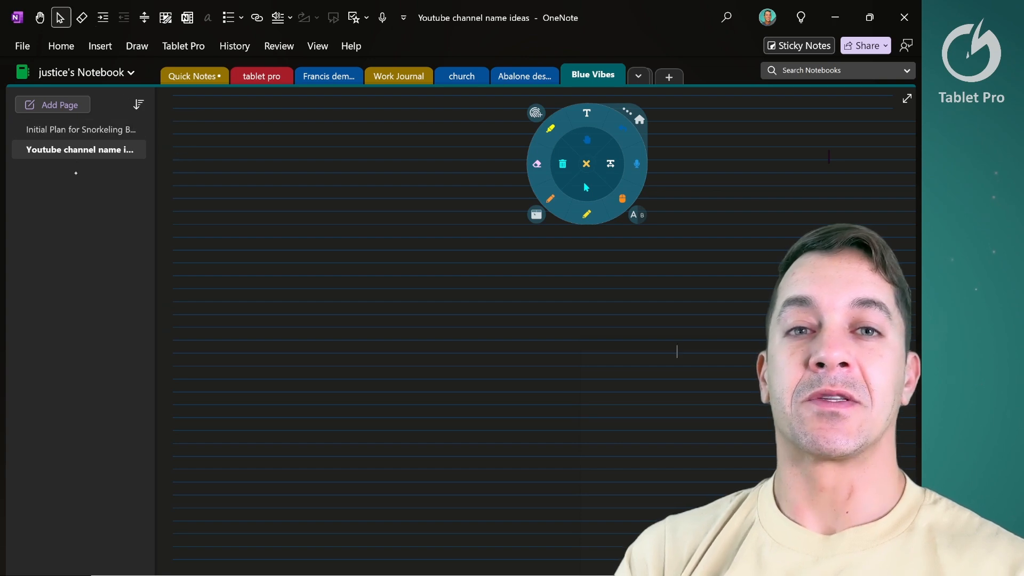
Collapse the ribbon to tabs only, then peek at the Review commands and hide them again
click(318, 46)
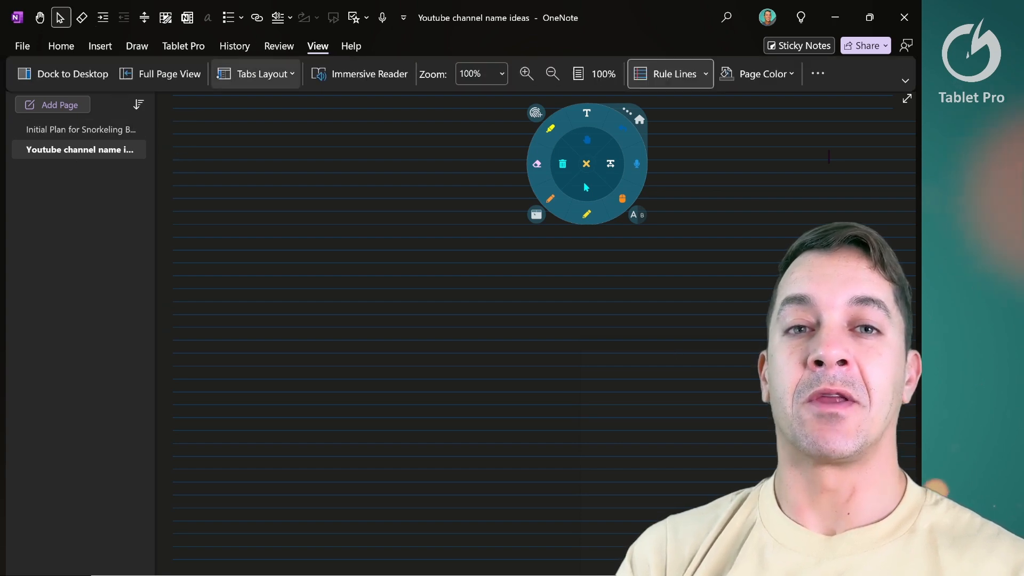
click(169, 73)
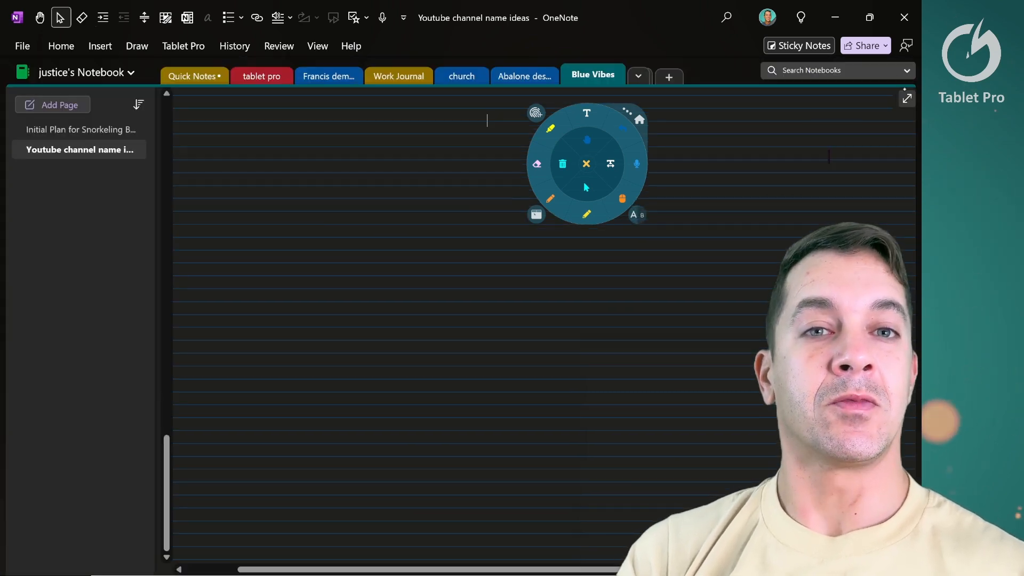
click(318, 46)
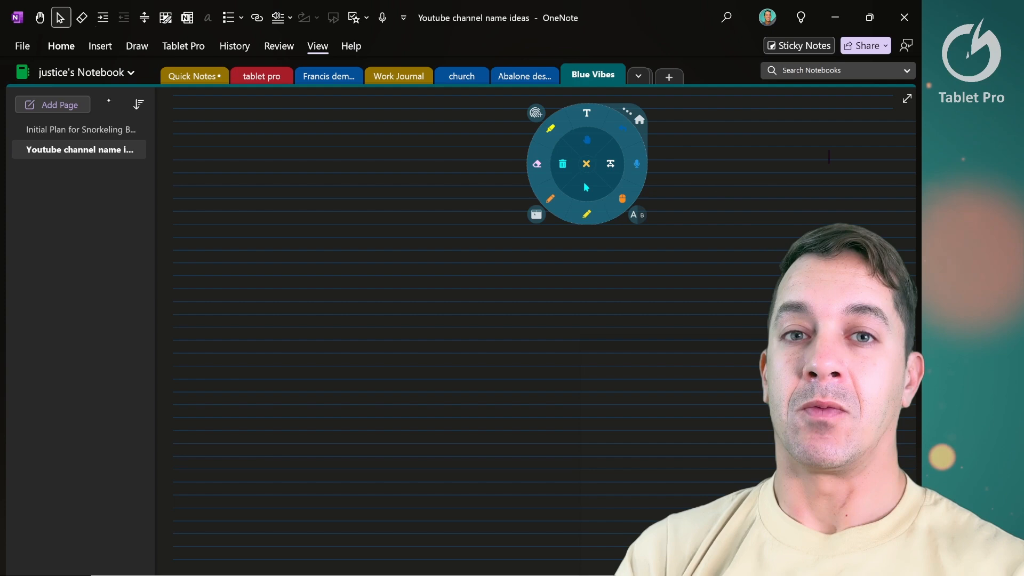
click(279, 46)
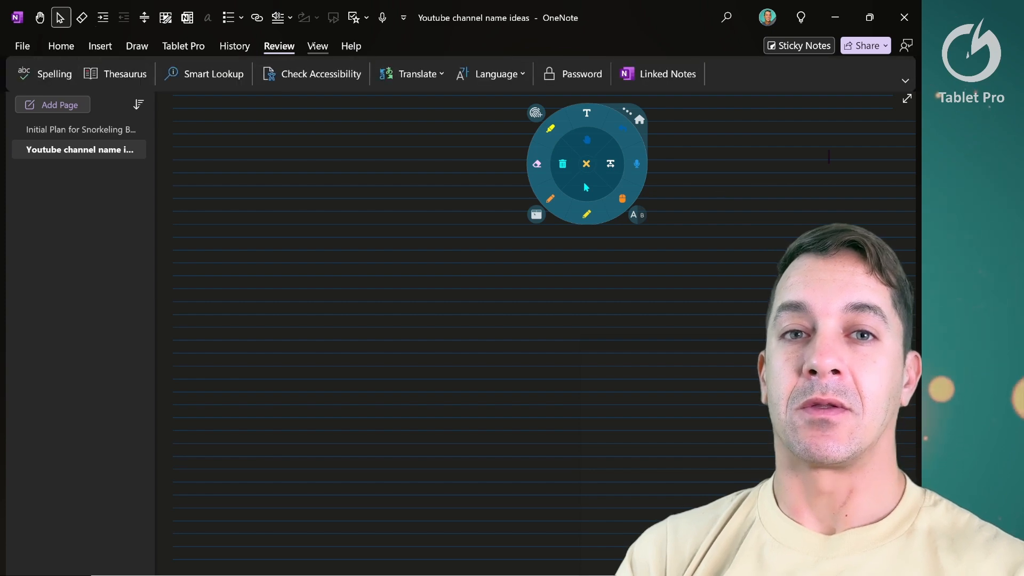
click(318, 46)
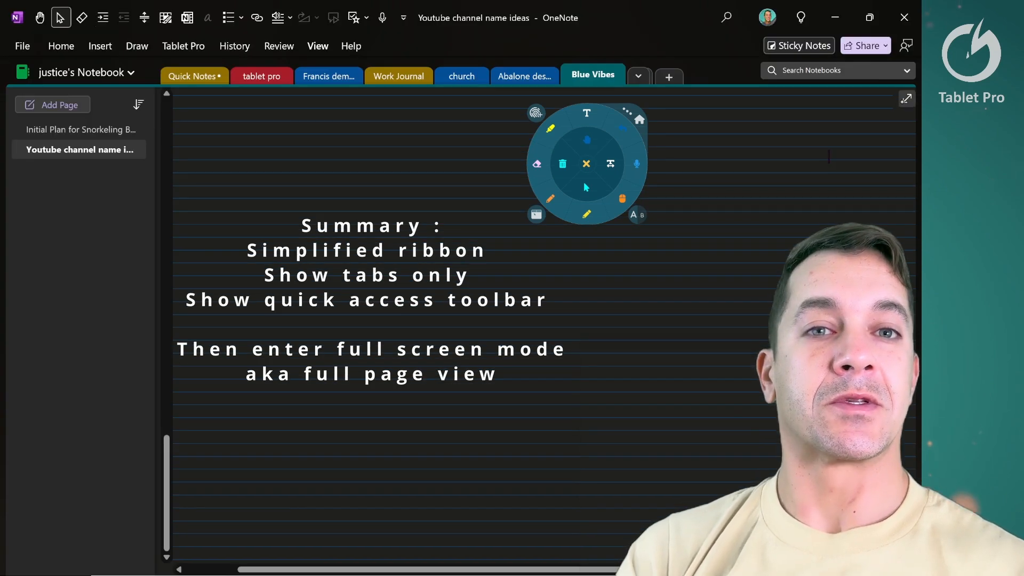
mouse_move(907, 98)
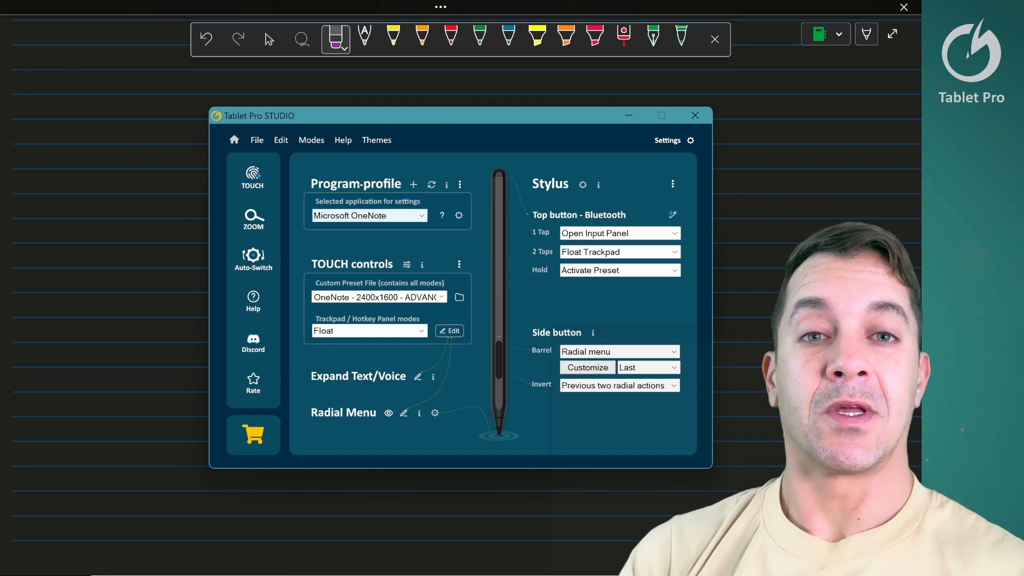
mouse_move(253, 259)
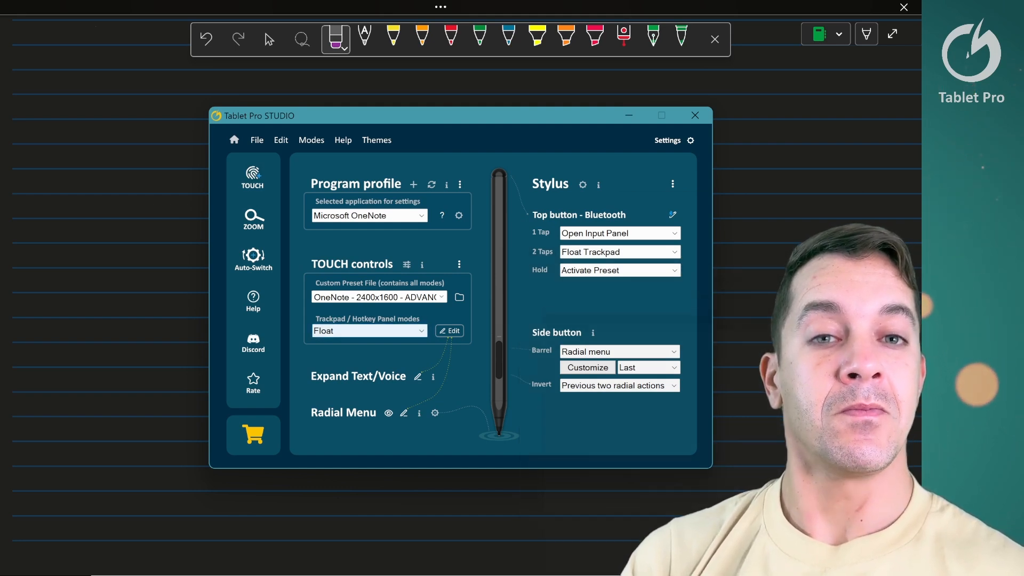
Try the Artistpad Slim trackpad panel mode, set it back to Float, and show the File menu
click(368, 331)
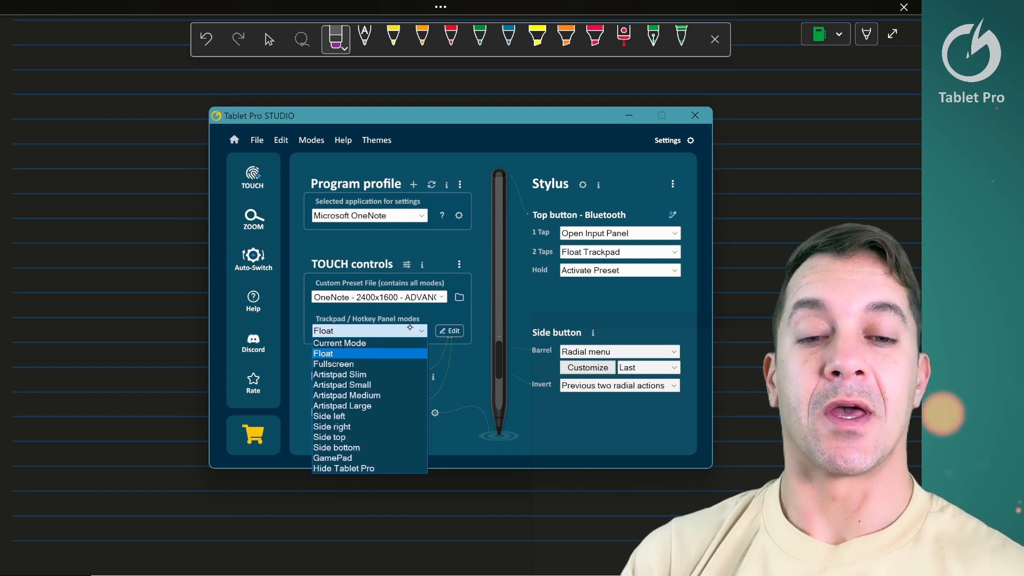
click(340, 375)
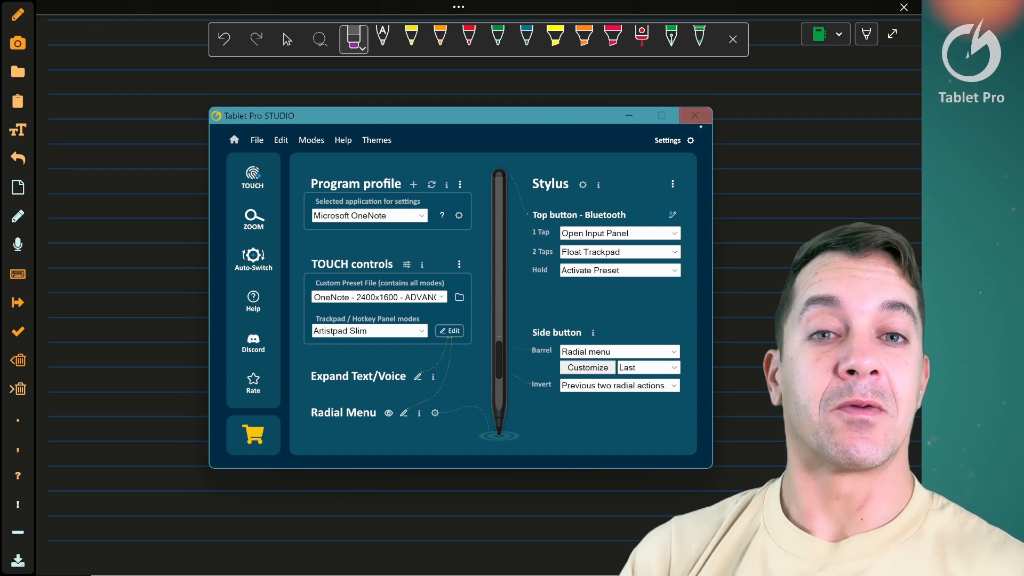
click(368, 330)
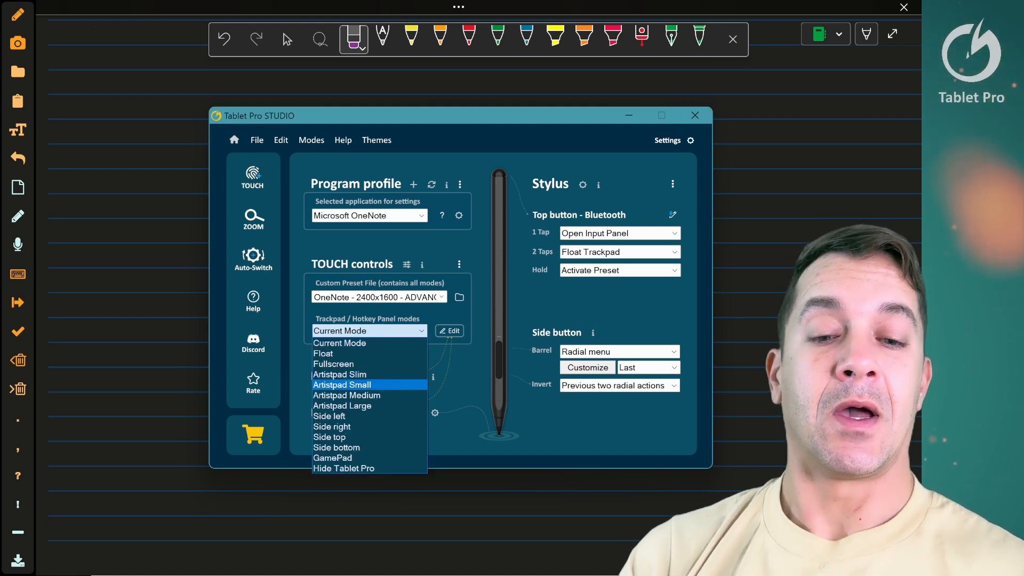
click(323, 353)
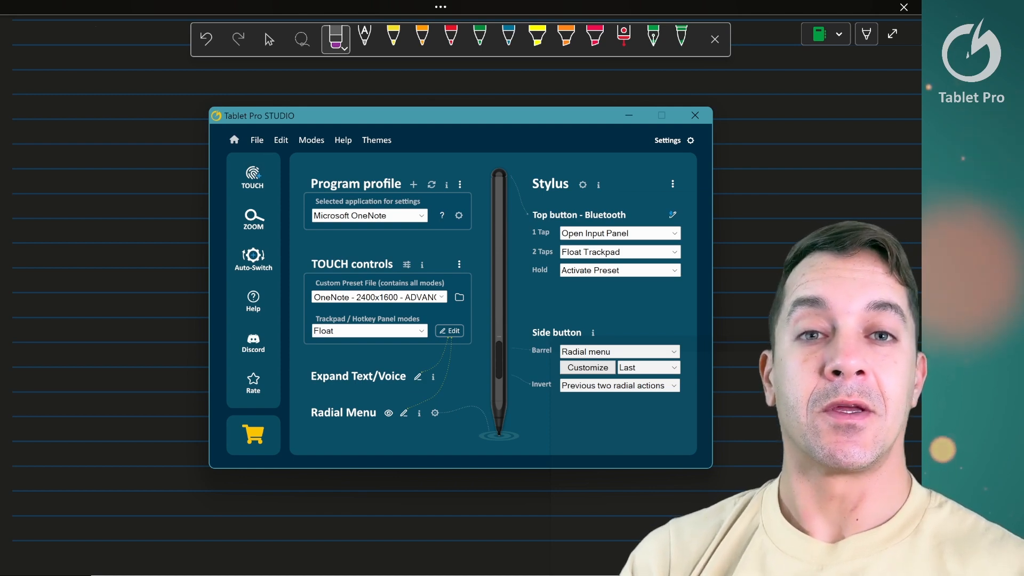
click(257, 140)
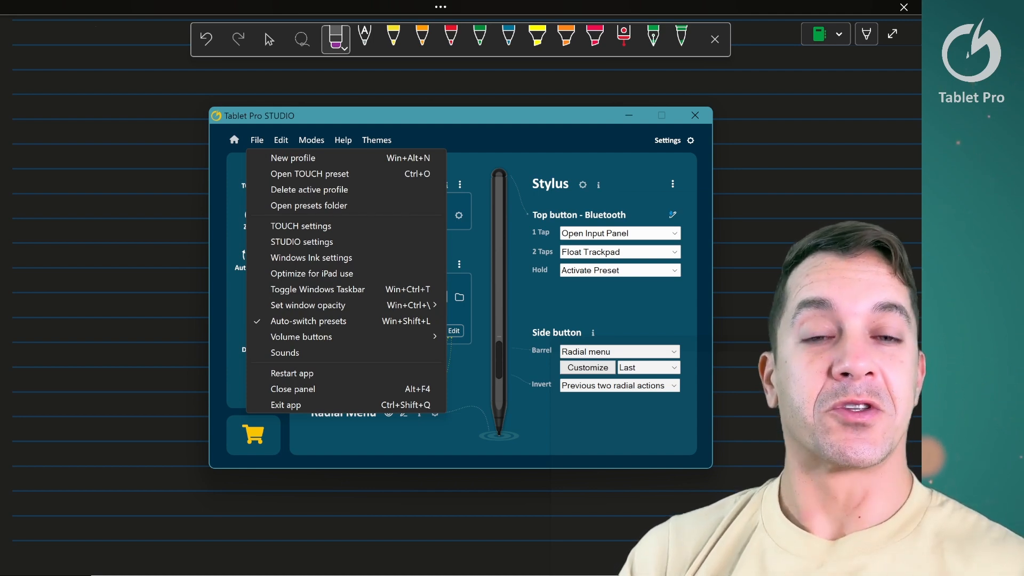
Close the File menu and return to the see-through OneNote full page view
click(257, 139)
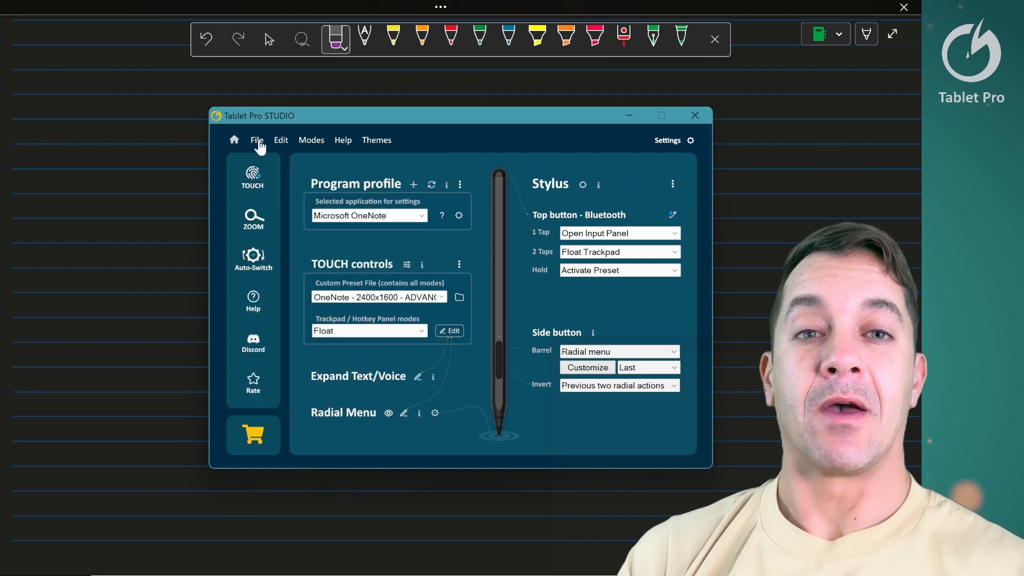
click(257, 140)
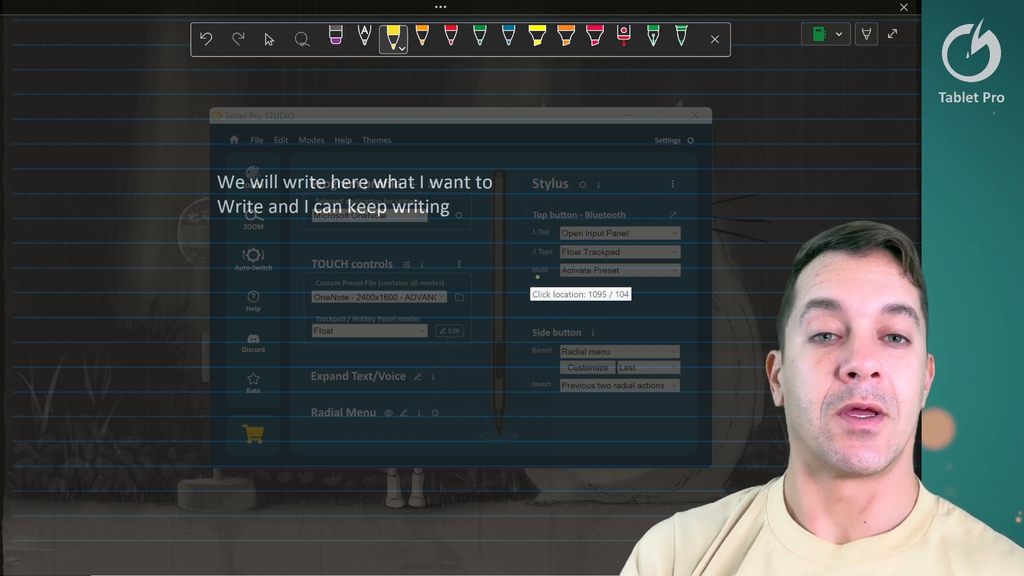
Handwrite a note with the orange pen, then write 'write' with the text pen for conversion
click(423, 37)
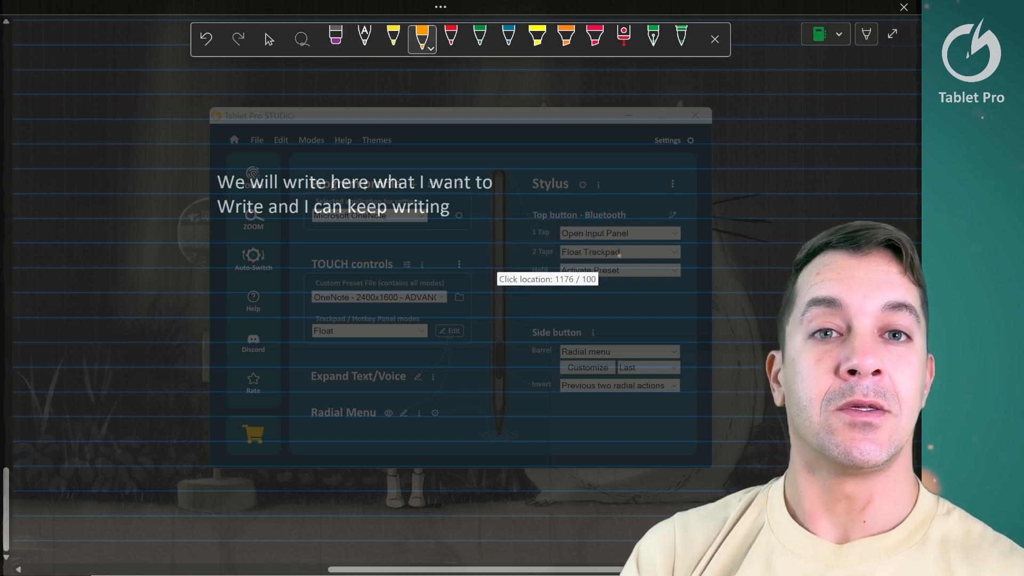
click(393, 35)
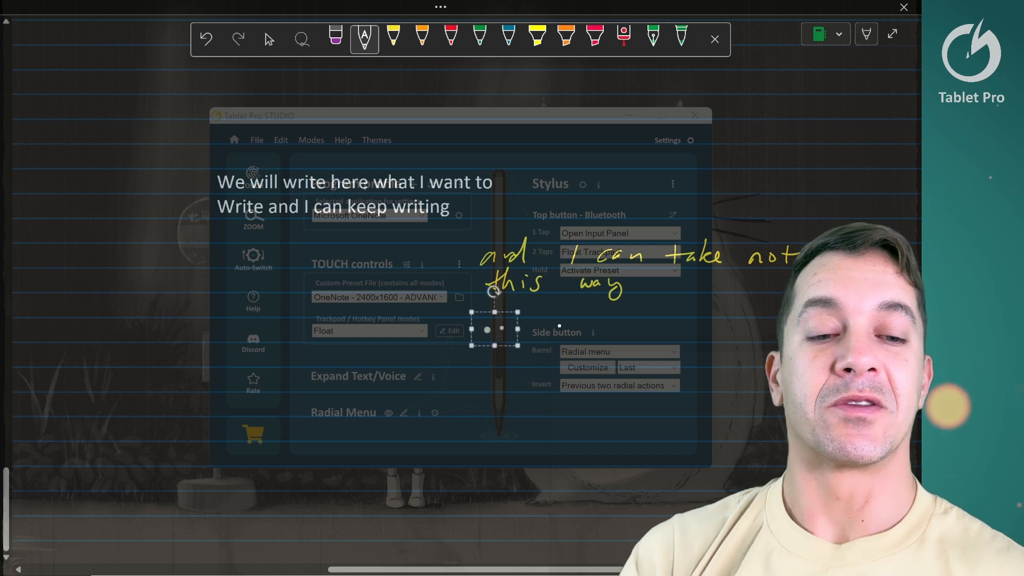
mouse_move(364, 38)
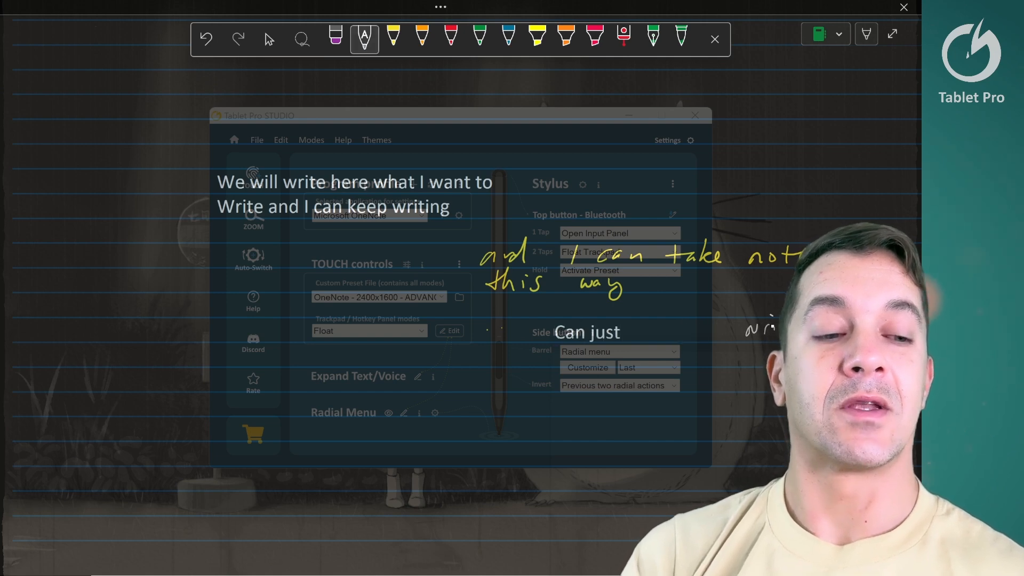
text(write)
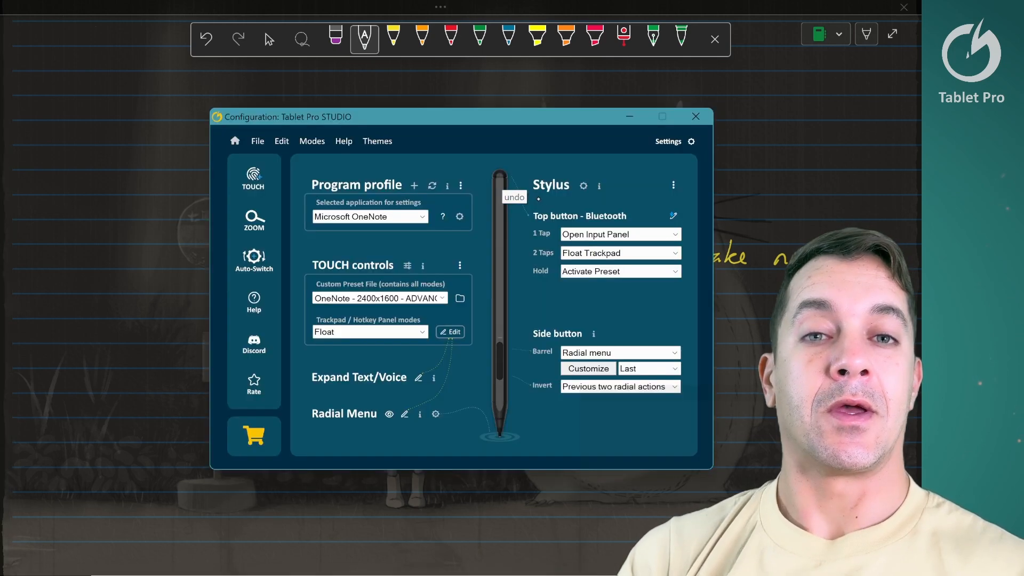
Close the Tablet Pro STUDIO Configuration window to reveal the OneNote page
click(257, 141)
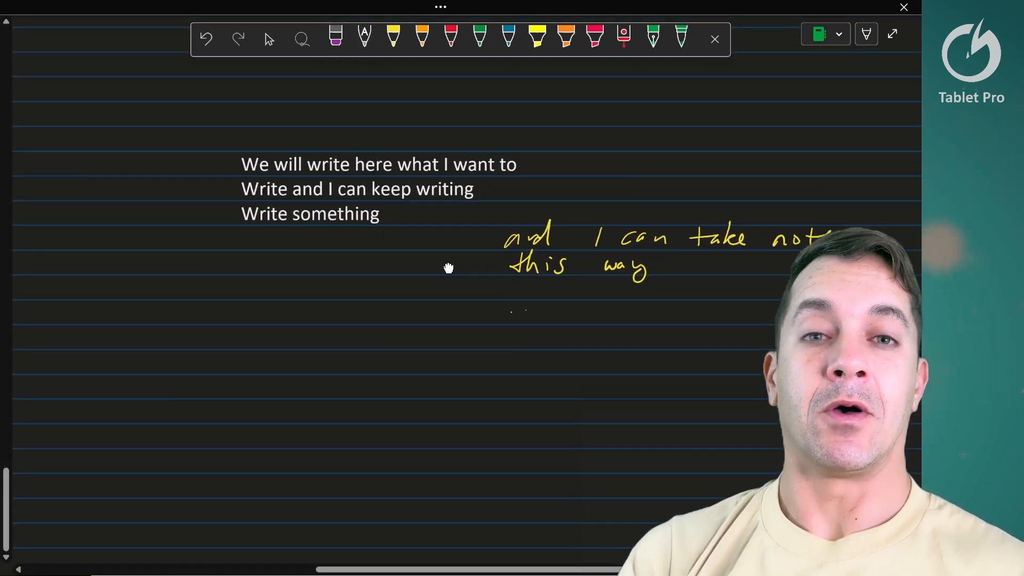
Assign the Text pen action to the radial menu's top button and apply the change
click(450, 268)
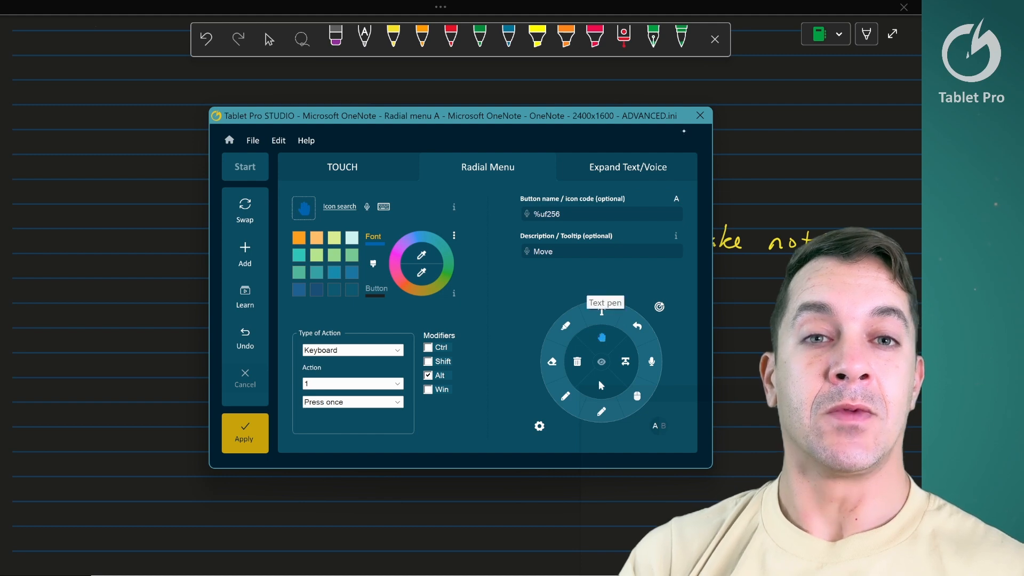
click(700, 115)
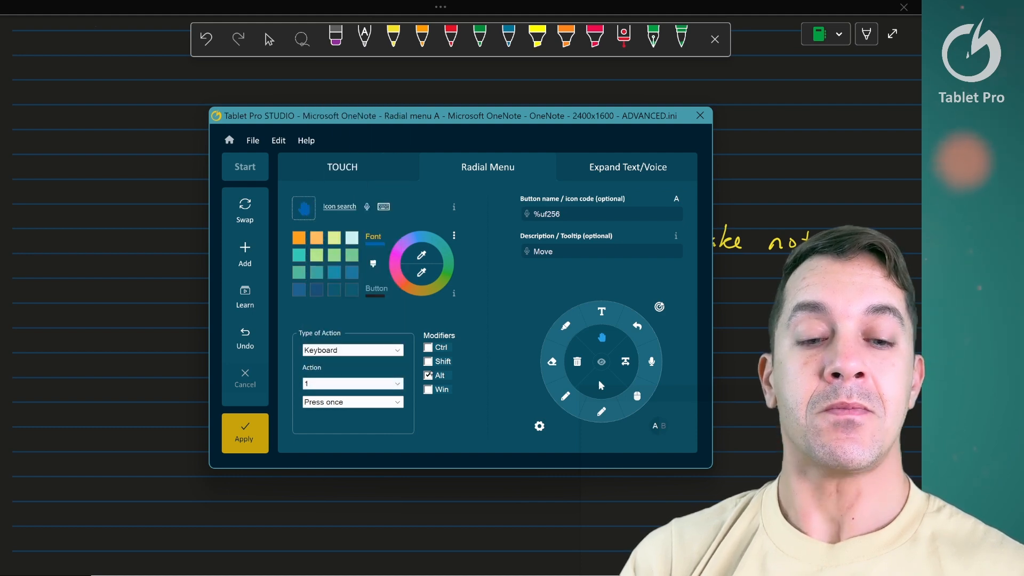
click(428, 375)
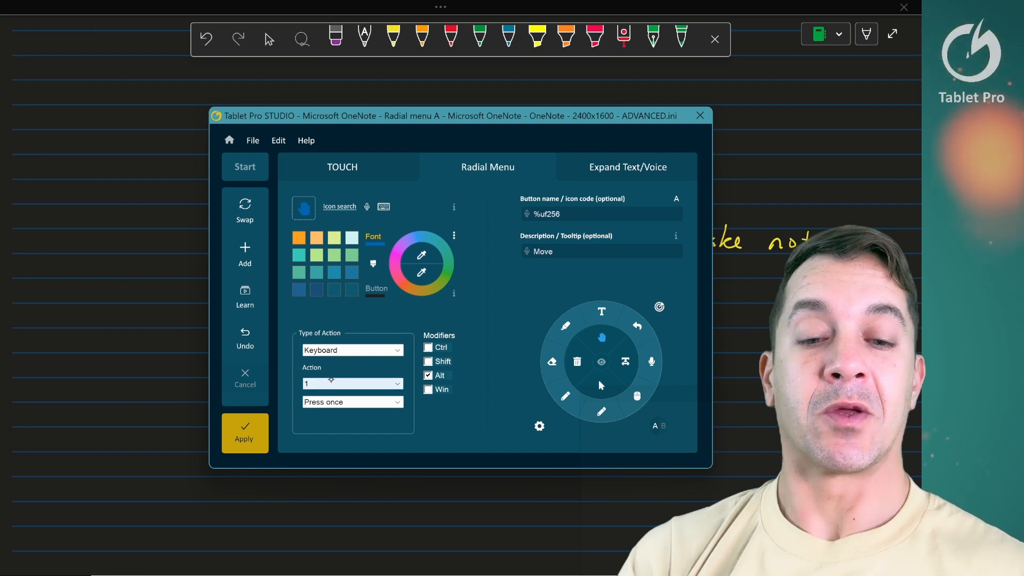
click(700, 115)
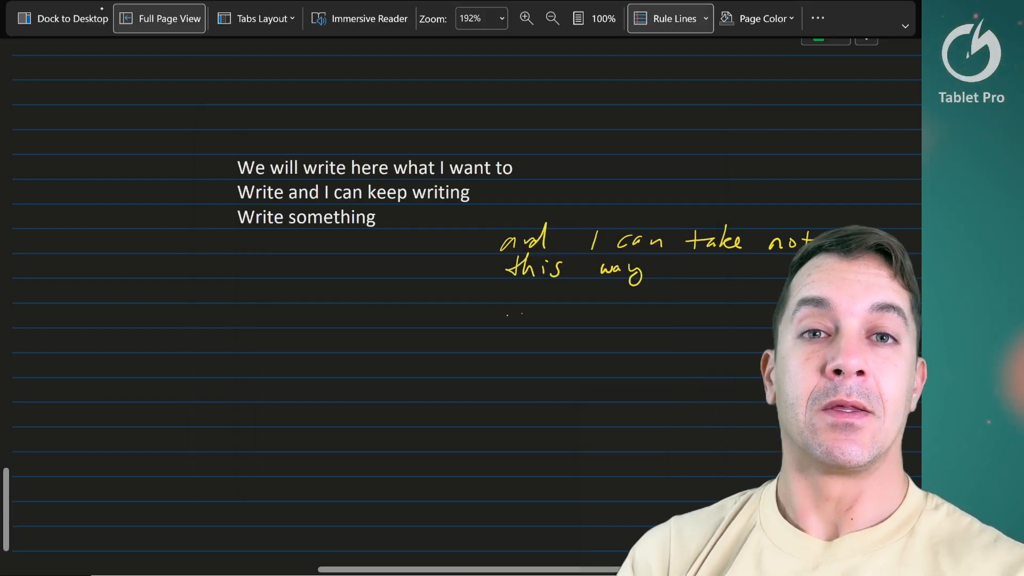
mouse_move(40, 18)
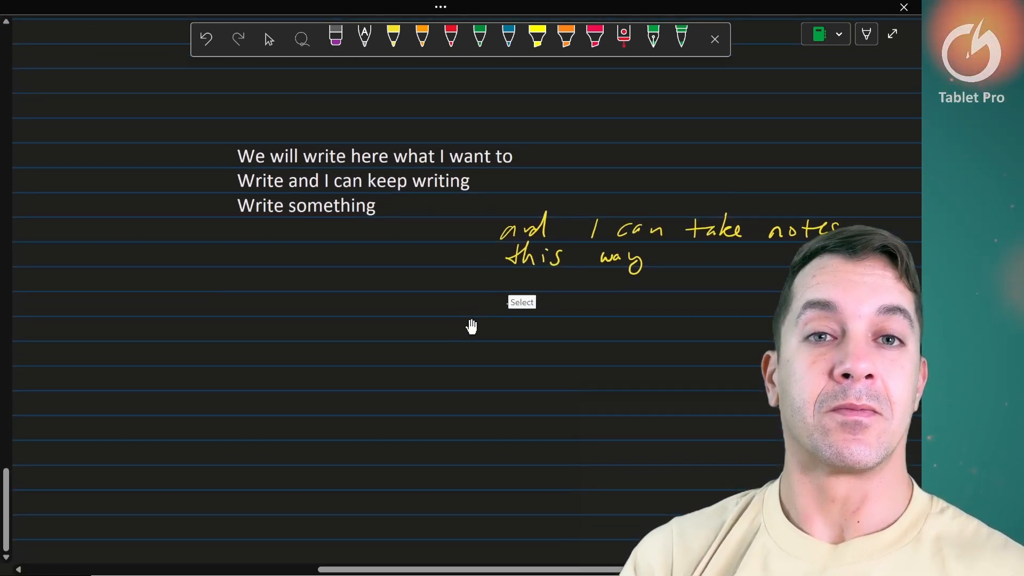
mouse_move(495, 343)
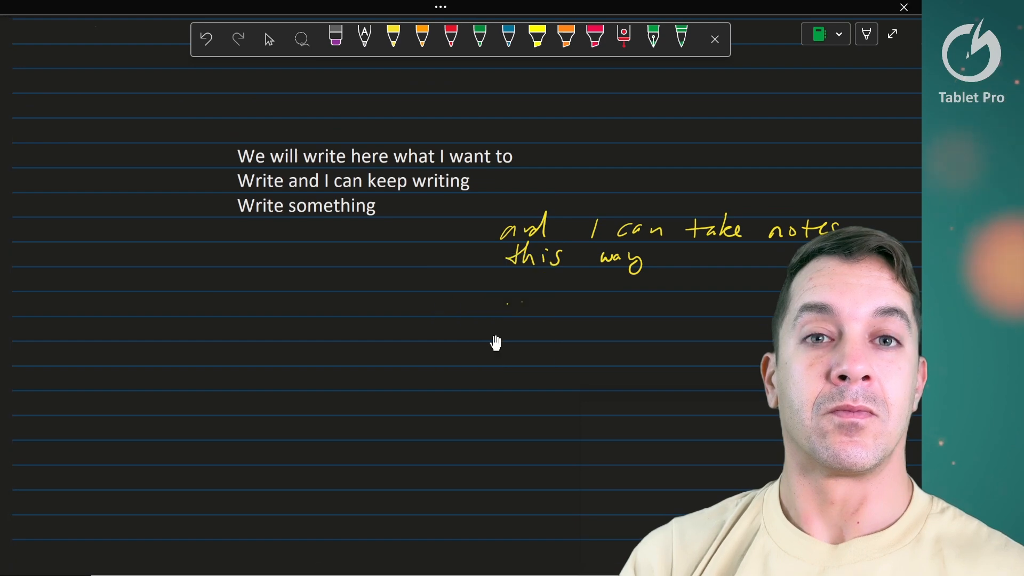
Give the radial menu's Select action a new click location and save it
click(496, 341)
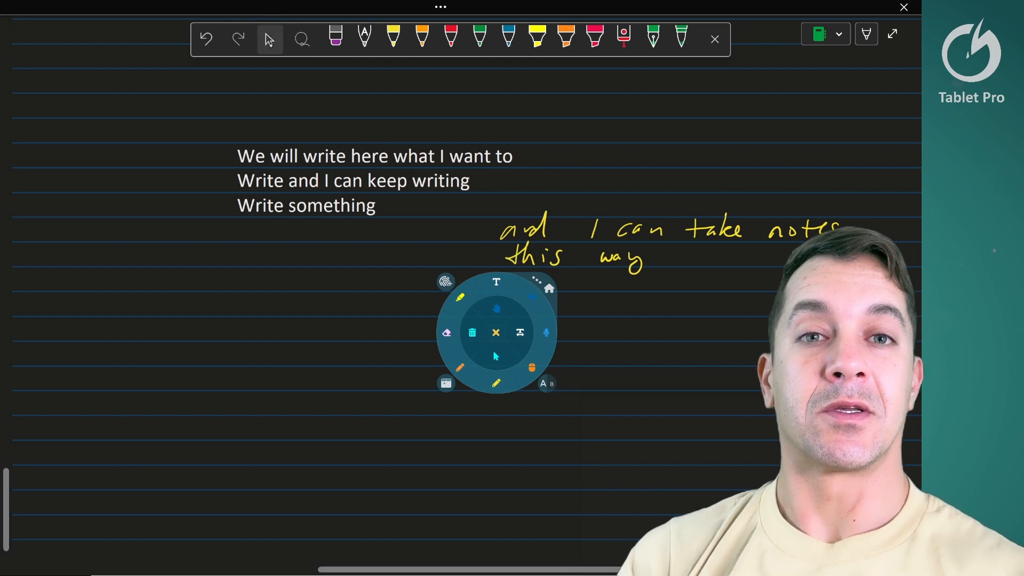
mouse_move(269, 40)
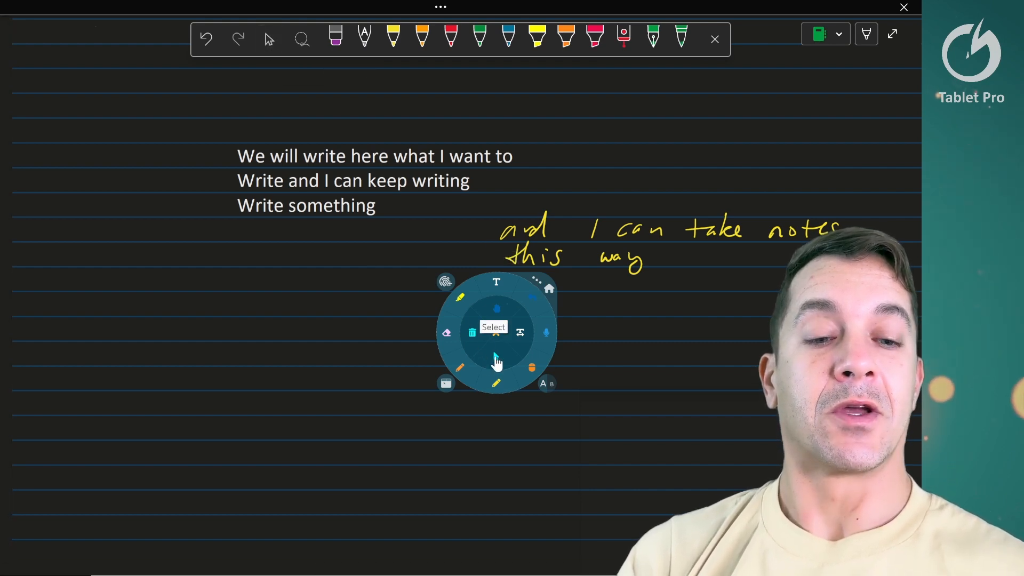
click(496, 358)
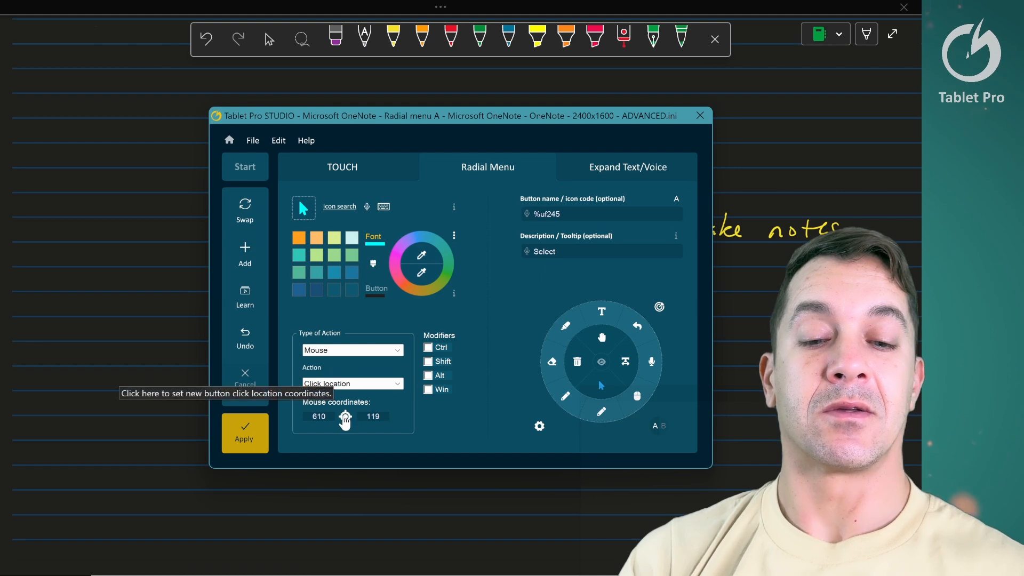
click(344, 417)
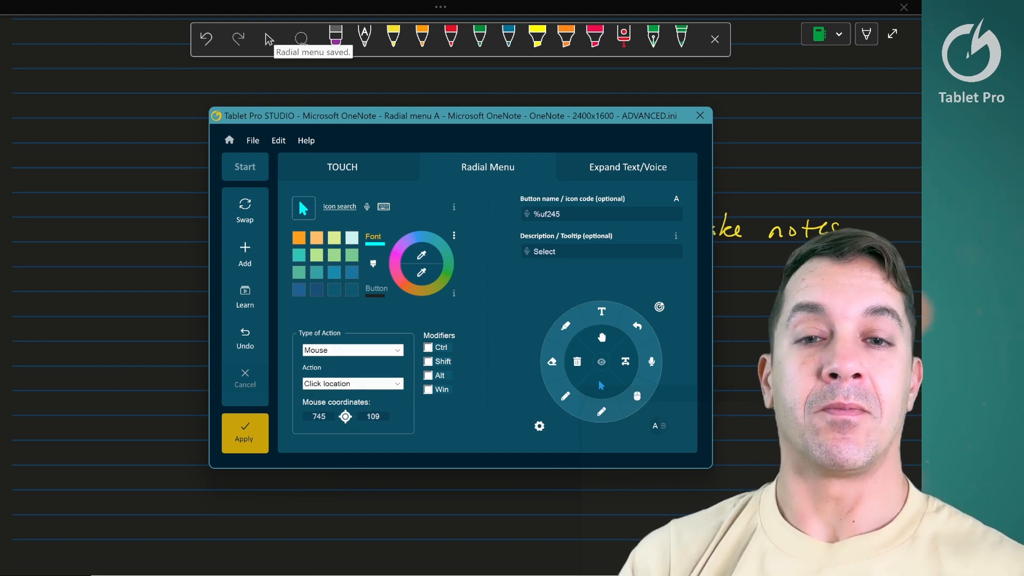
click(700, 115)
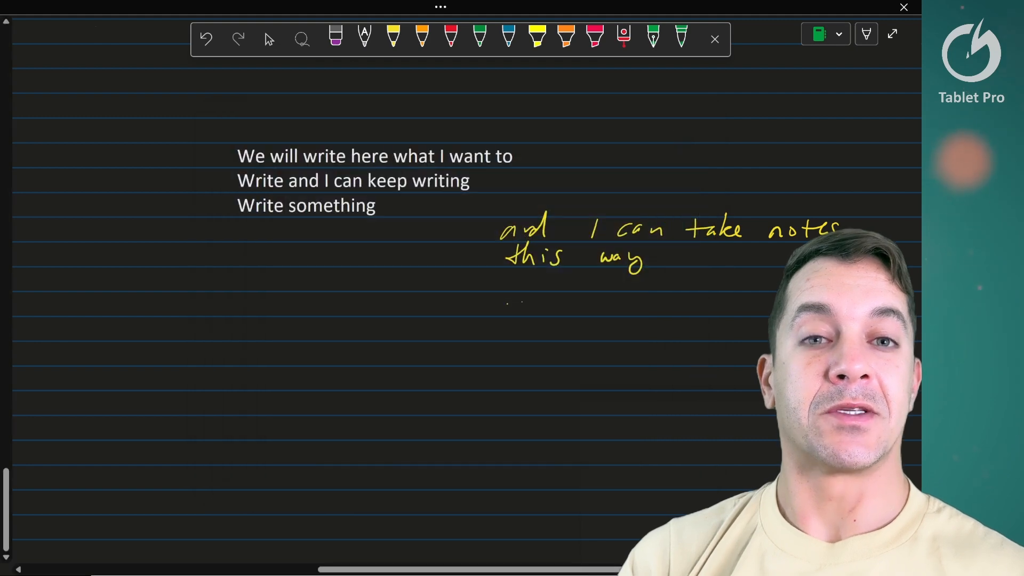
Select the handwritten note on the page and remove it
click(269, 39)
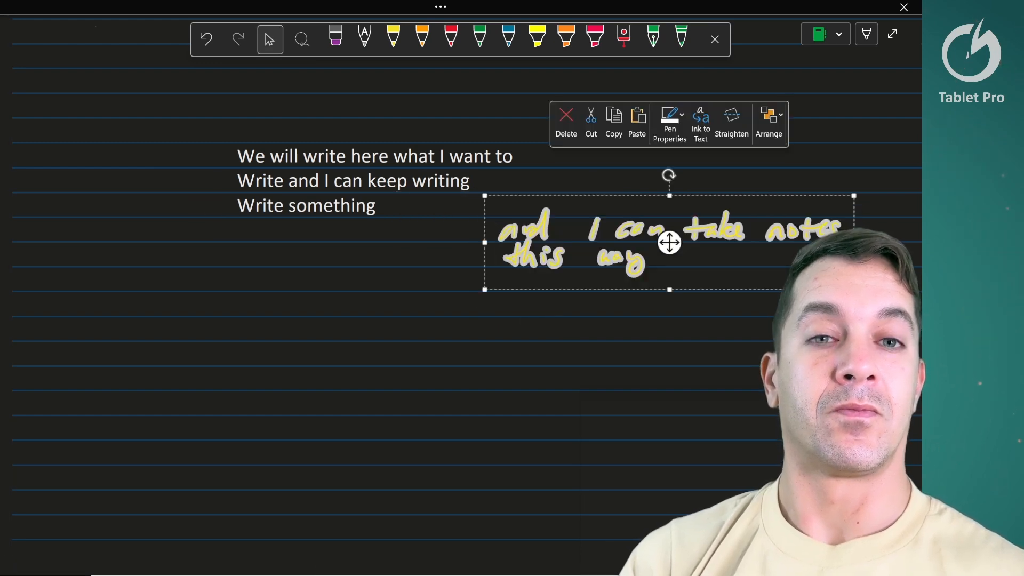
click(566, 121)
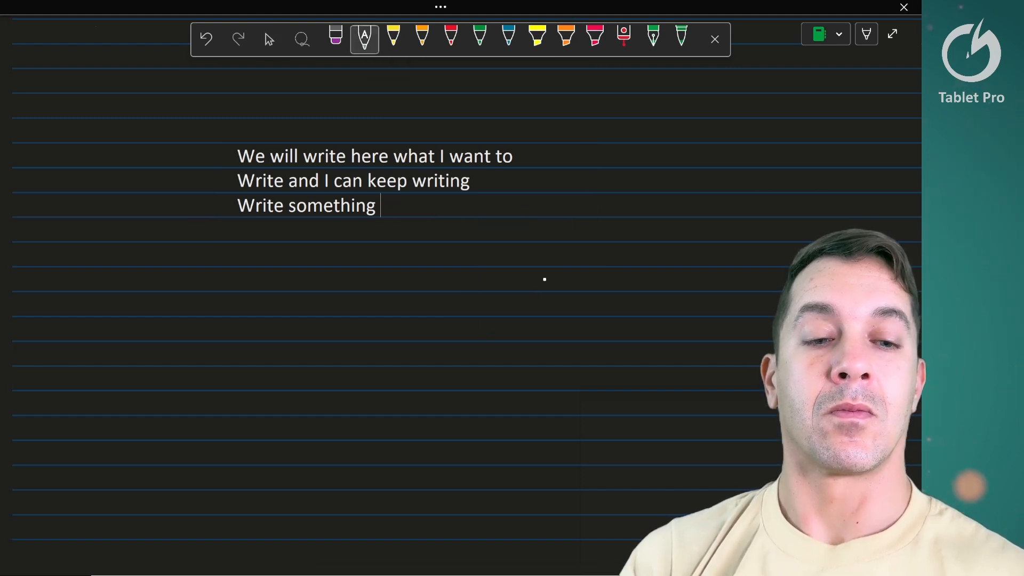
Handwrite 'and it all works quite well now.' so it converts and appends to the third line
drag(532, 279, 618, 280)
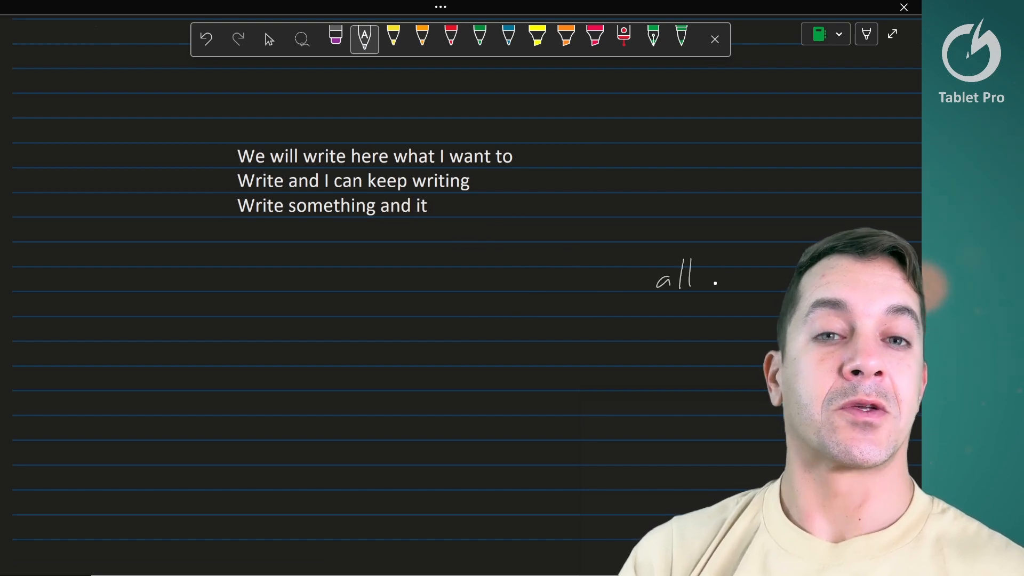
text(all)
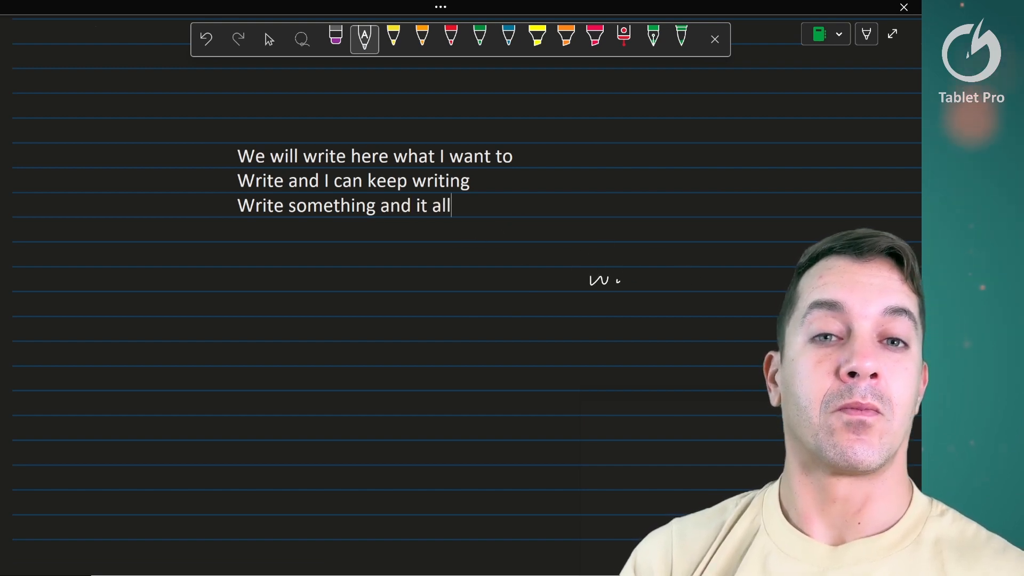
drag(591, 280, 711, 280)
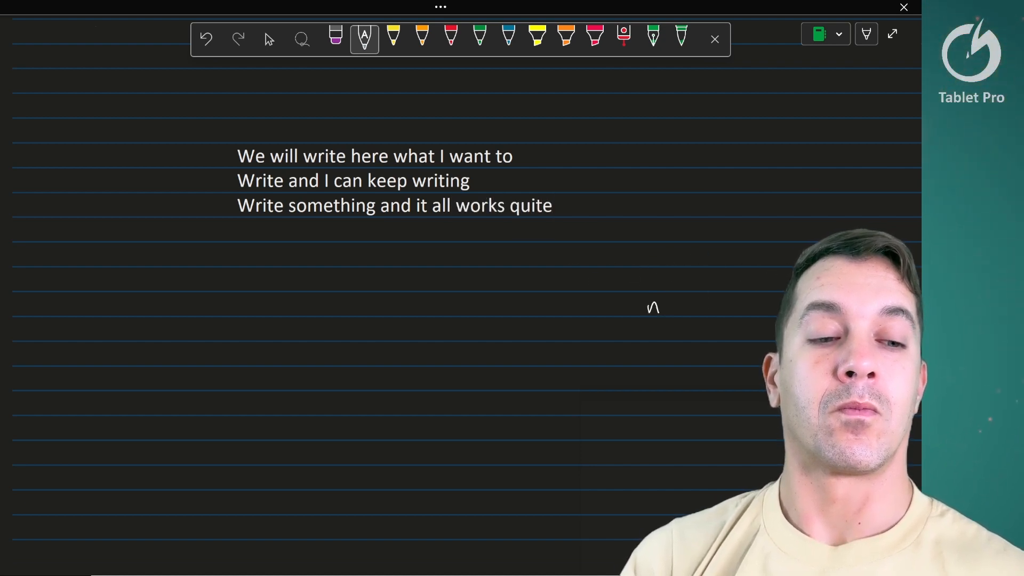
text(well now)
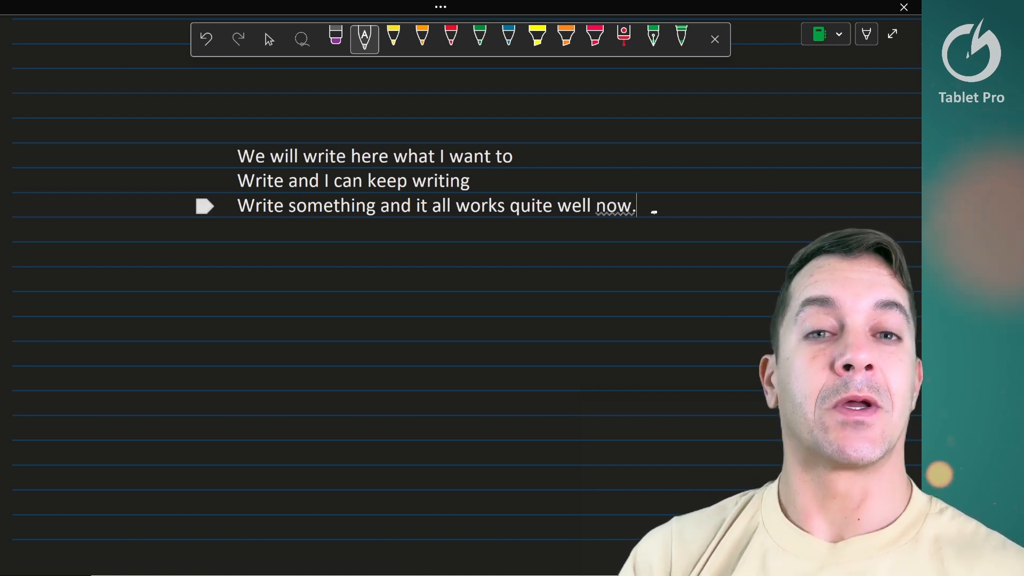
text(...)
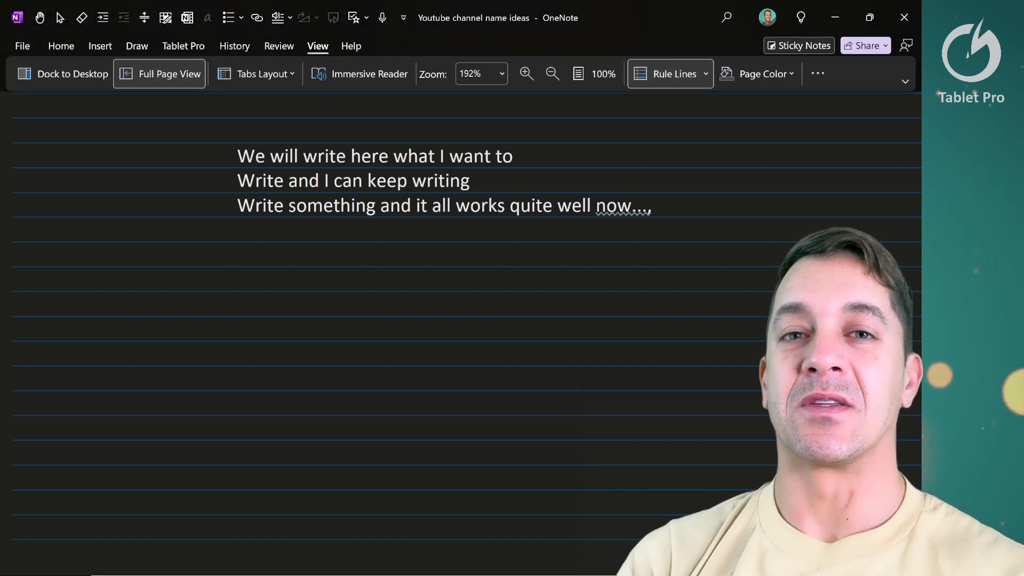
Go through Home and File to bring up the OneNote Options dialog
click(21, 45)
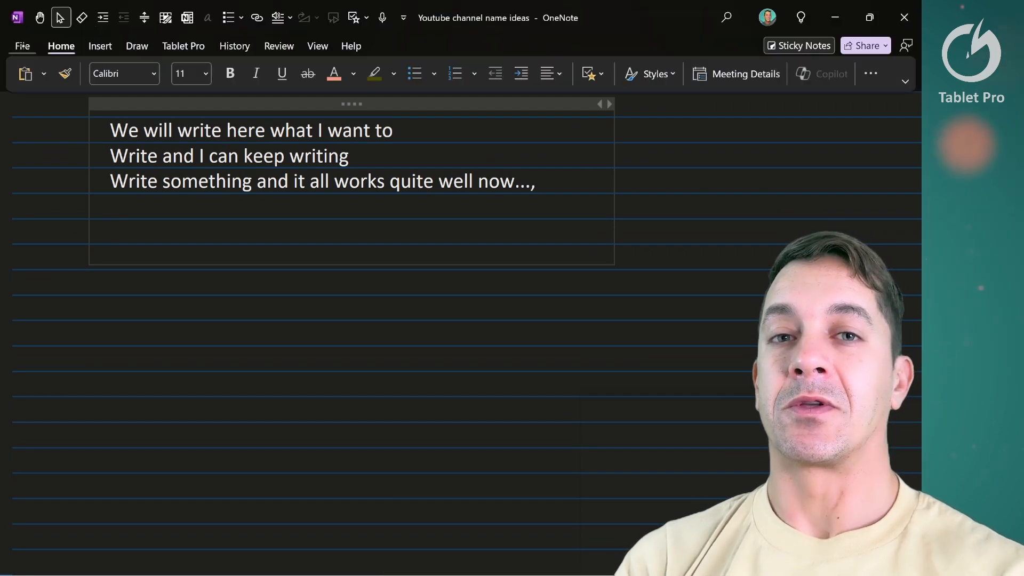
click(22, 46)
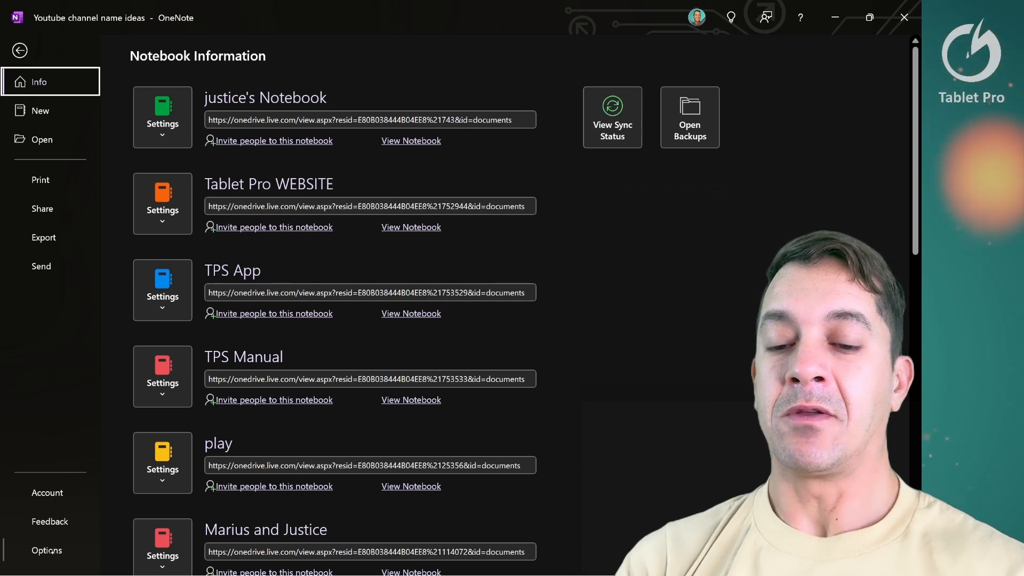
click(46, 550)
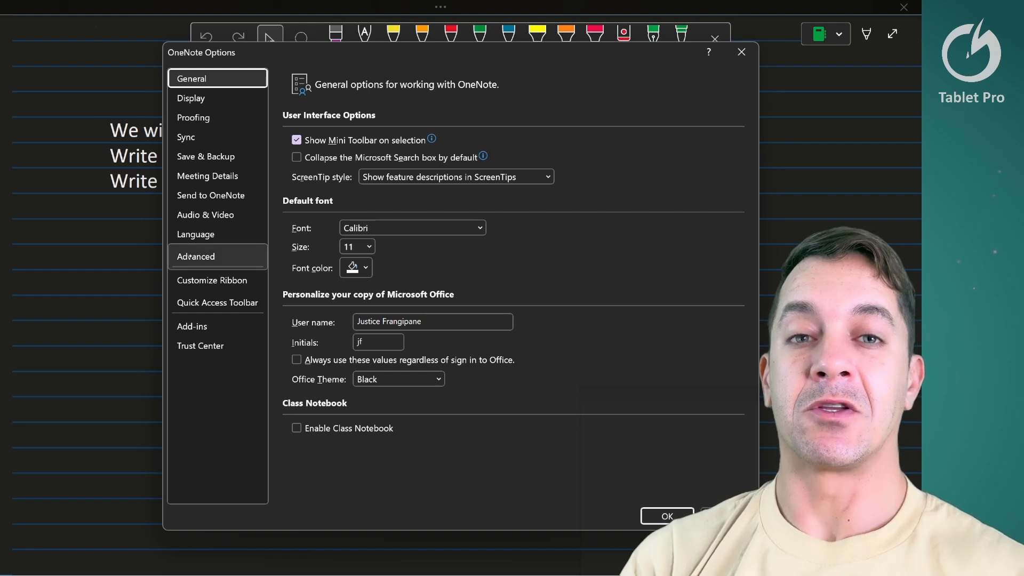
Review the Advanced pen settings in OneNote Options, then confirm with OK
click(196, 256)
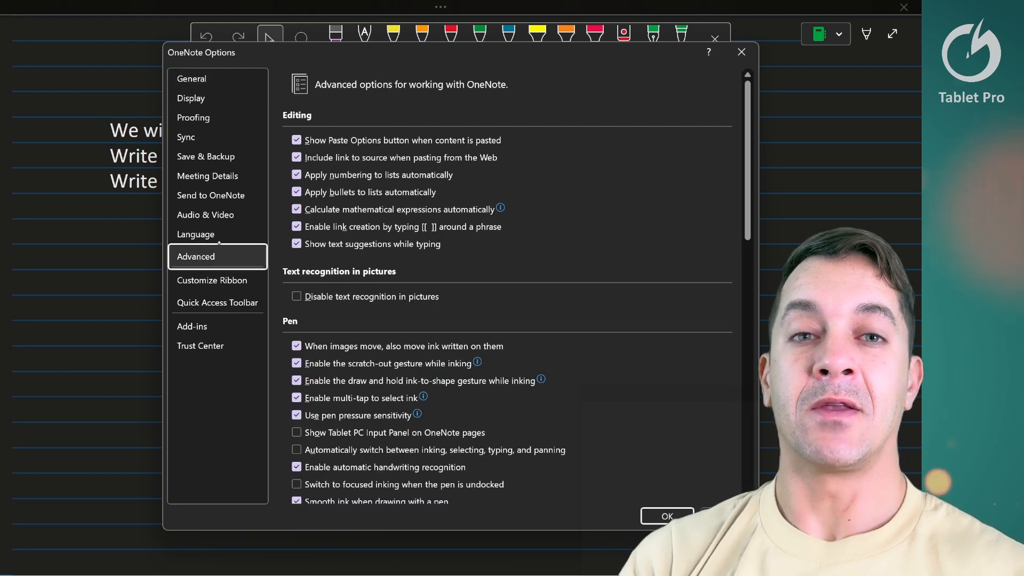
scroll(down, 3)
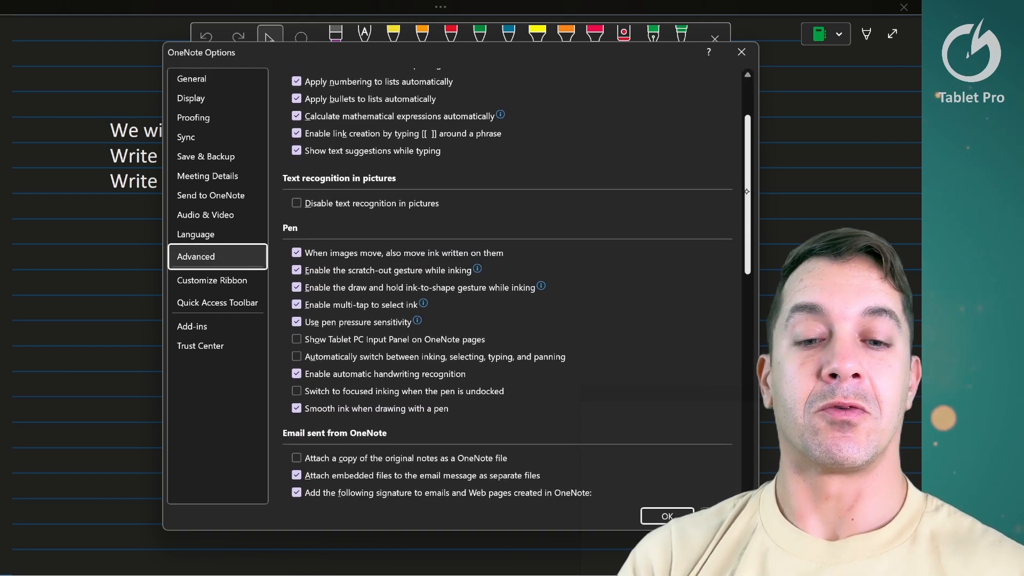
scroll(down, 3)
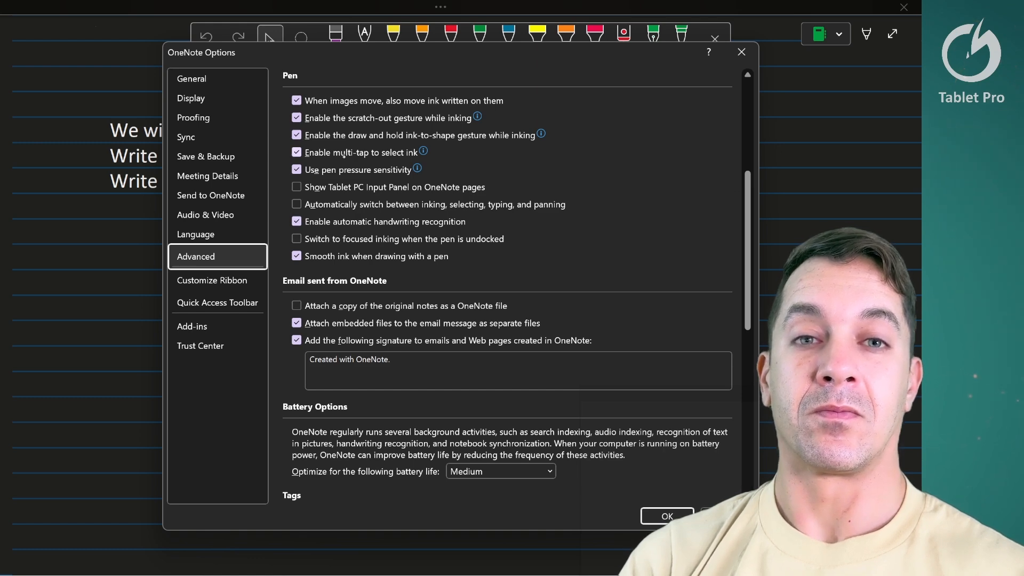
mouse_move(540, 134)
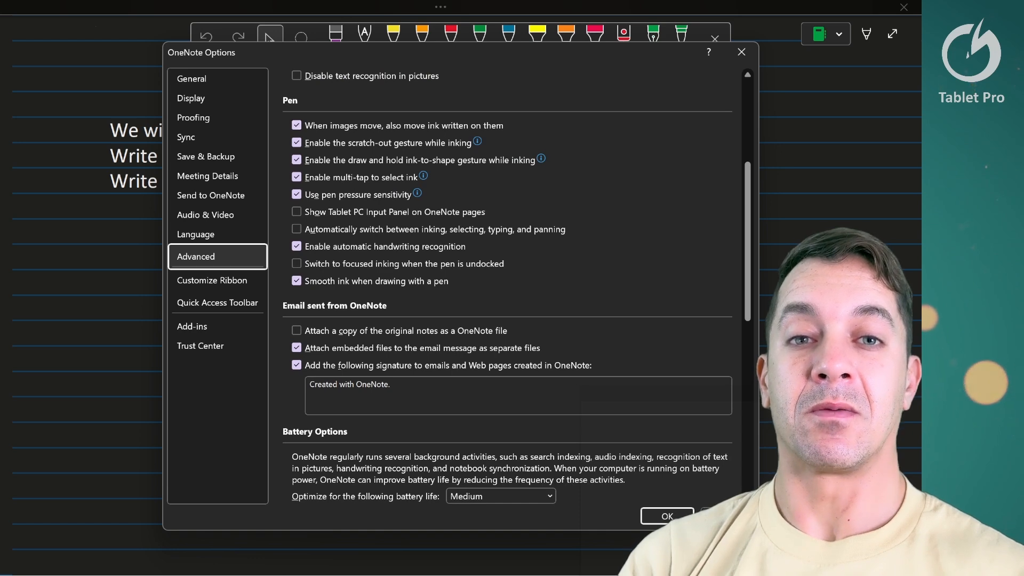
click(666, 517)
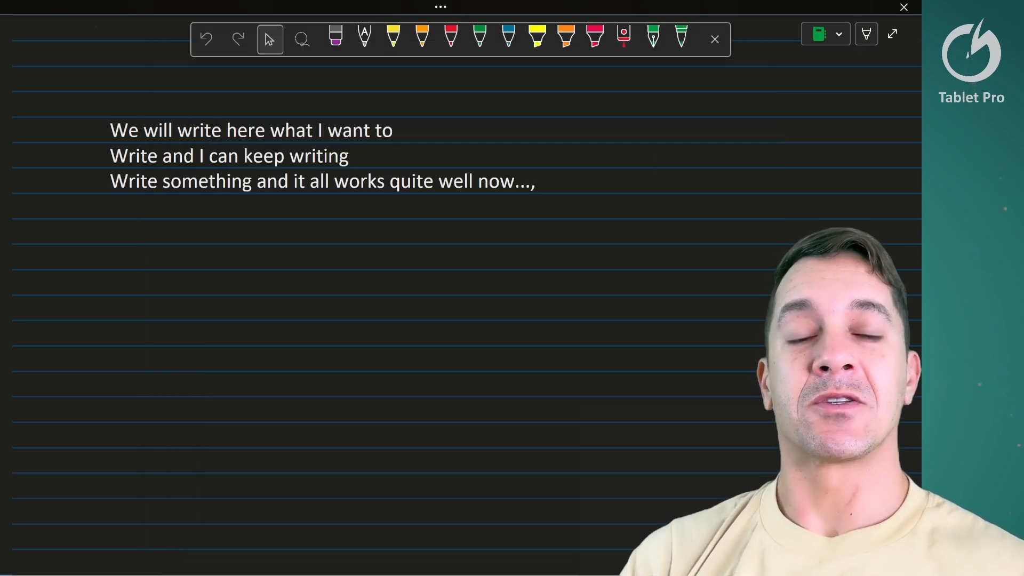